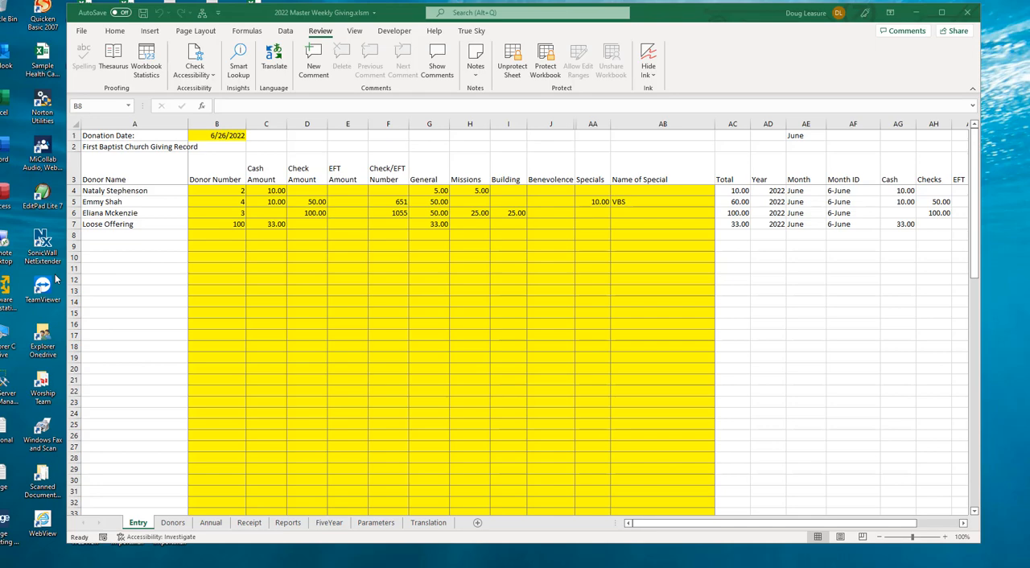
mouse_move(425, 305)
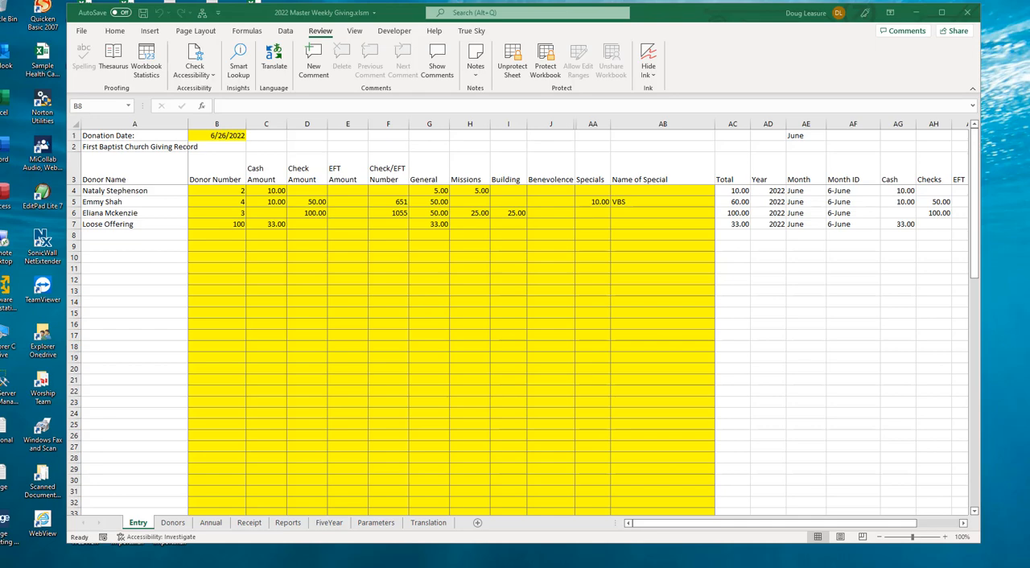
mouse_move(776, 328)
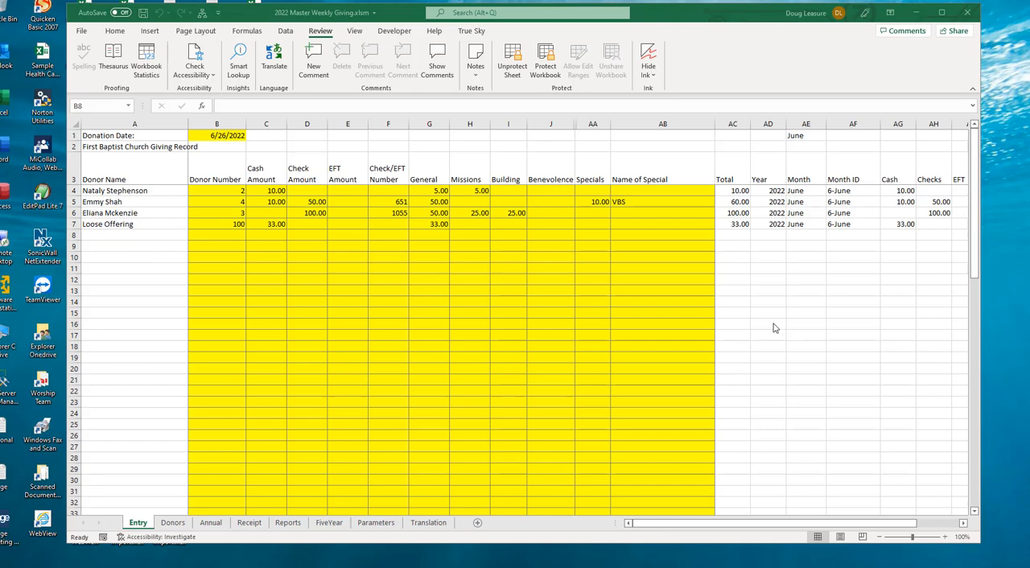
mouse_move(351, 291)
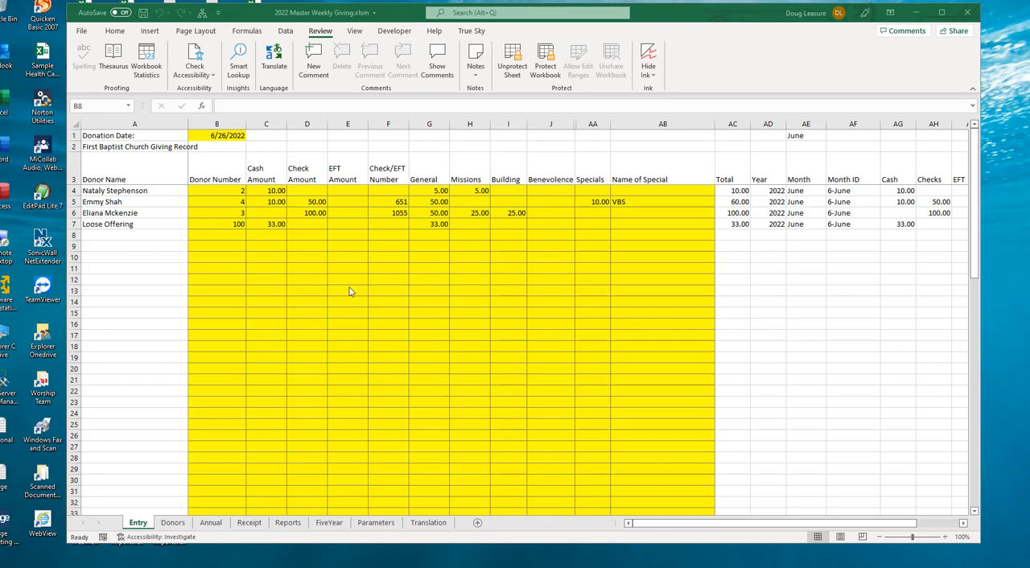
mouse_move(225, 29)
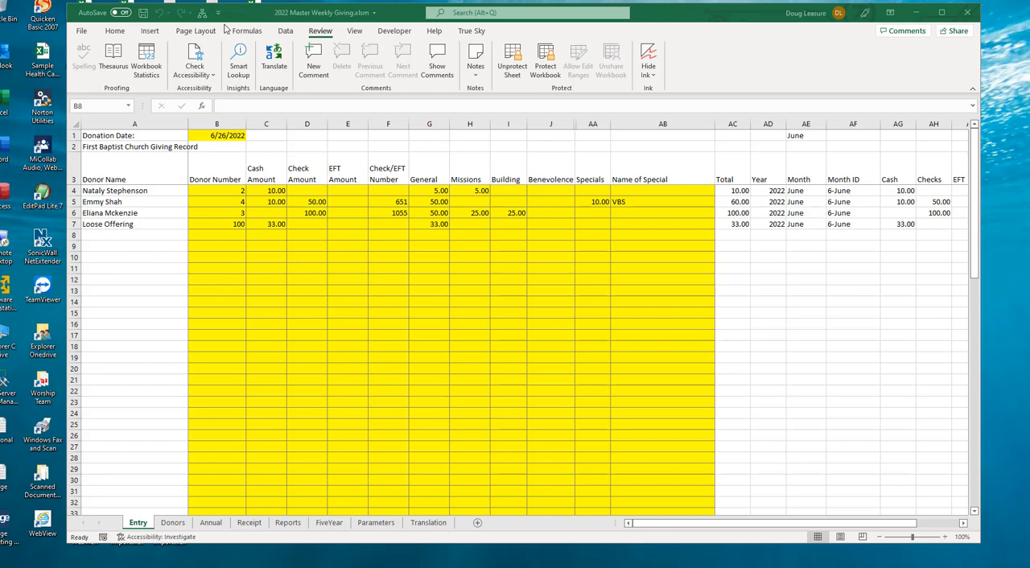
mouse_move(303, 288)
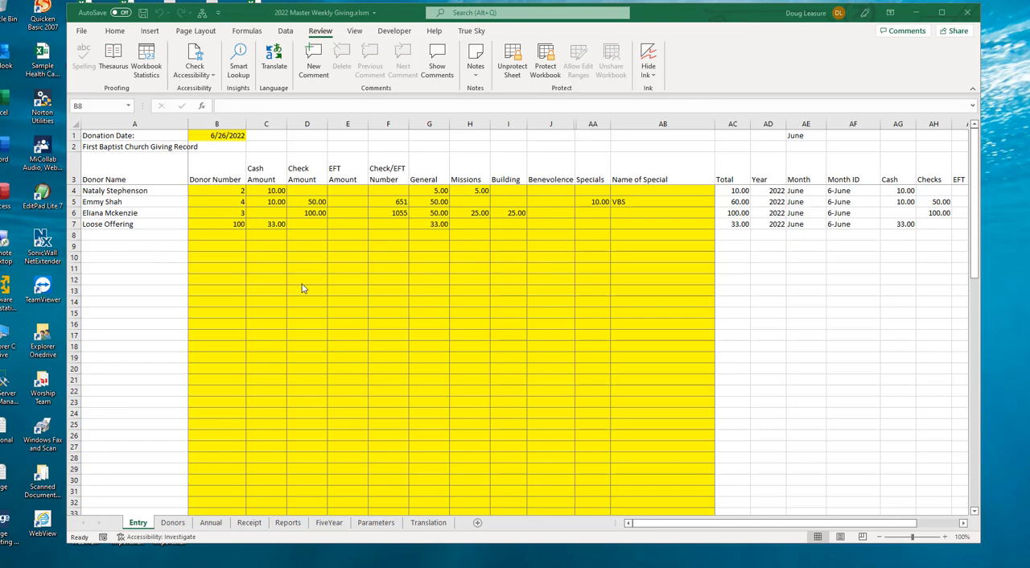
mouse_move(317, 291)
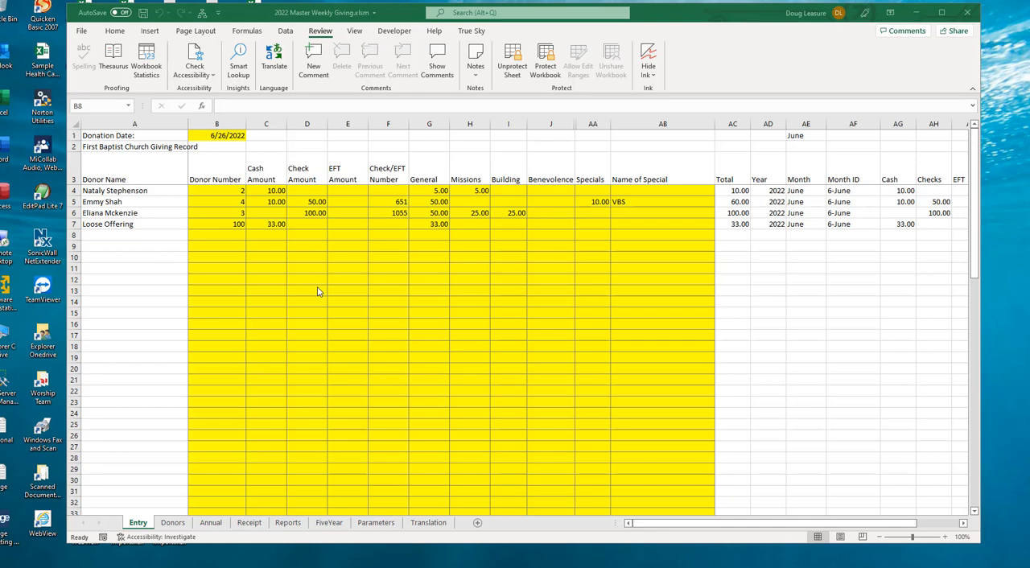
Step: Inspect the Donation Date and donor name lookup formulas and their cell names
click(216, 234)
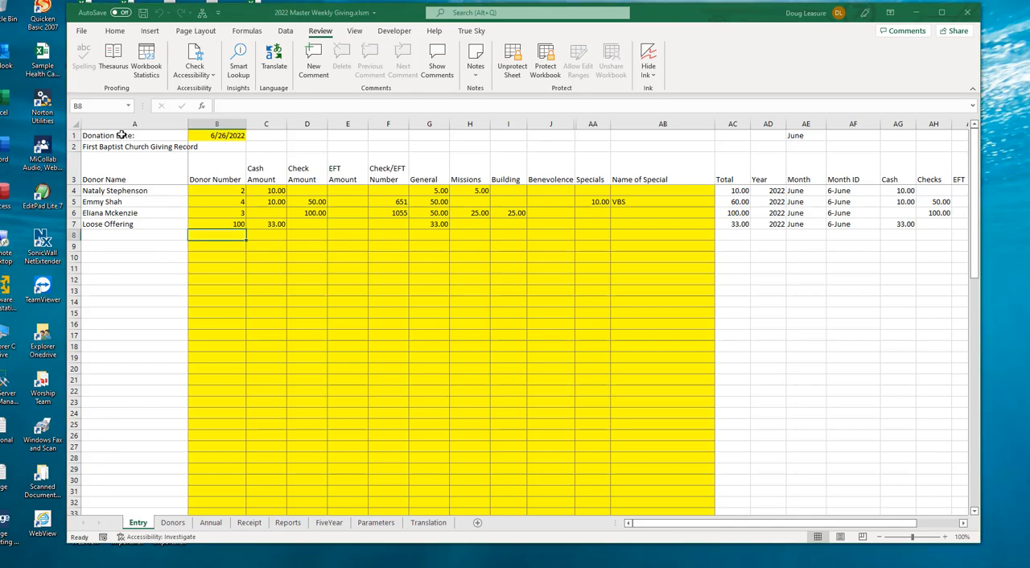
click(135, 135)
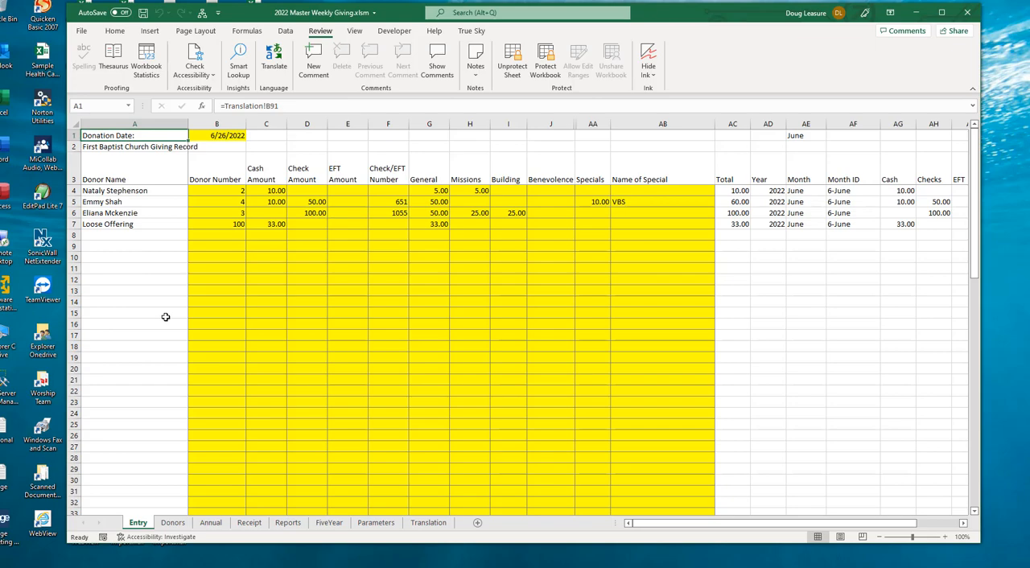
mouse_move(109, 179)
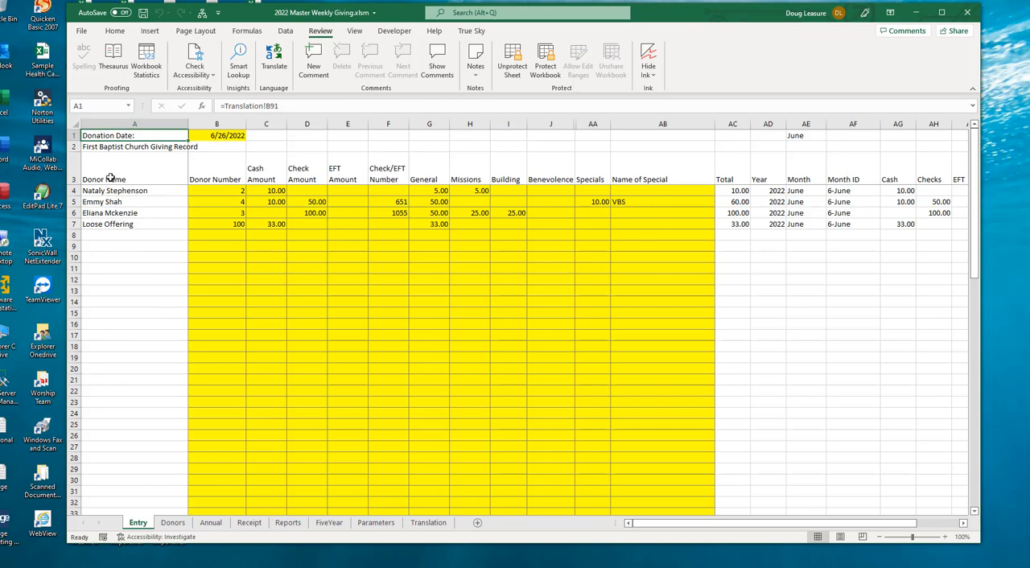
click(136, 190)
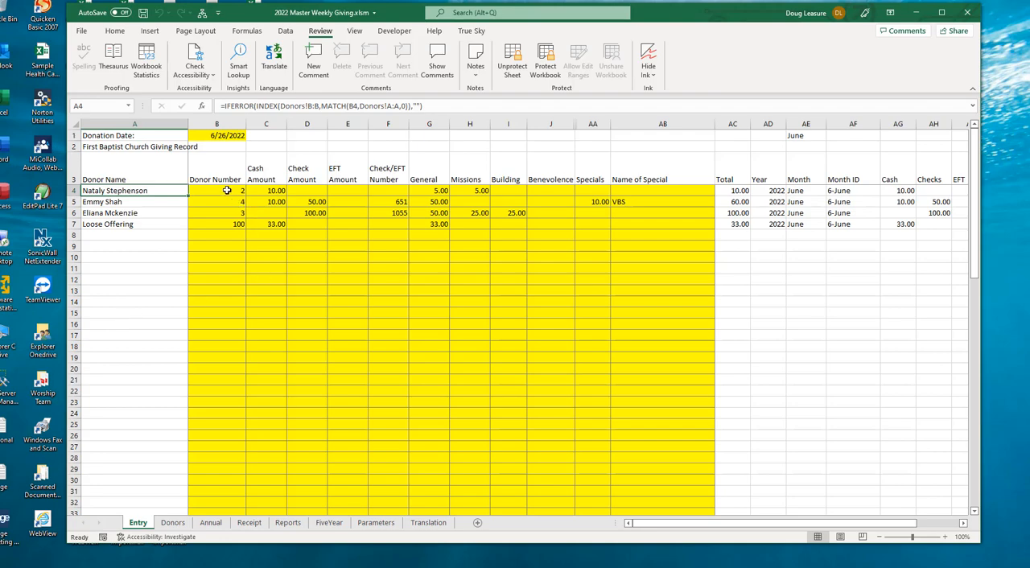
click(216, 190)
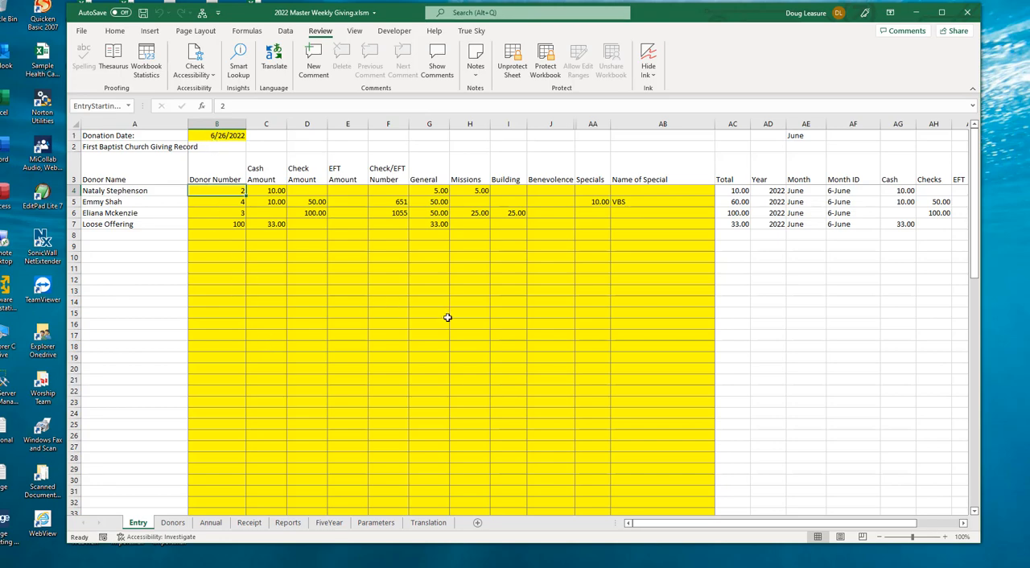
mouse_move(483, 314)
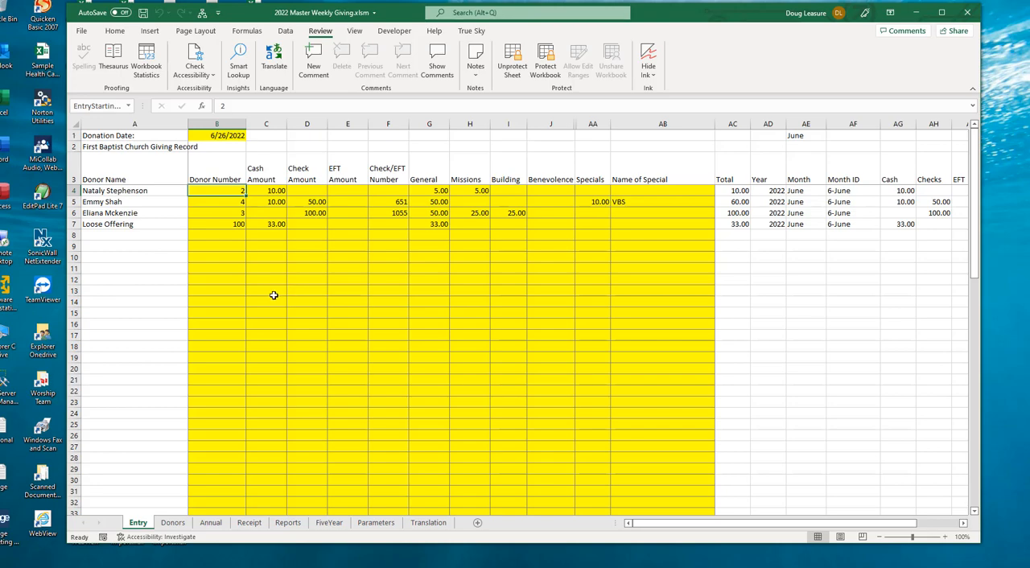
mouse_move(229, 205)
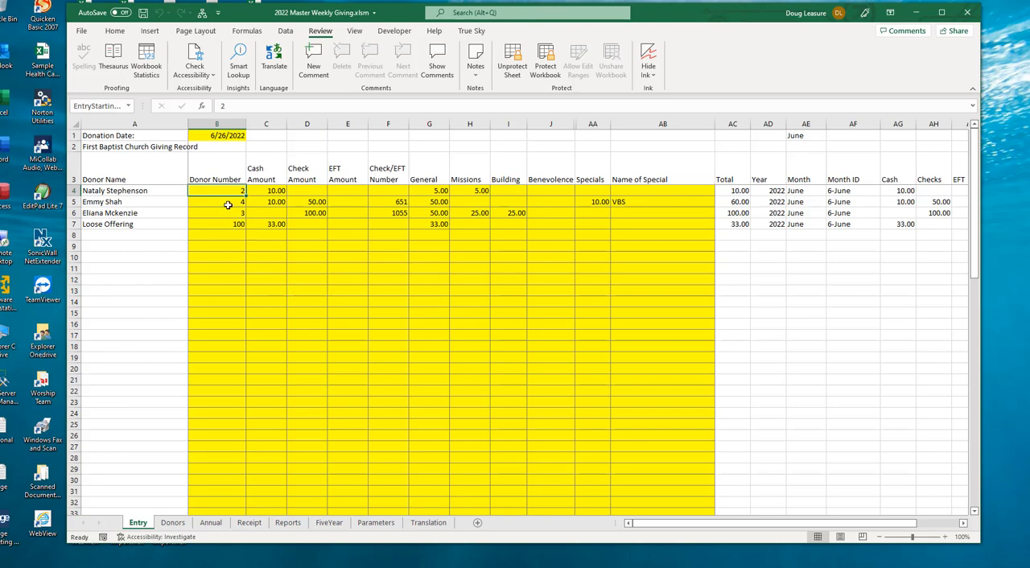
mouse_move(241, 259)
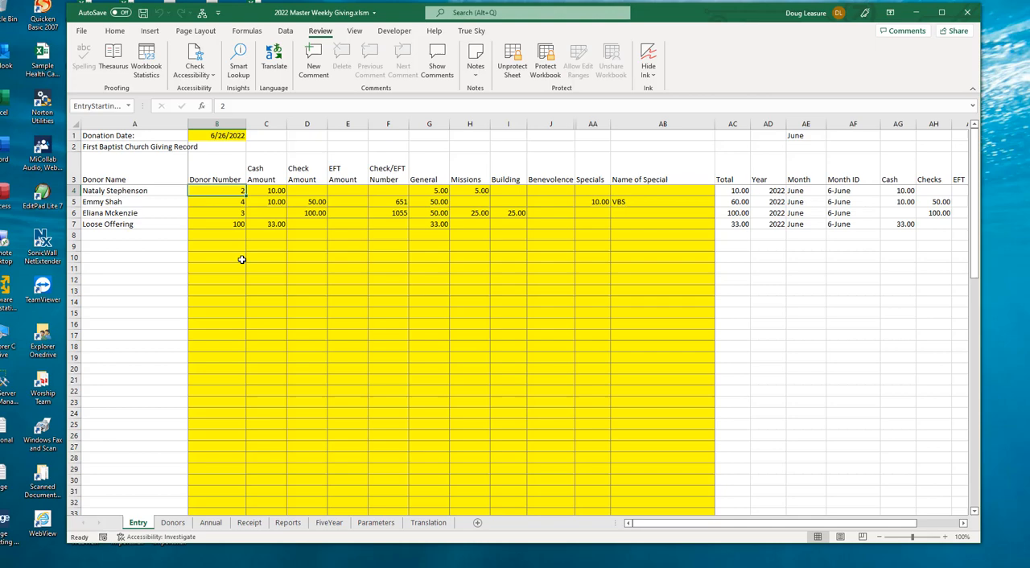
mouse_move(248, 266)
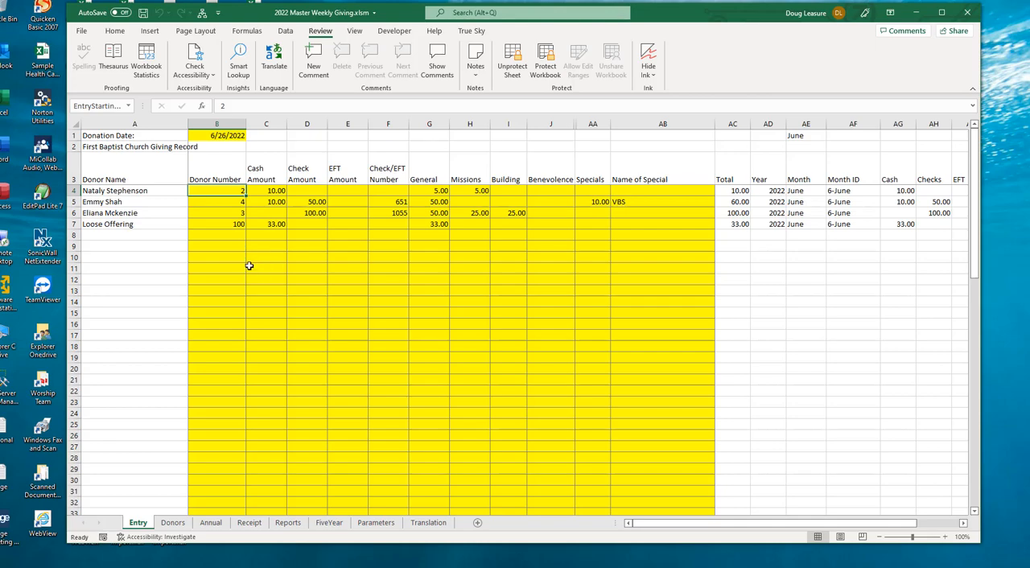
click(225, 135)
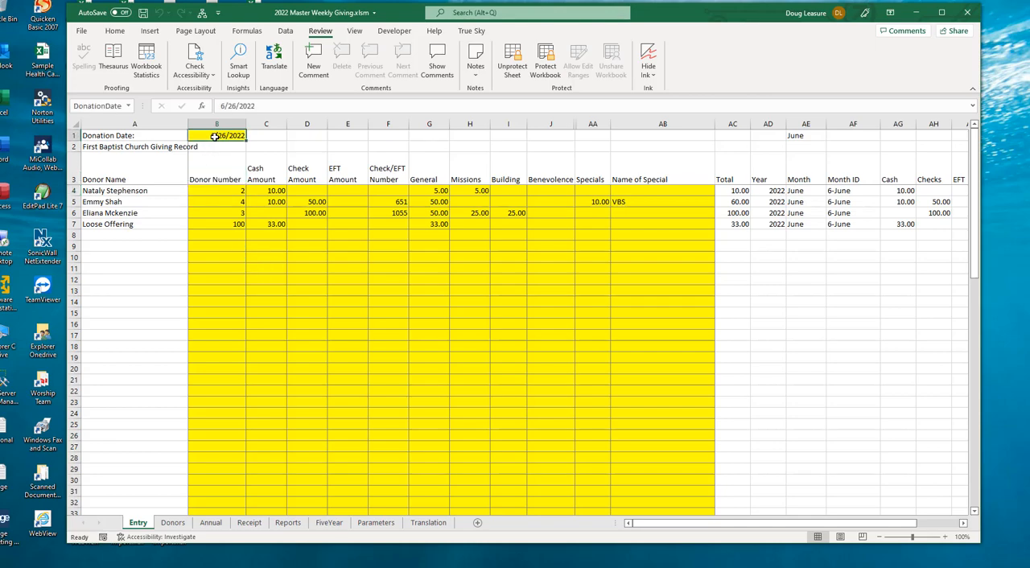
click(215, 190)
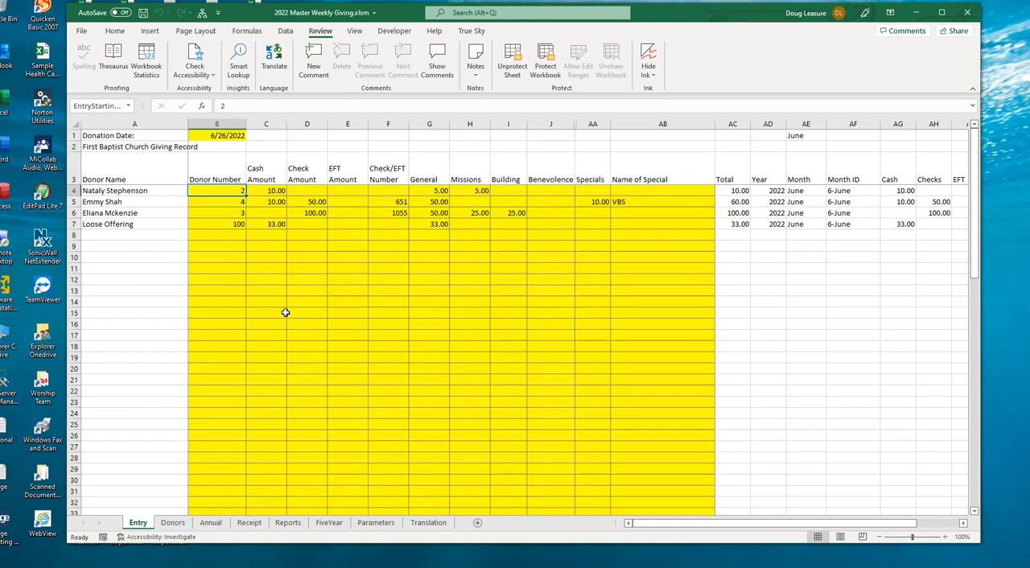
mouse_move(909, 296)
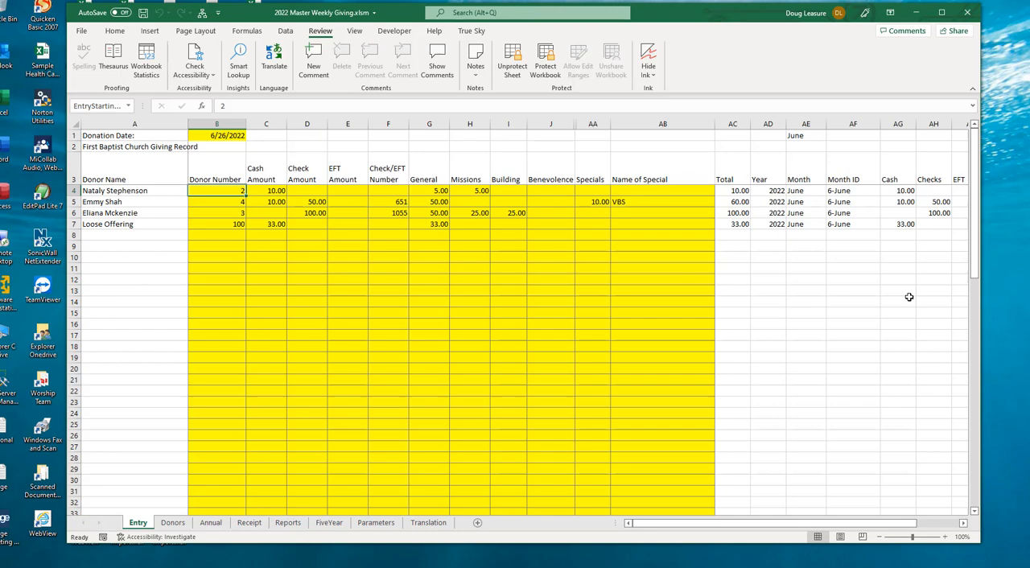
Step: Enter donor number 3 in row 8 and start recording the gift amounts, undoing a misplaced 100 check entry
click(215, 235)
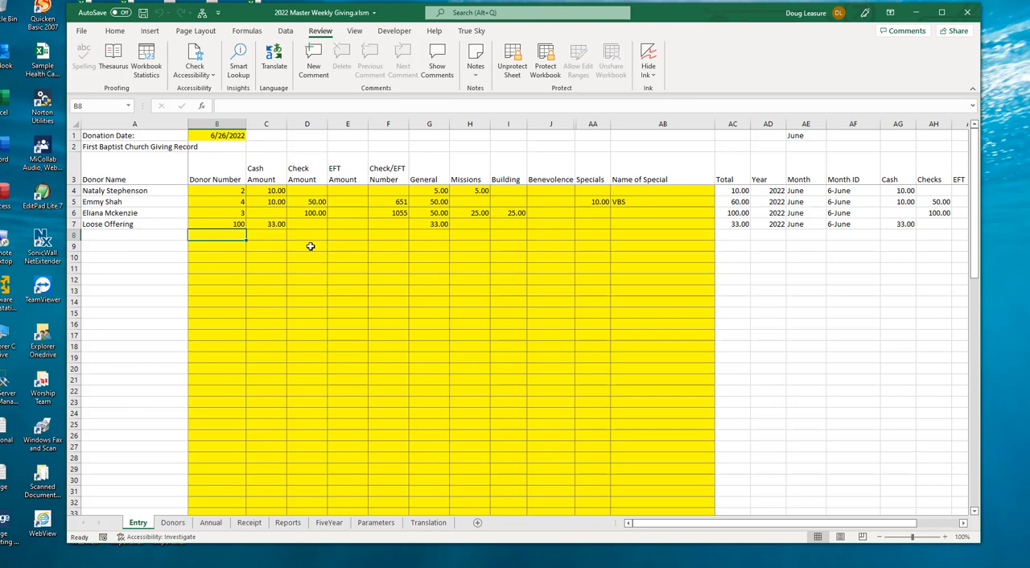
text(3)
click(266, 235)
text(25)
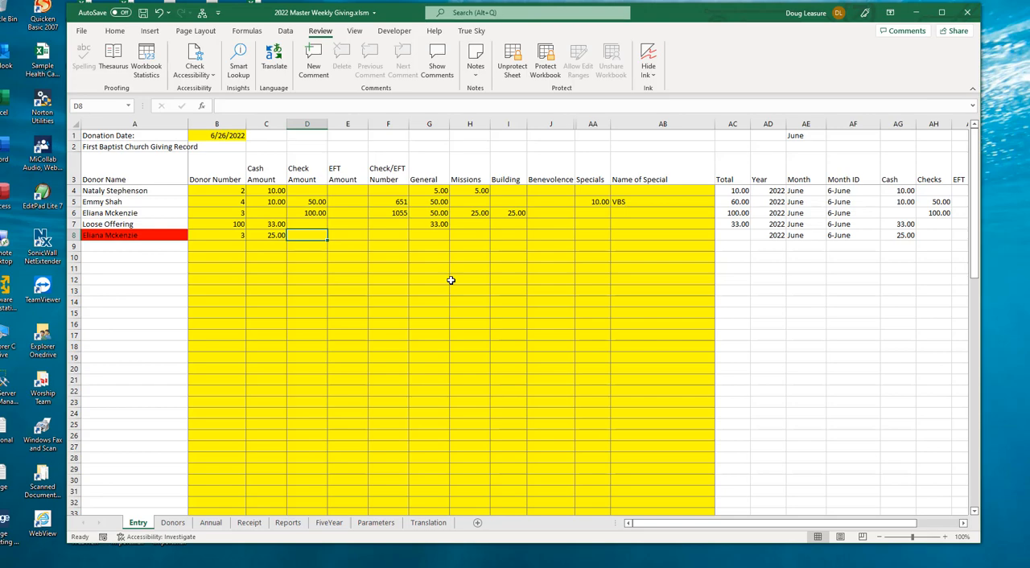
text(100)
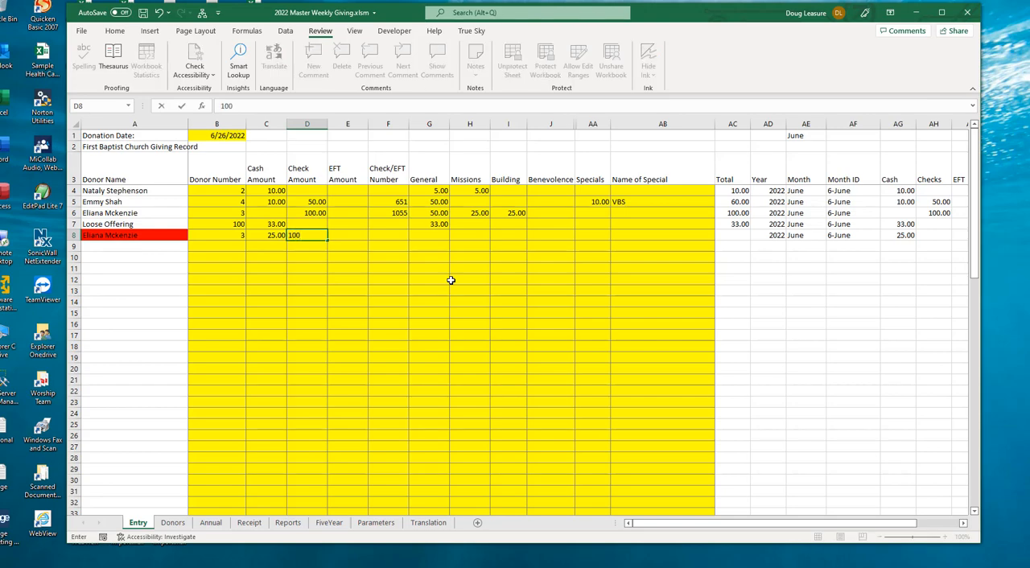
key(Return)
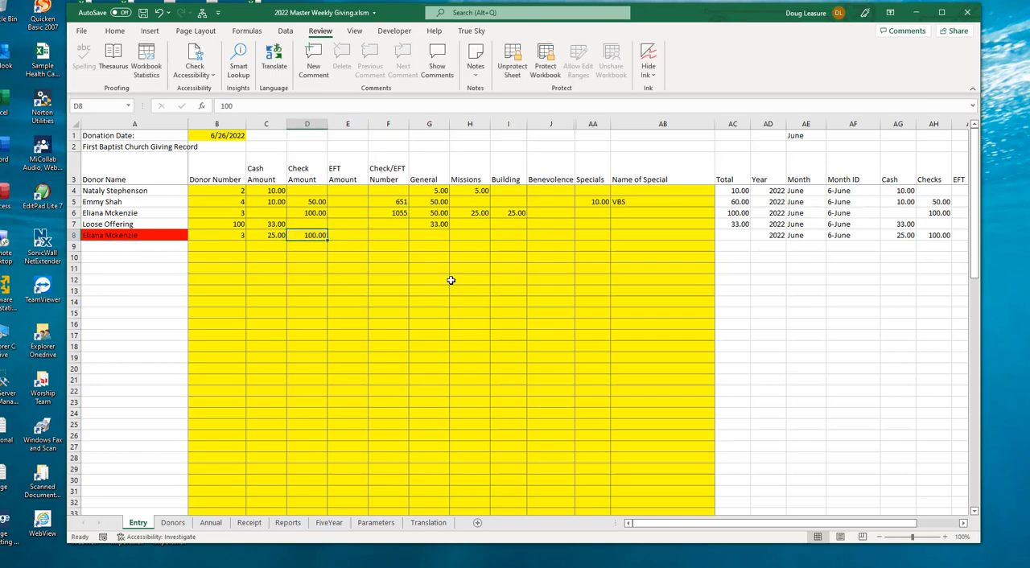
key(Delete)
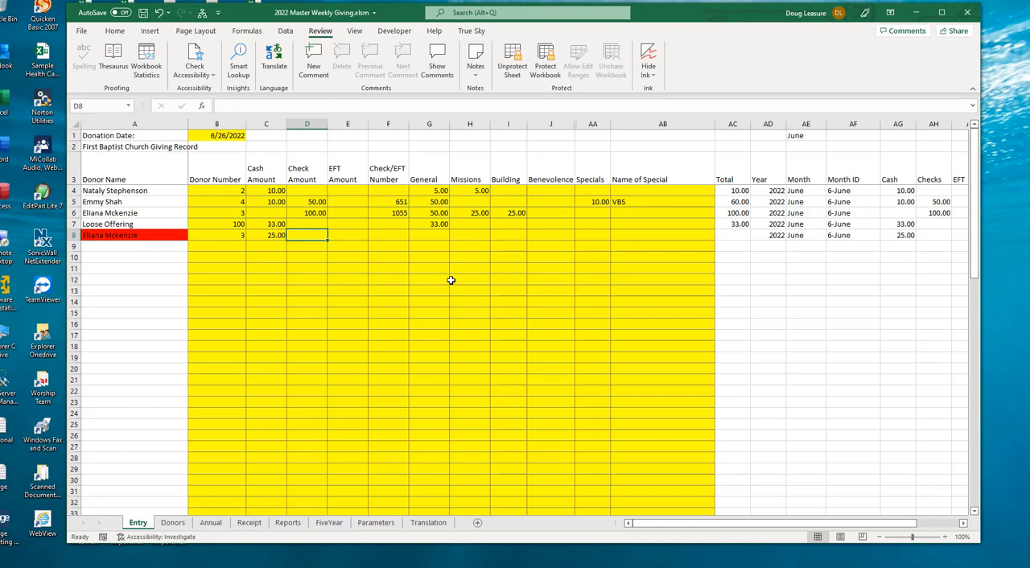
mouse_move(386, 269)
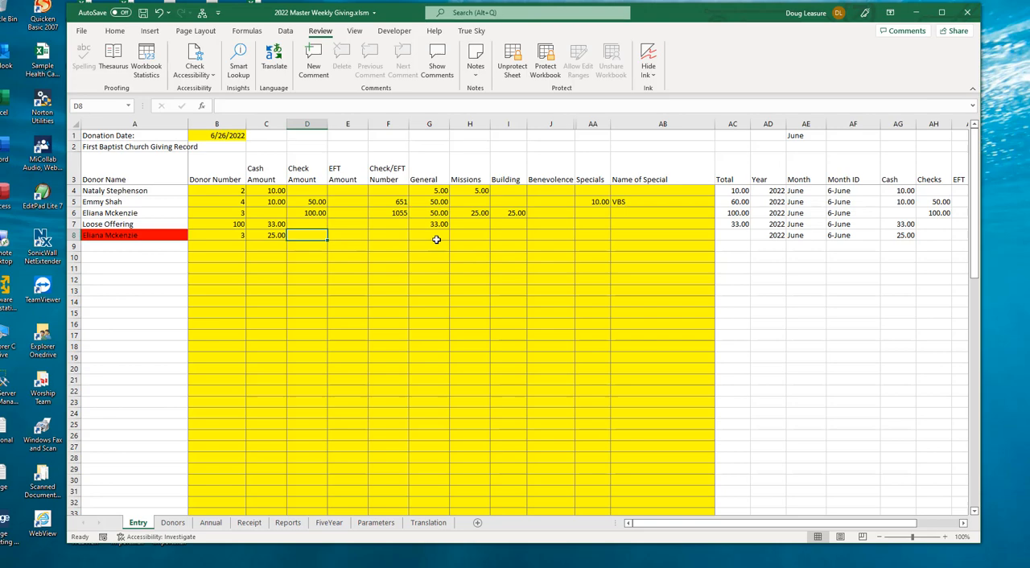
mouse_move(428, 235)
text(5)
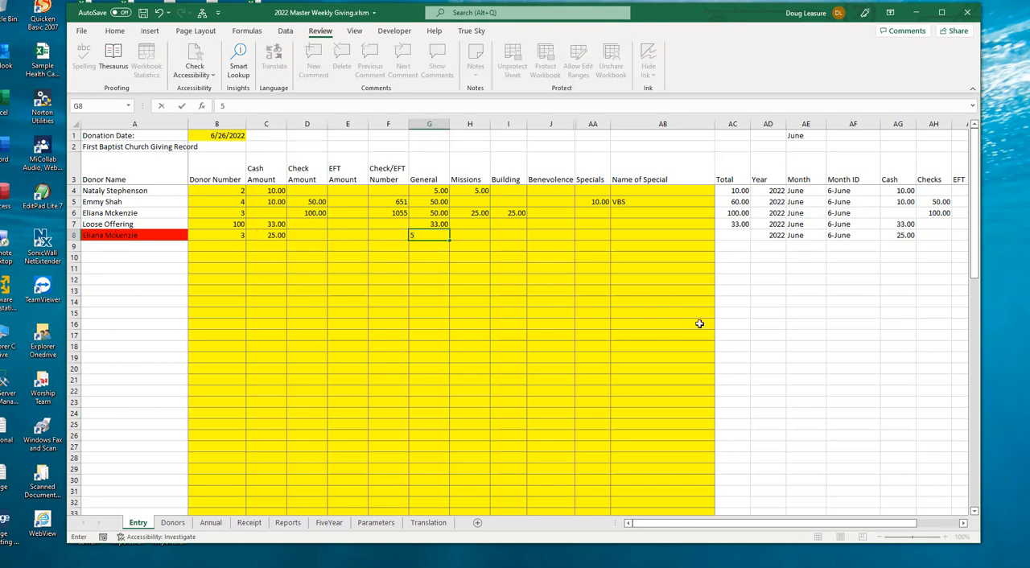
key(Return)
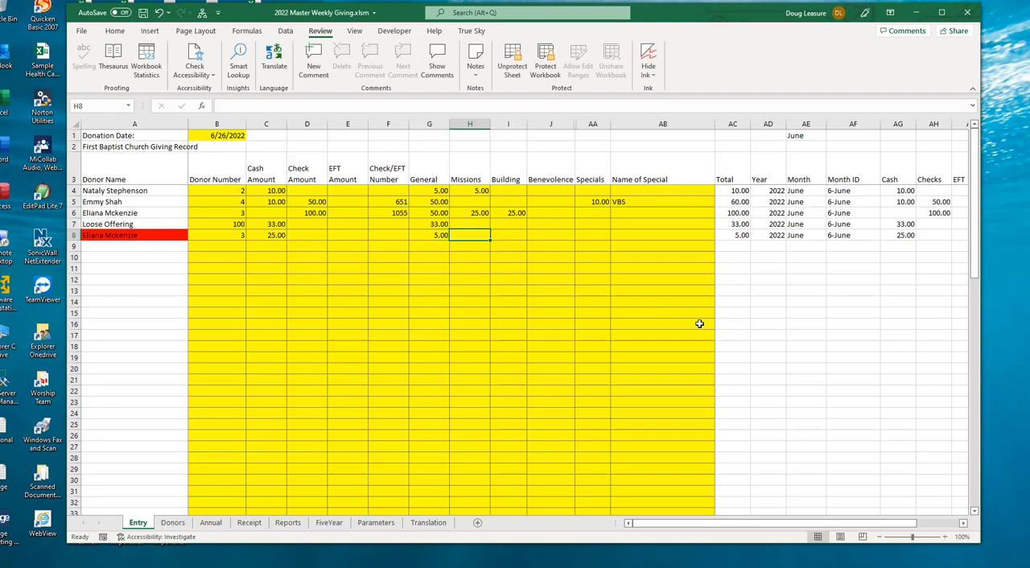
text(100.00)
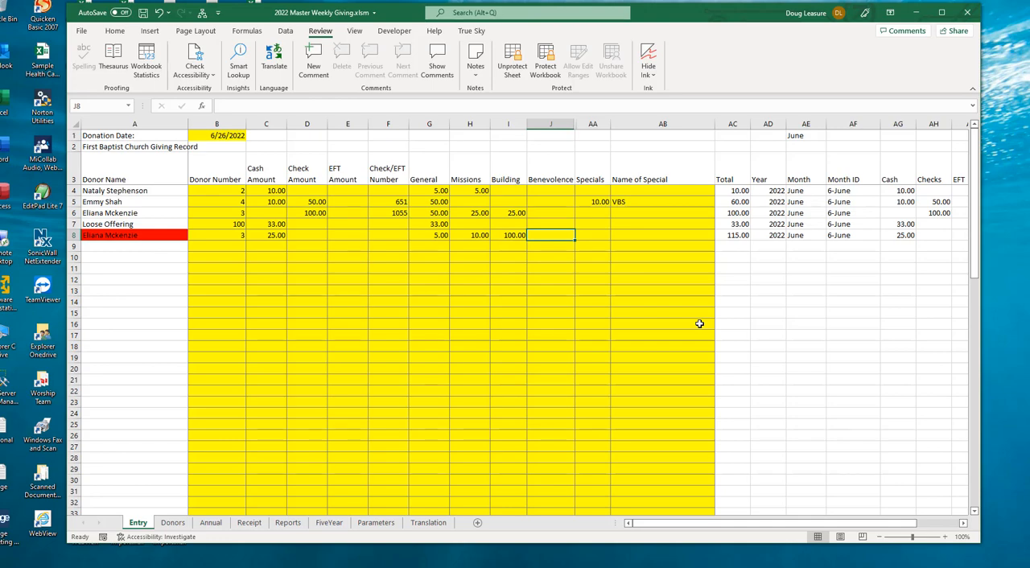
Step: Correct row 8's Building amount from 100 to 10.00 so the gifts total 25.00
click(509, 235)
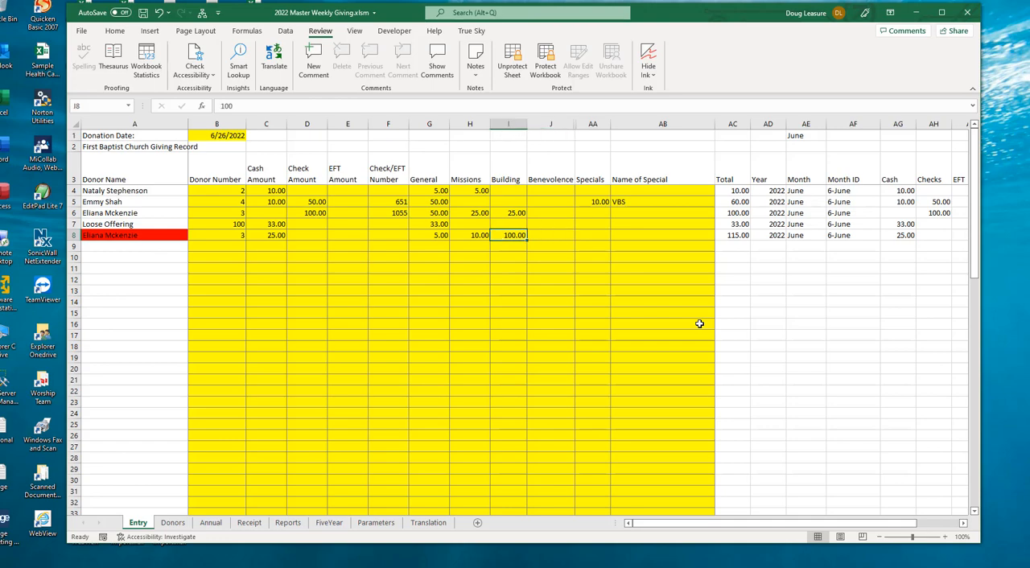
text(1)
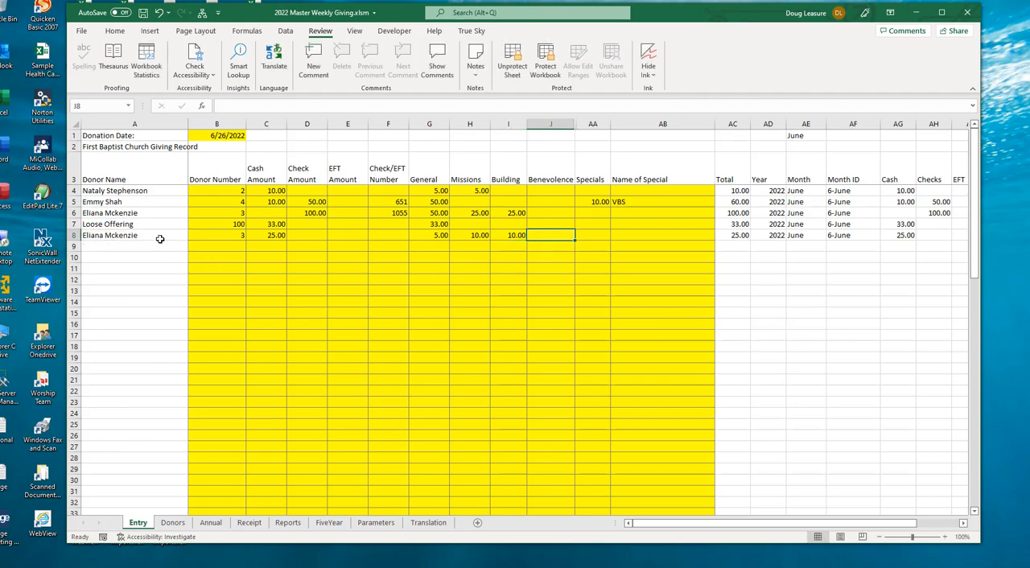
mouse_move(428, 304)
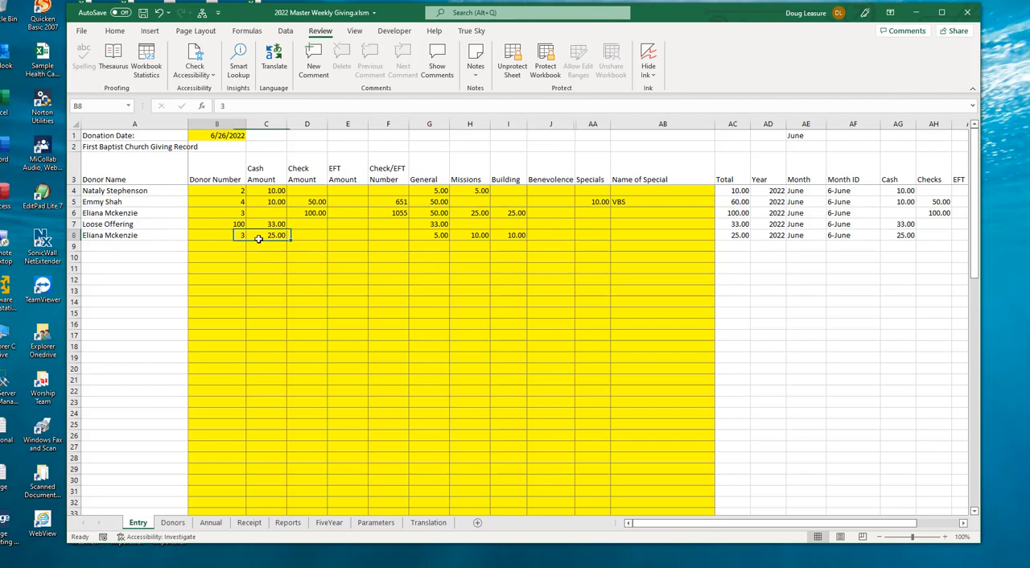
Step: Clear row 8's General, Missions and Building amounts and record 25.00 in Specials labelled VBS
drag(241, 235, 551, 235)
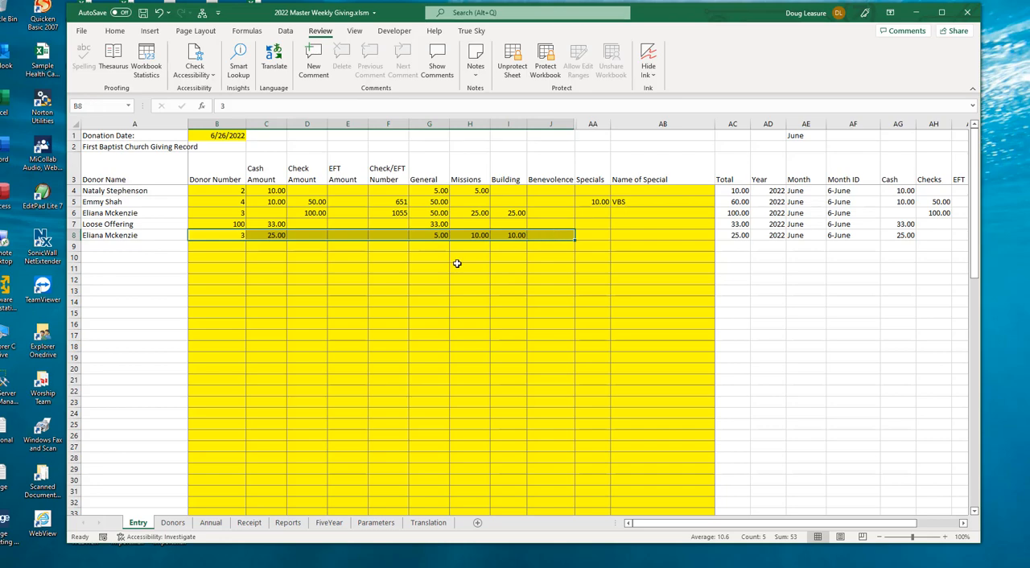
mouse_move(354, 309)
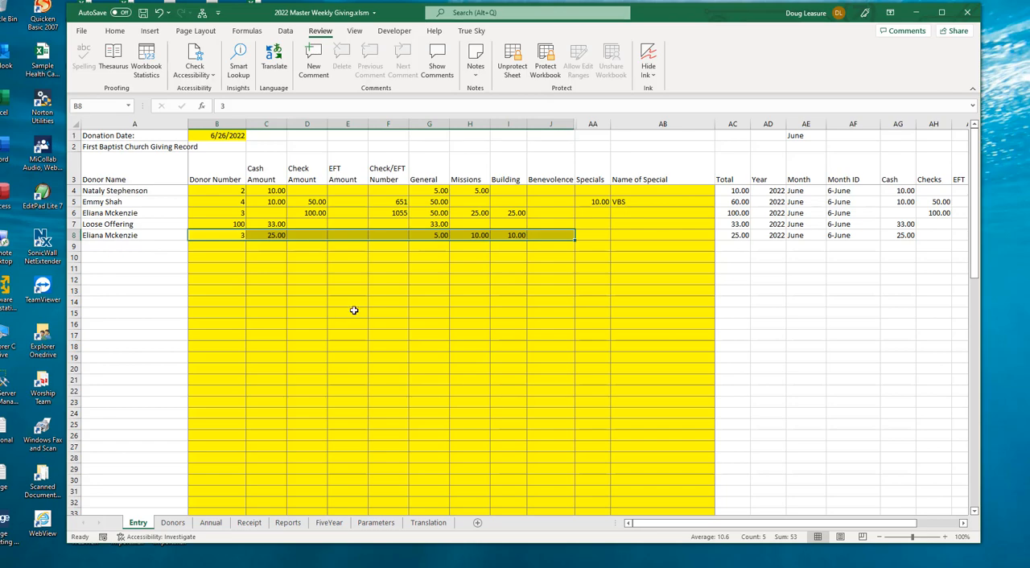
mouse_move(201, 248)
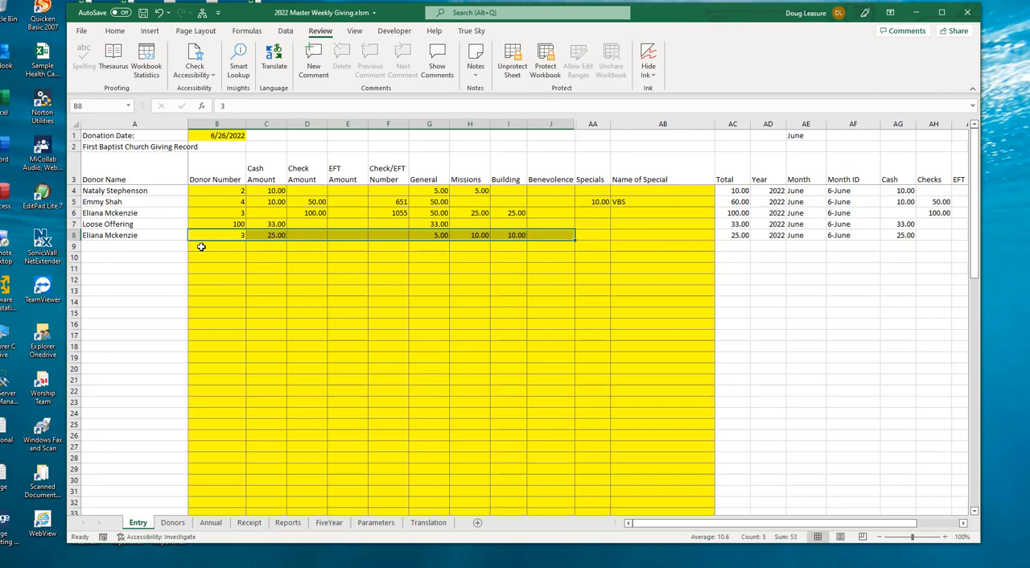
drag(216, 235, 519, 235)
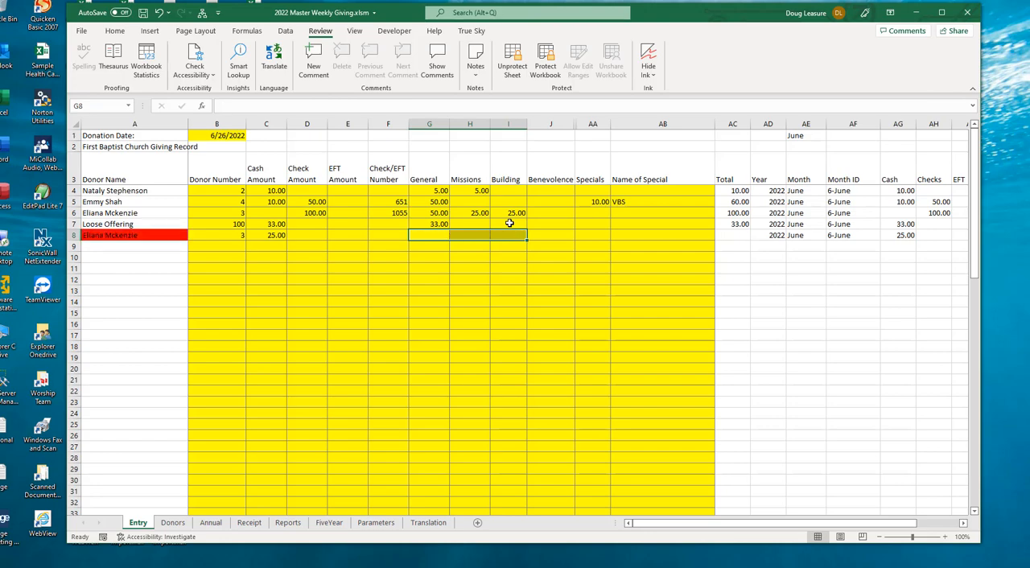
click(470, 234)
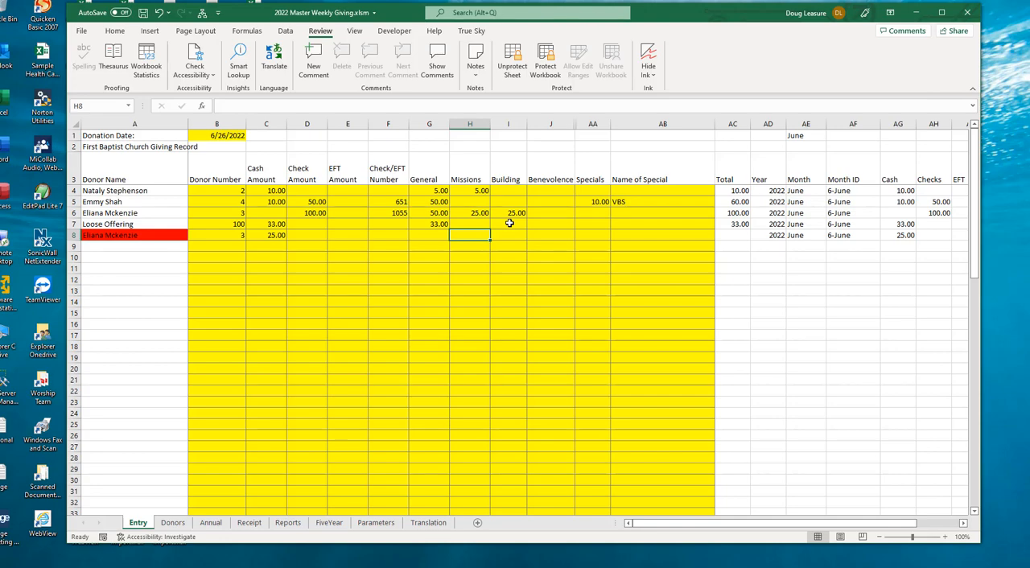
click(592, 235)
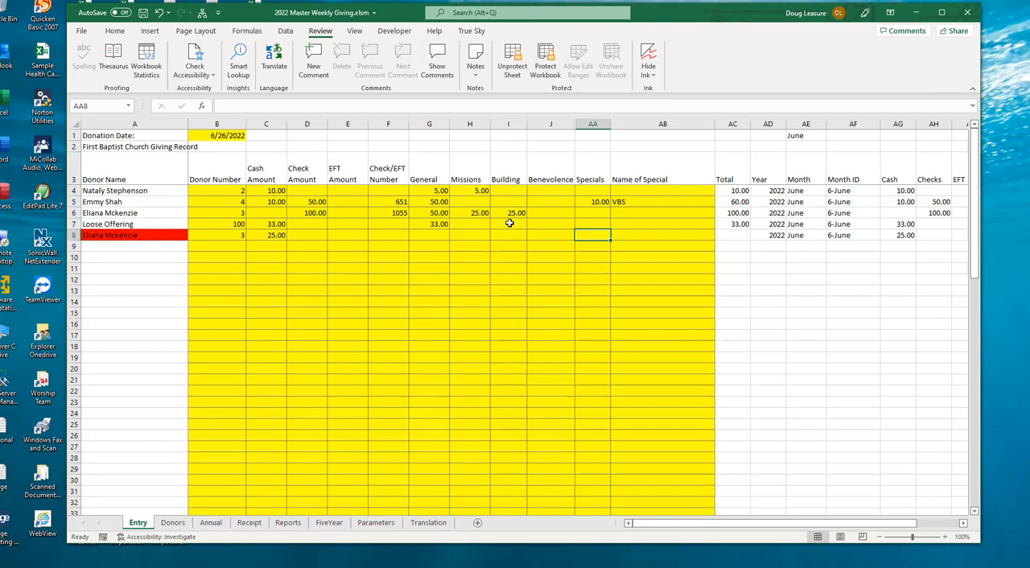
click(663, 235)
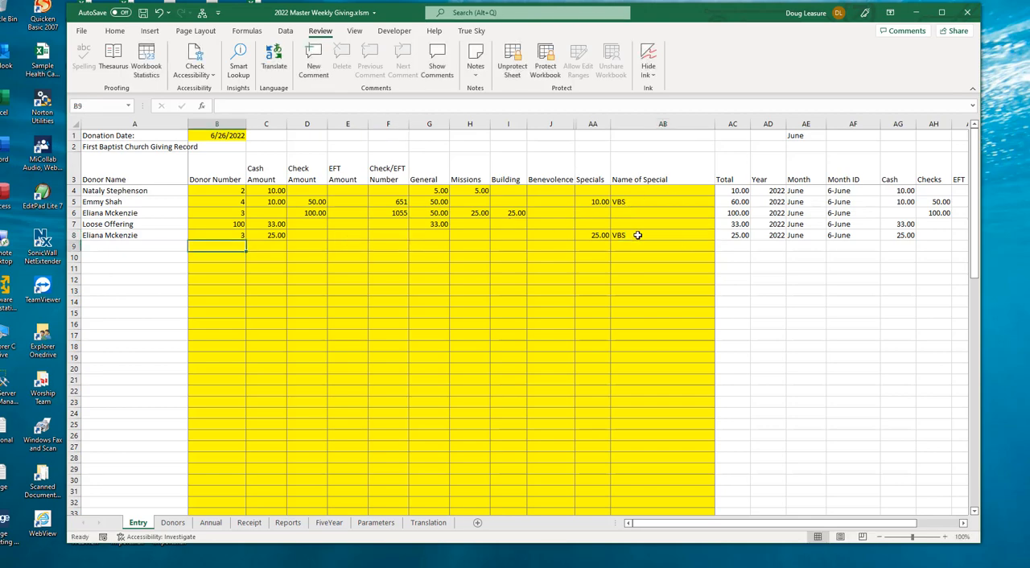
mouse_move(613, 277)
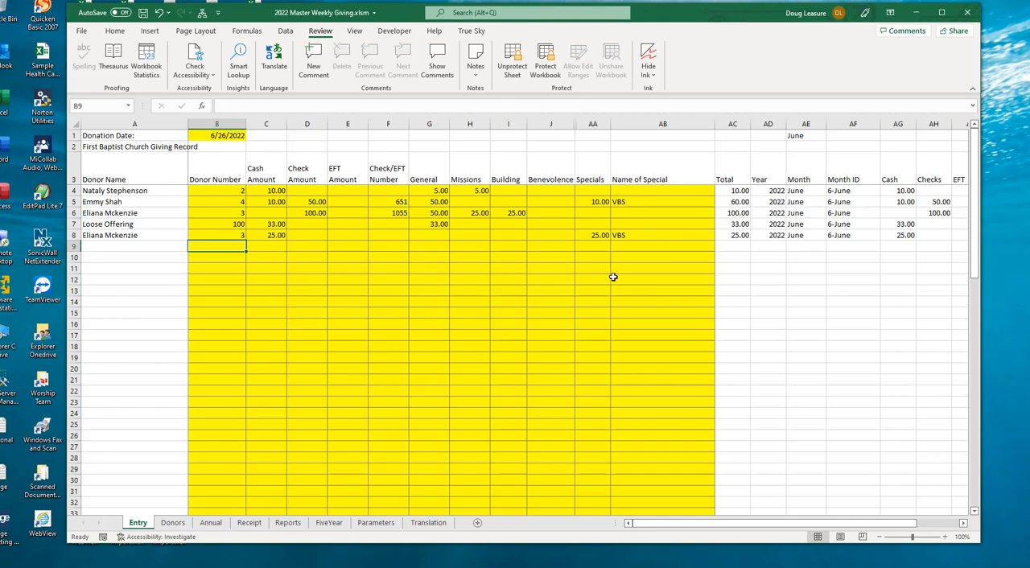
mouse_move(258, 280)
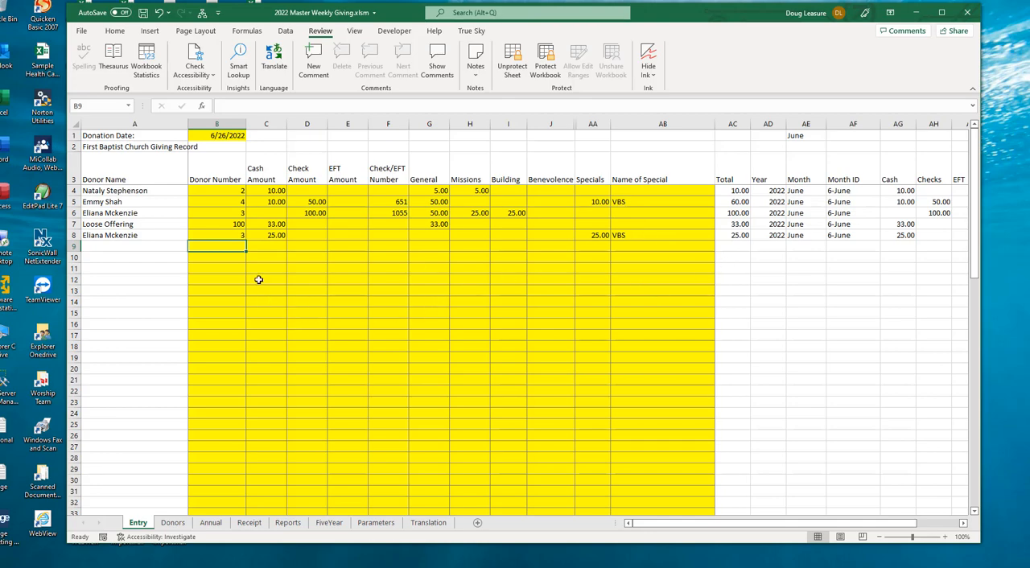
mouse_move(220, 246)
text(101)
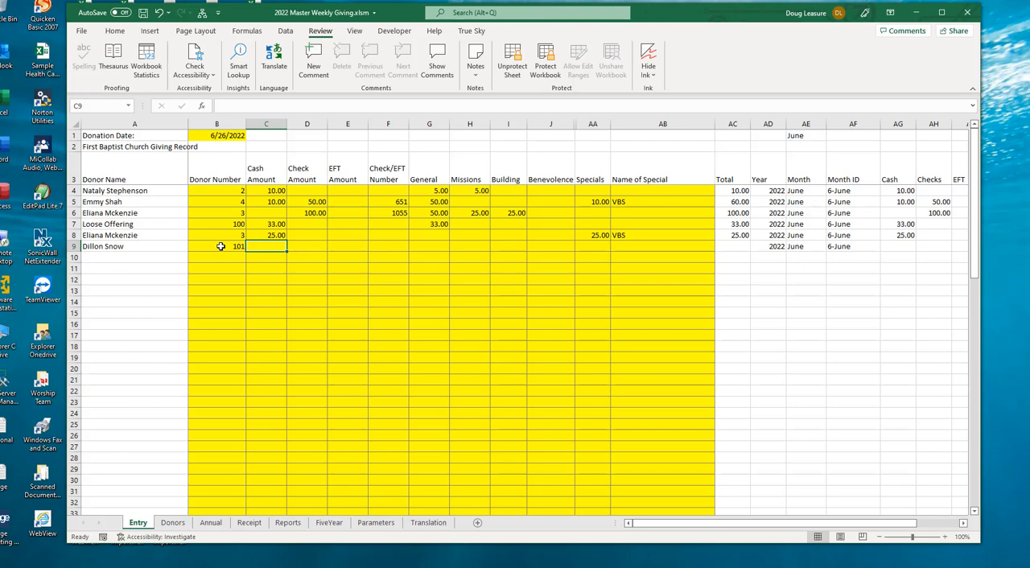
Step: Record a 100.00 EFT amount for the new donor 101 in row 9
click(306, 246)
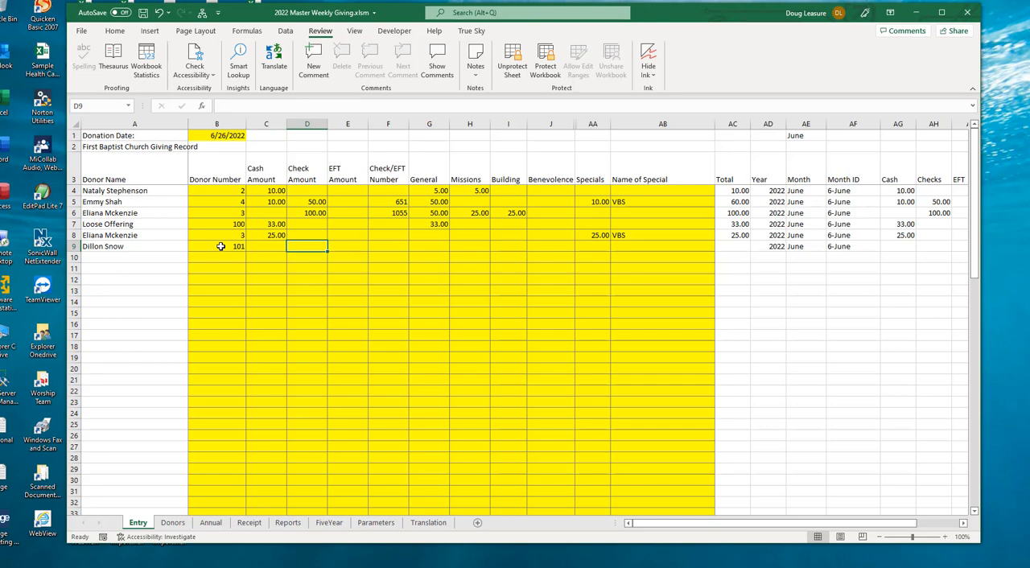
click(348, 246)
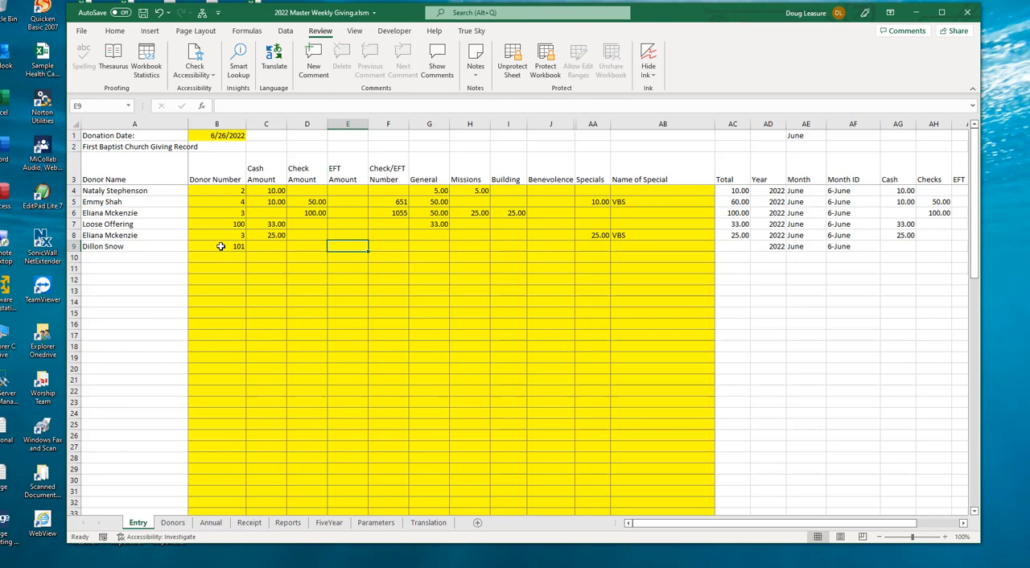
mouse_move(329, 259)
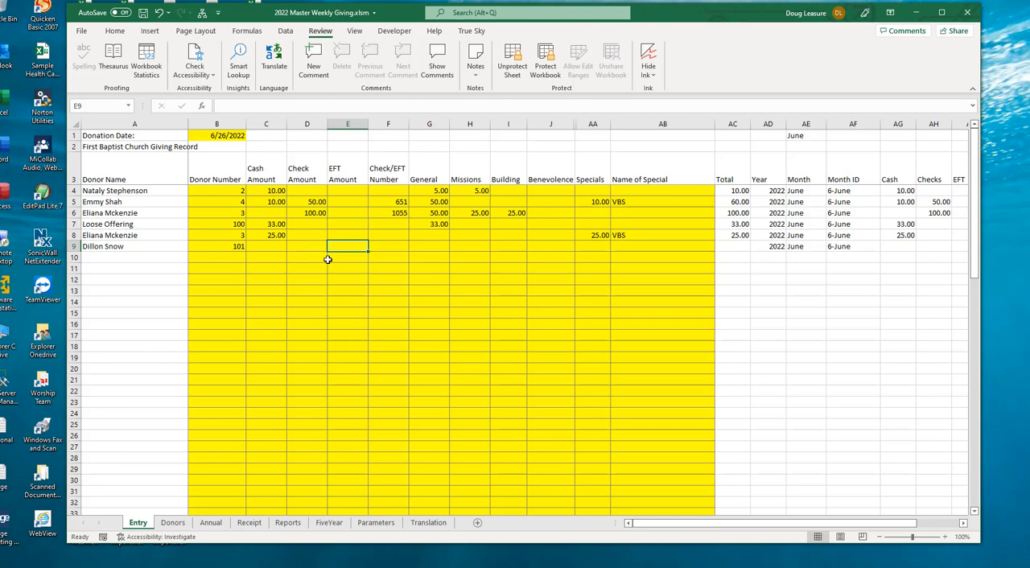
text(100.00)
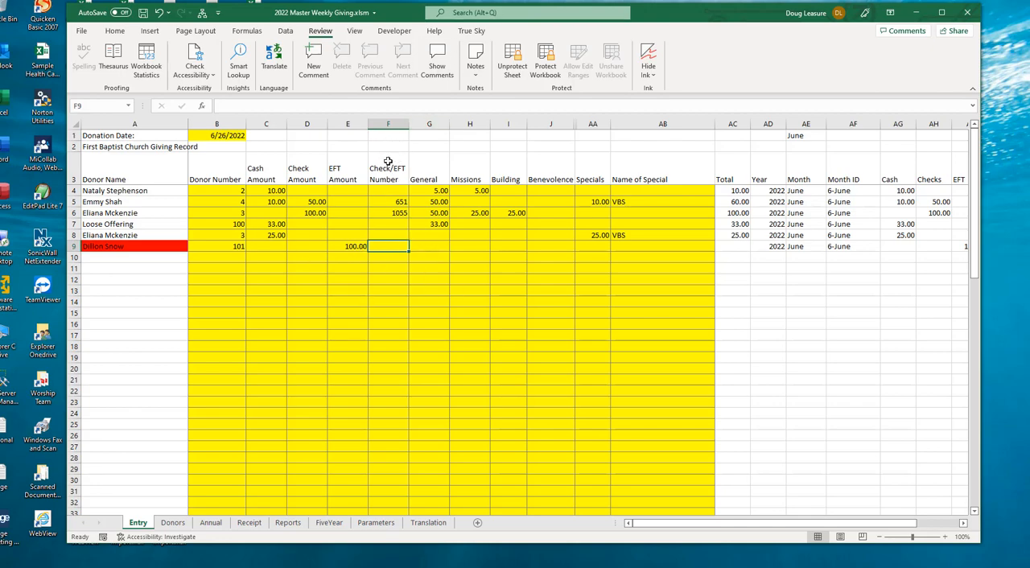
Step: Enter CashApp as the new donor's Check/EFT Number reference
drag(388, 201, 387, 212)
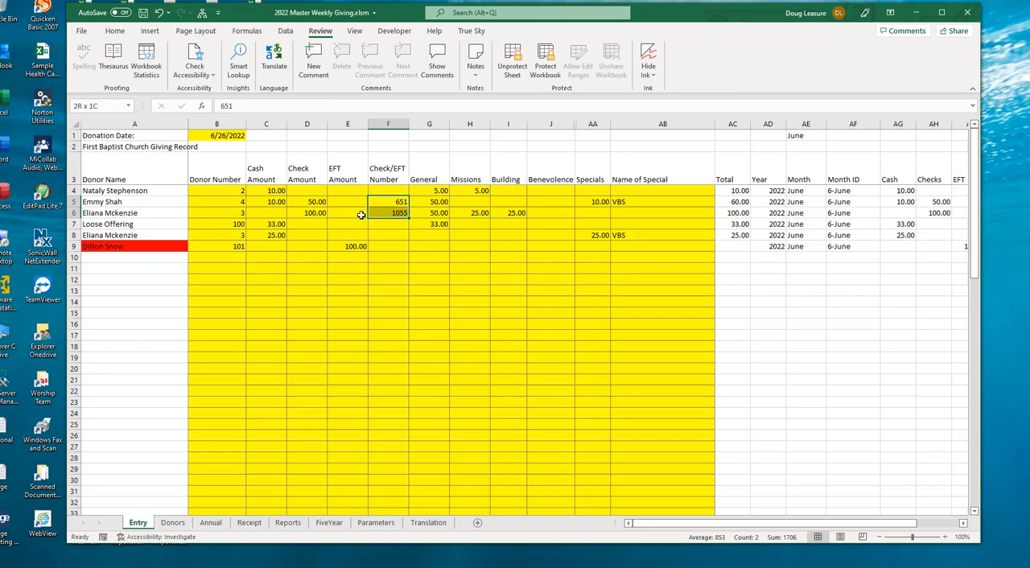
click(388, 246)
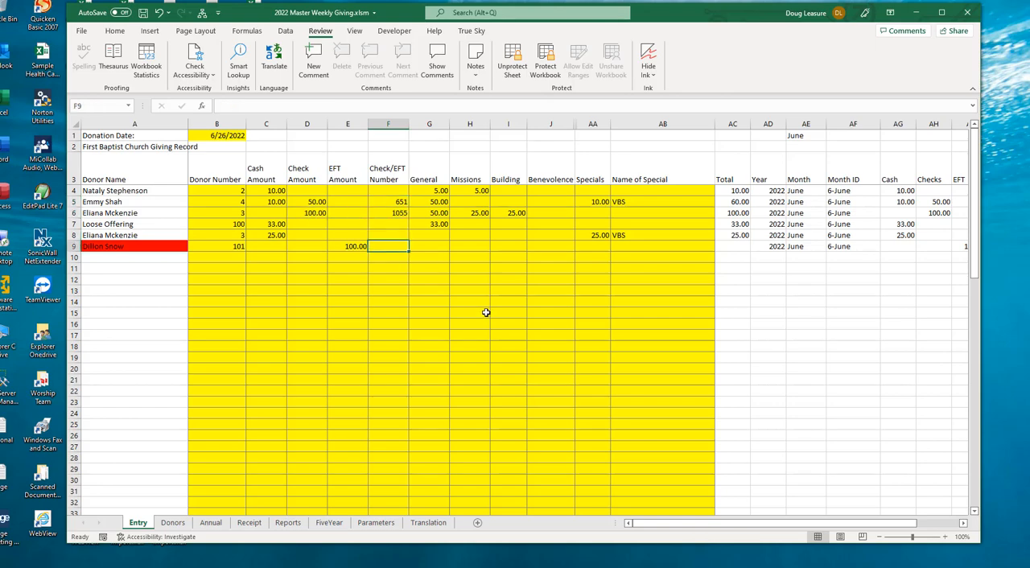
text(c)
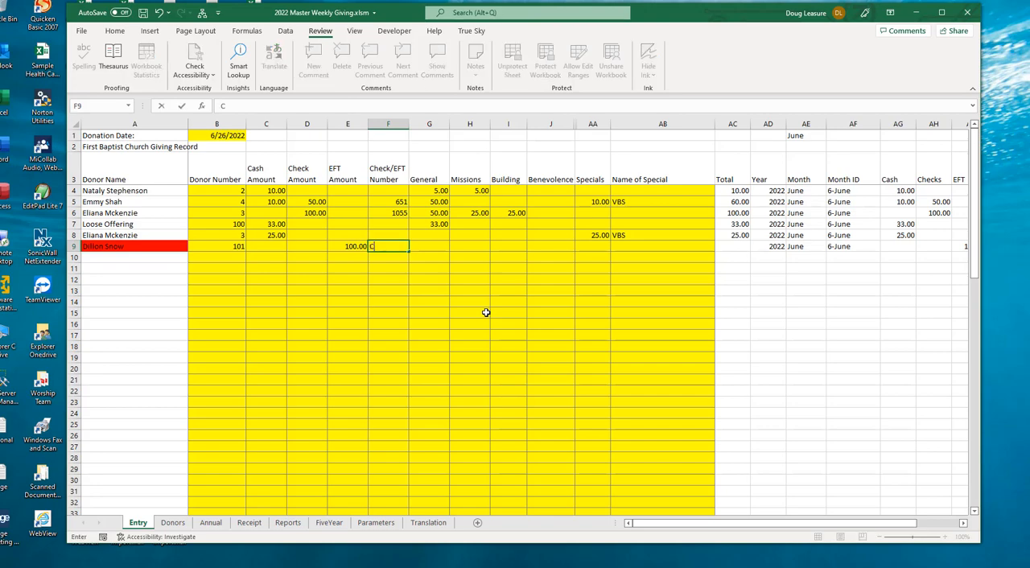
text(CashApp)
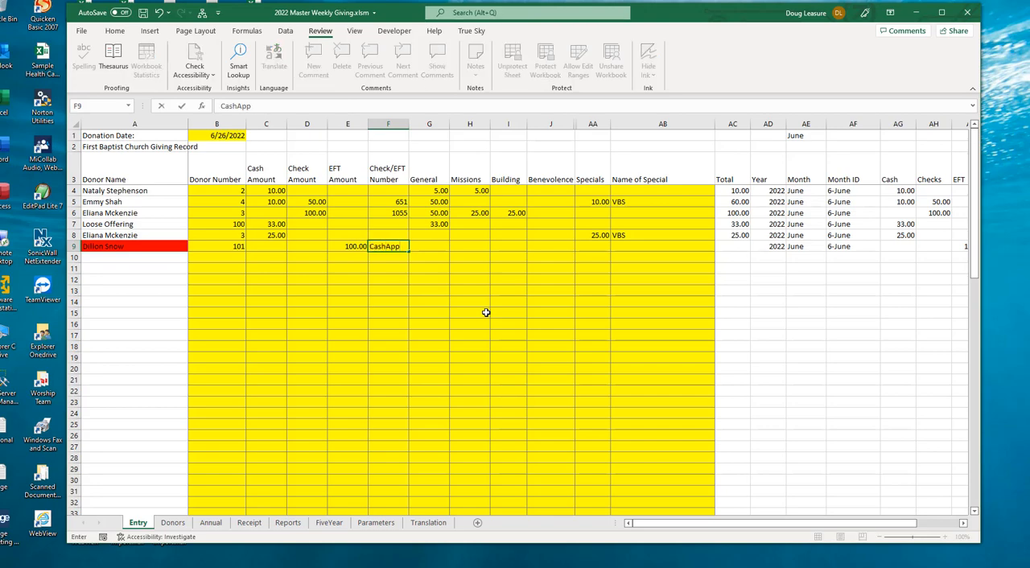
key(Return)
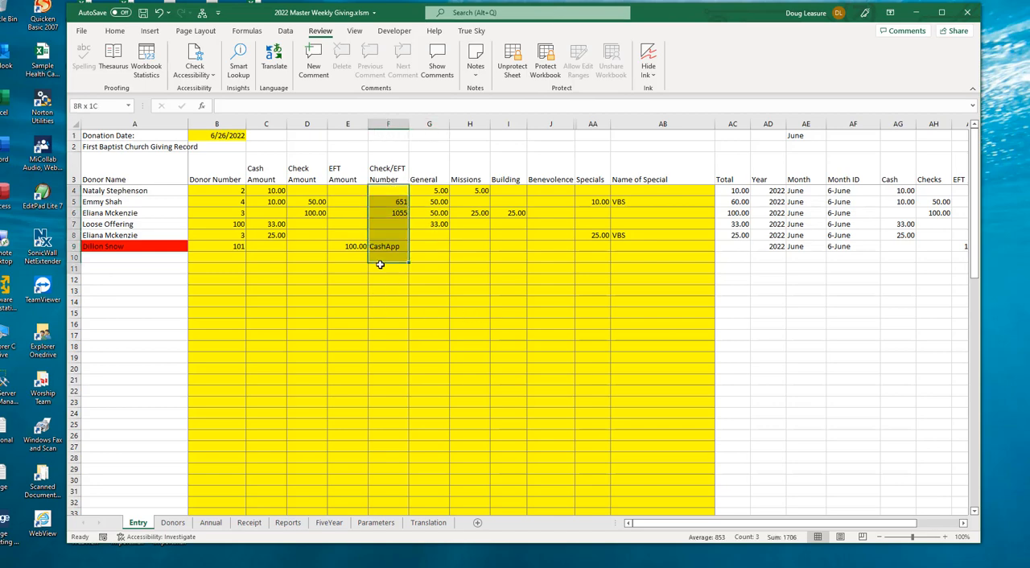
click(388, 246)
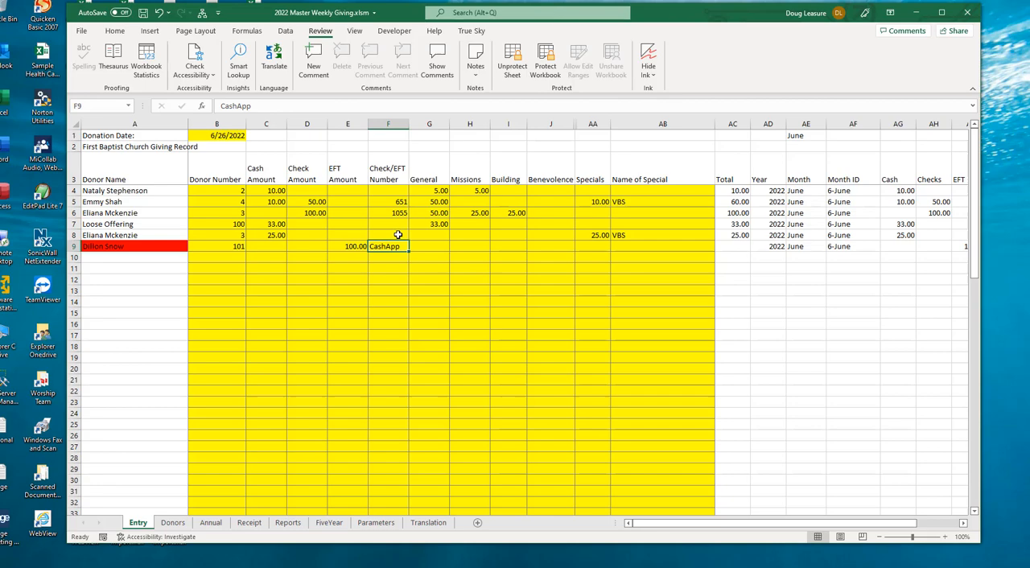
mouse_move(405, 212)
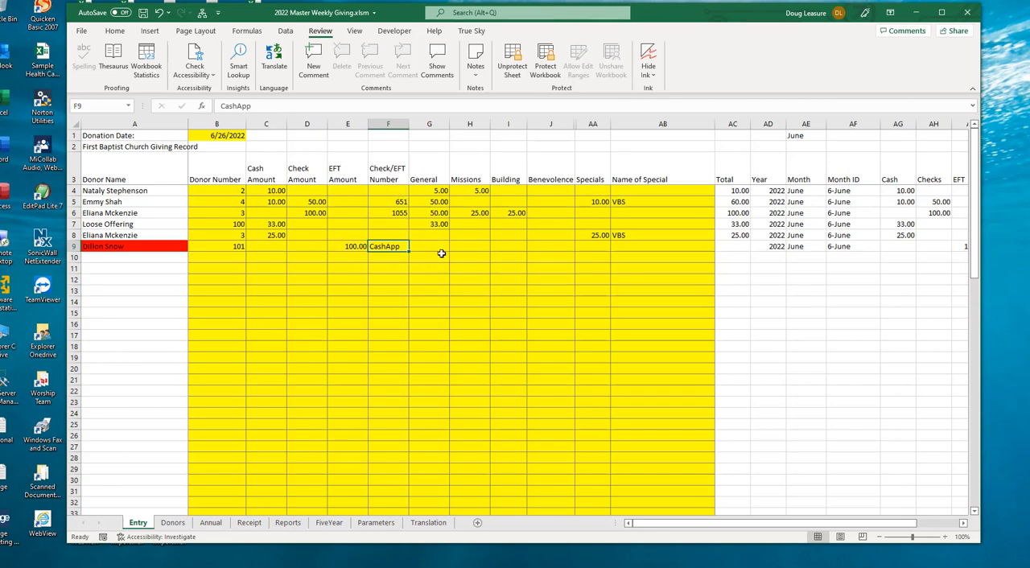
mouse_move(447, 238)
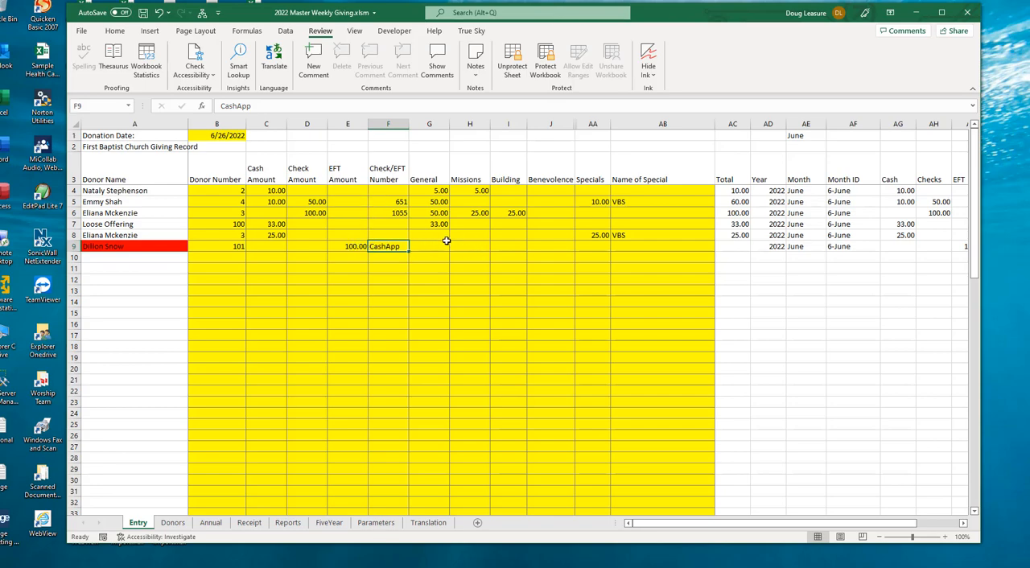
click(428, 246)
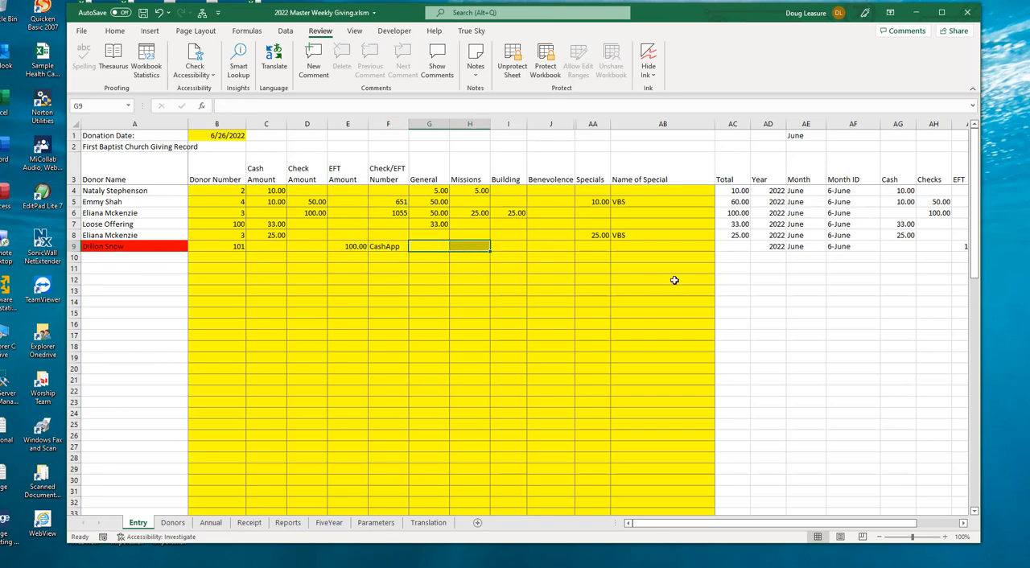
text(25.00)
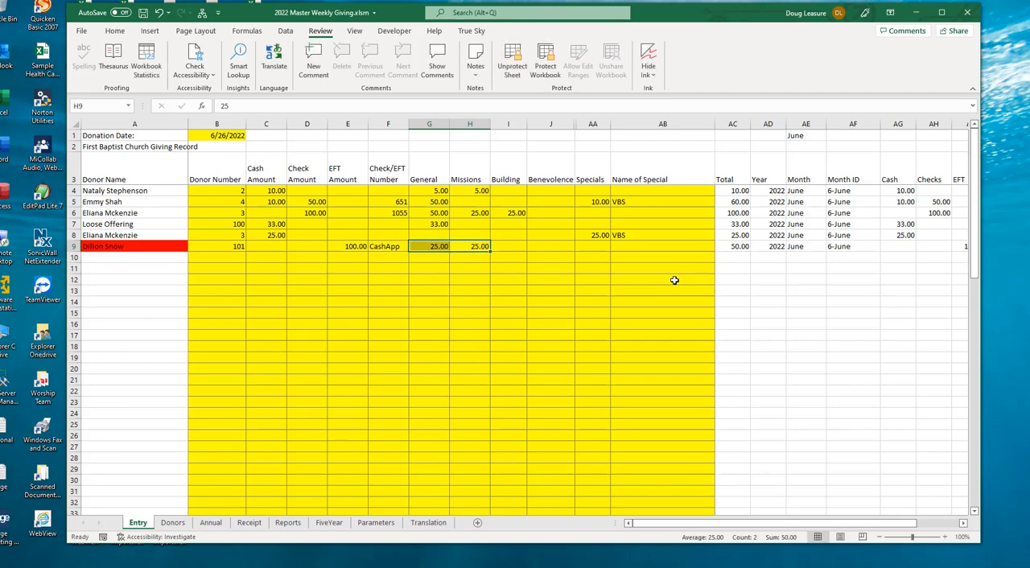
click(508, 244)
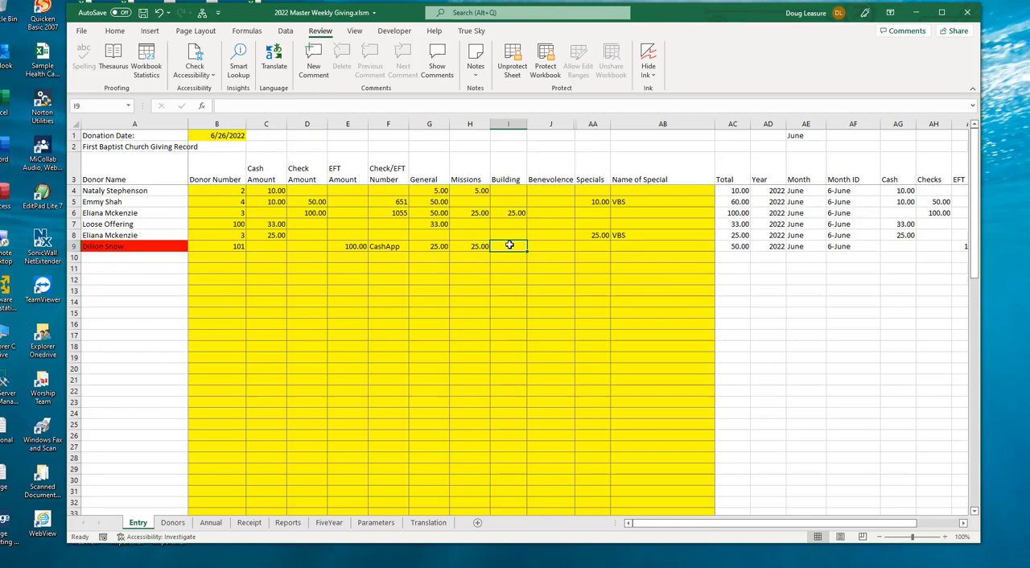
text(25.00)
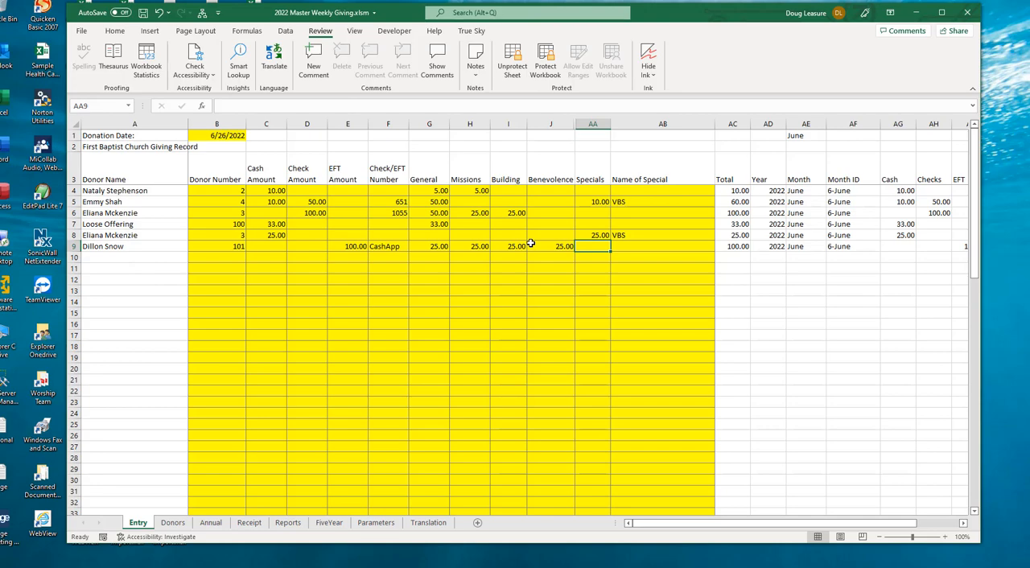
mouse_move(370, 336)
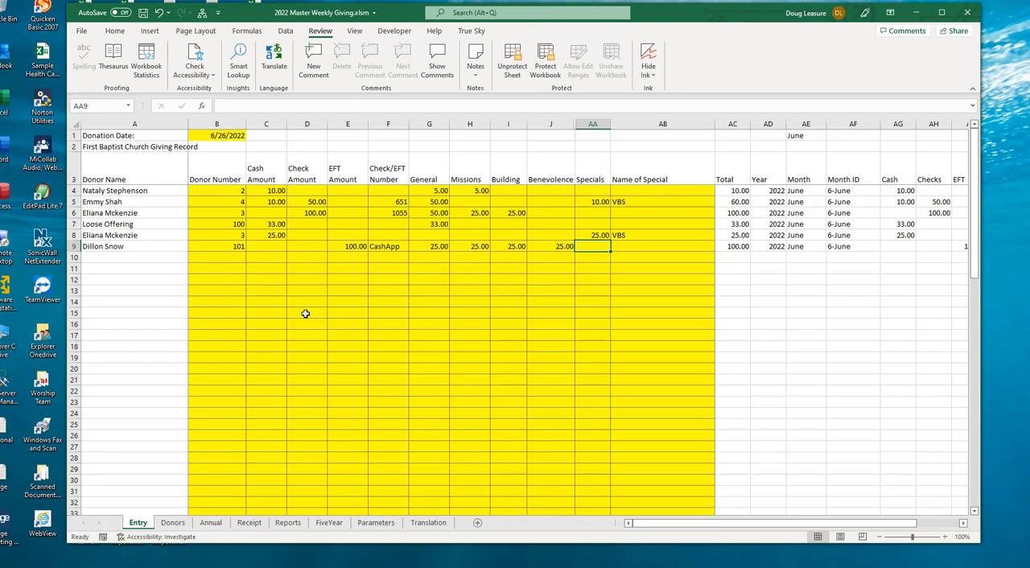
mouse_move(365, 327)
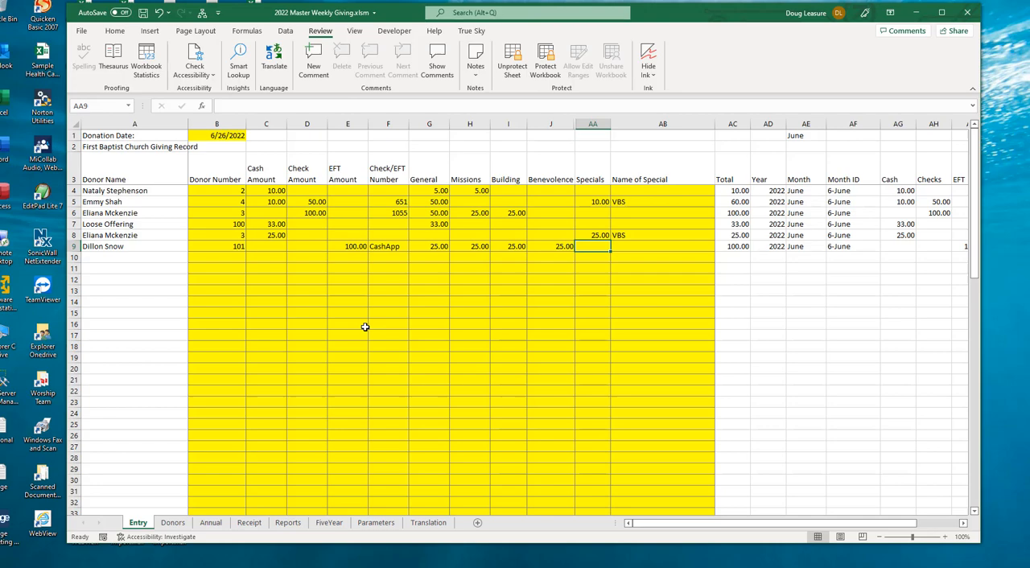
mouse_move(212, 293)
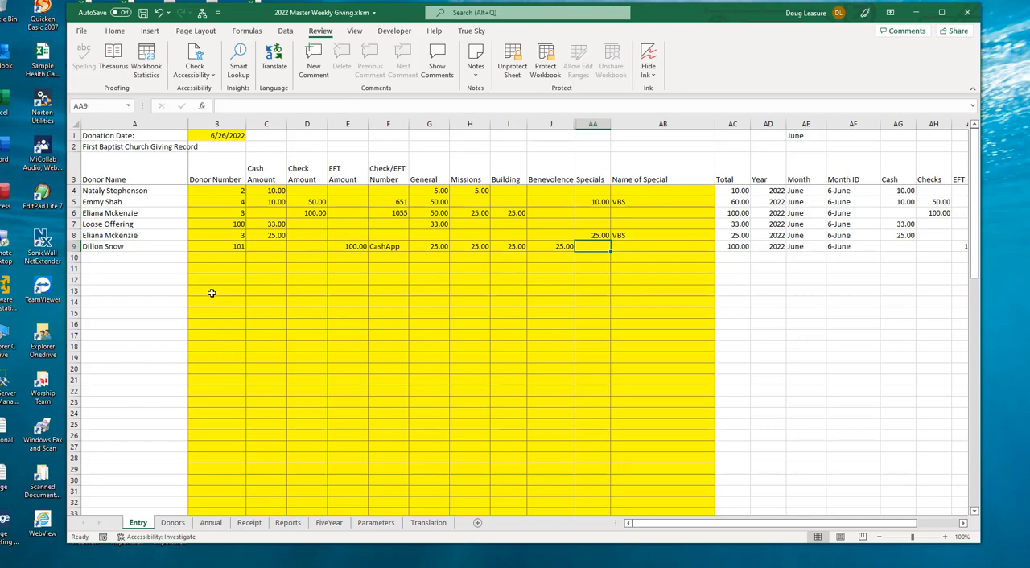
Step: Scroll down to the Cash Detail and 'Is the Church Cash in Balance?' sections
scroll(down, 3)
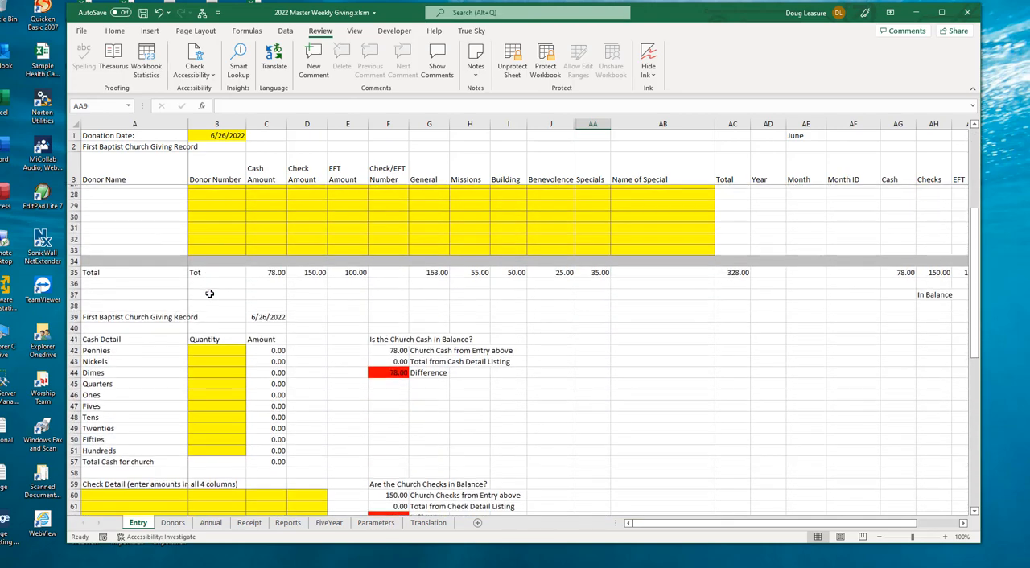
scroll(down, 3)
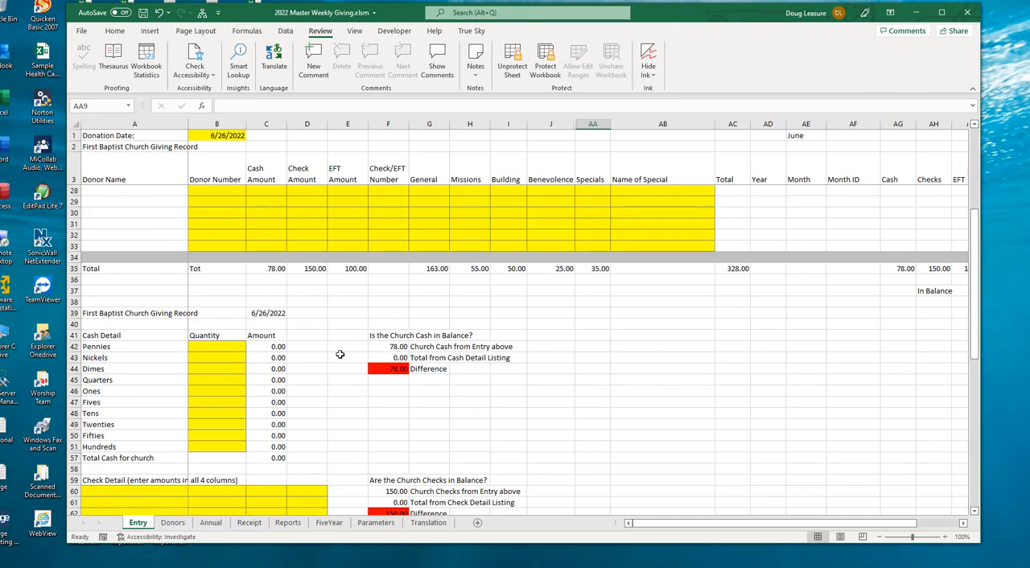
scroll(down, 3)
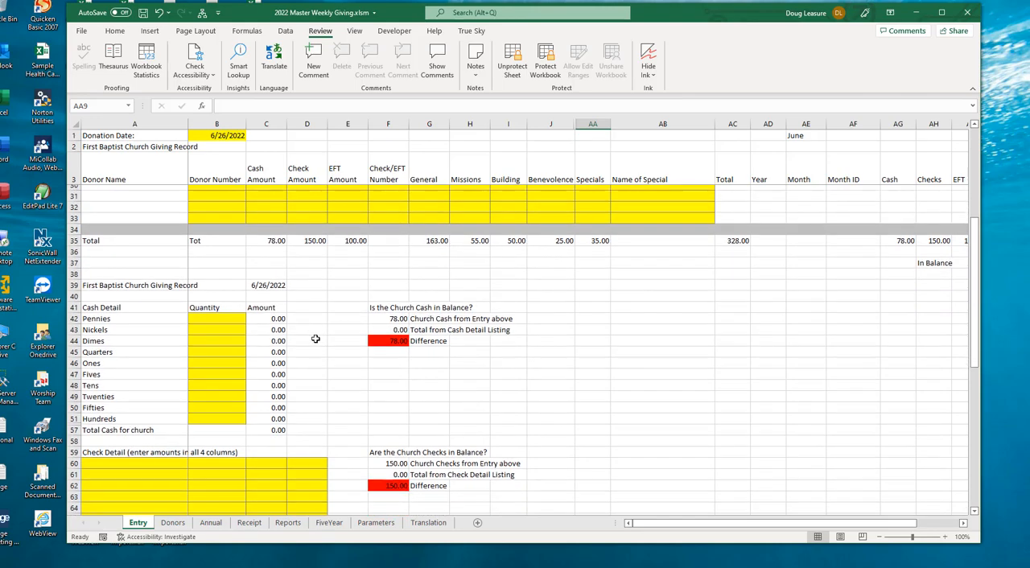
scroll(down, 3)
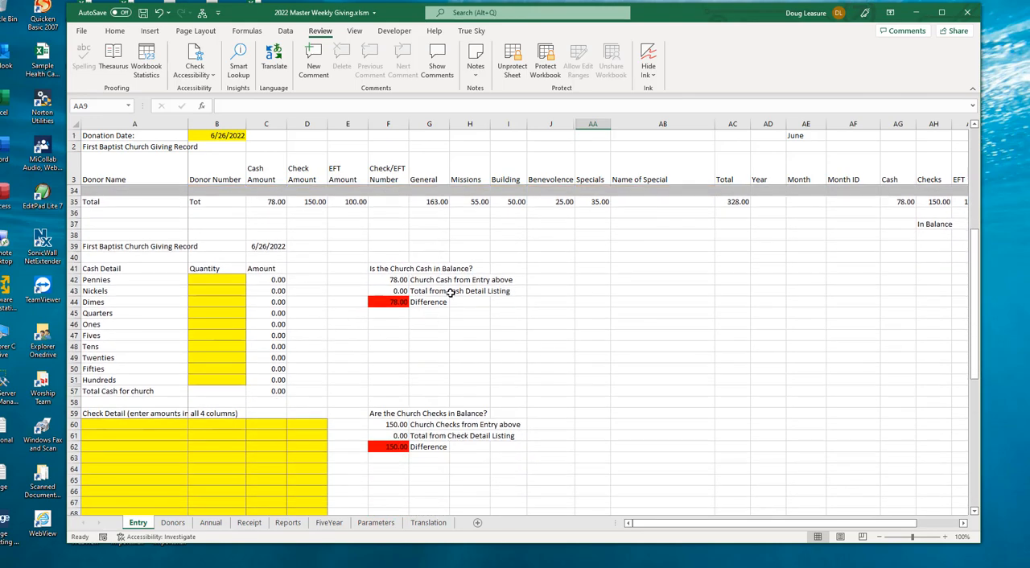
mouse_move(218, 306)
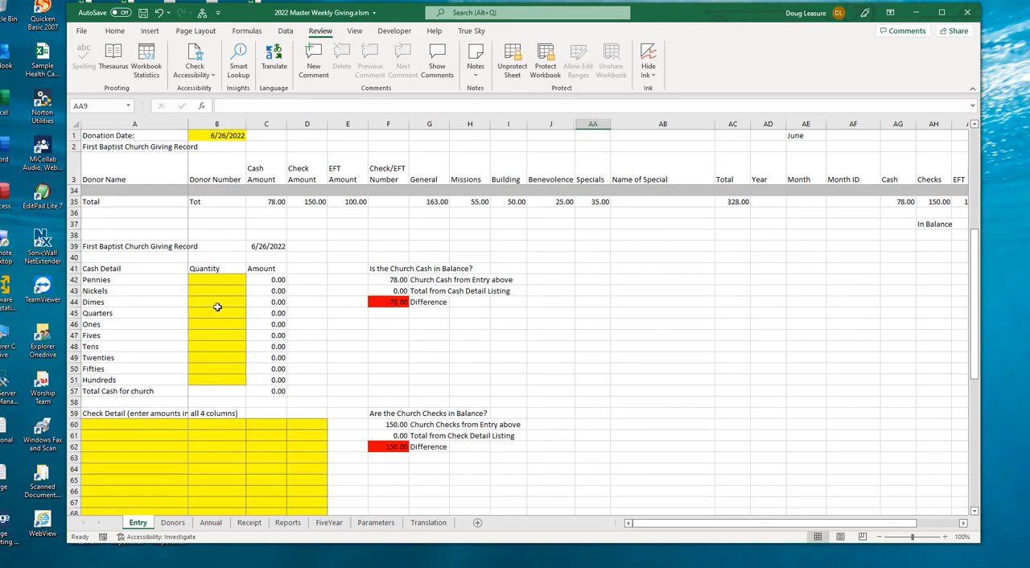
mouse_move(402, 328)
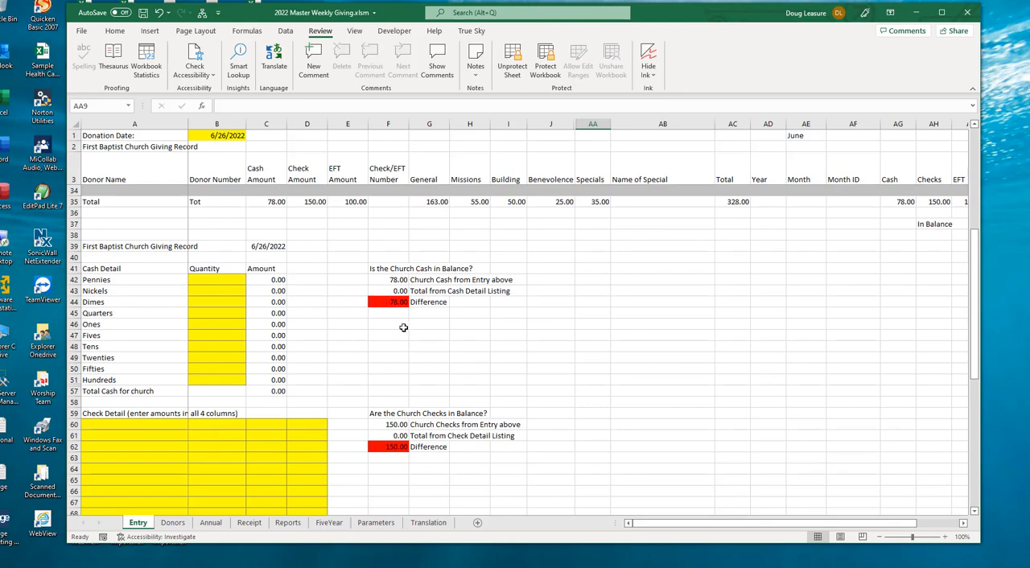
mouse_move(396, 302)
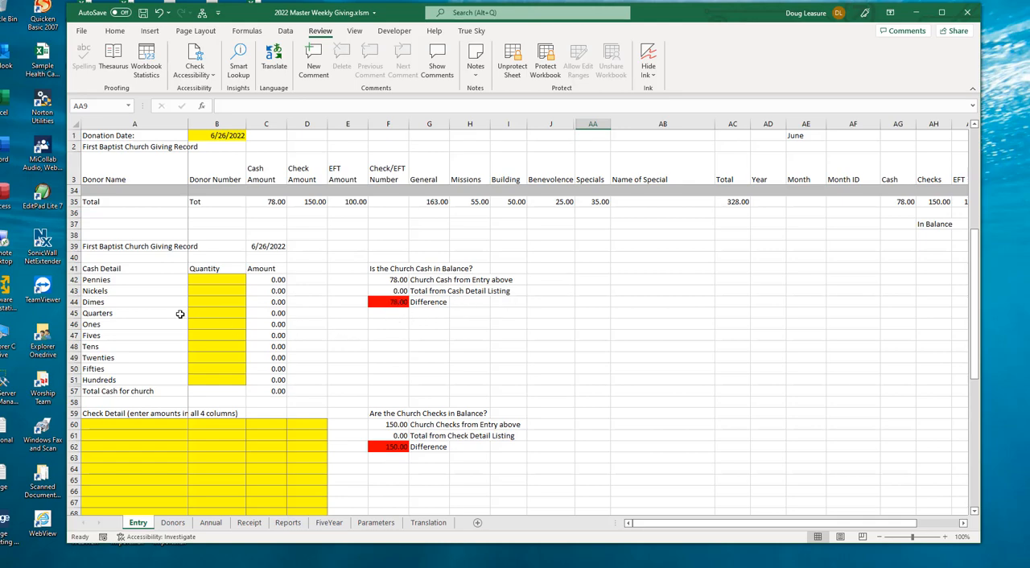
mouse_move(212, 312)
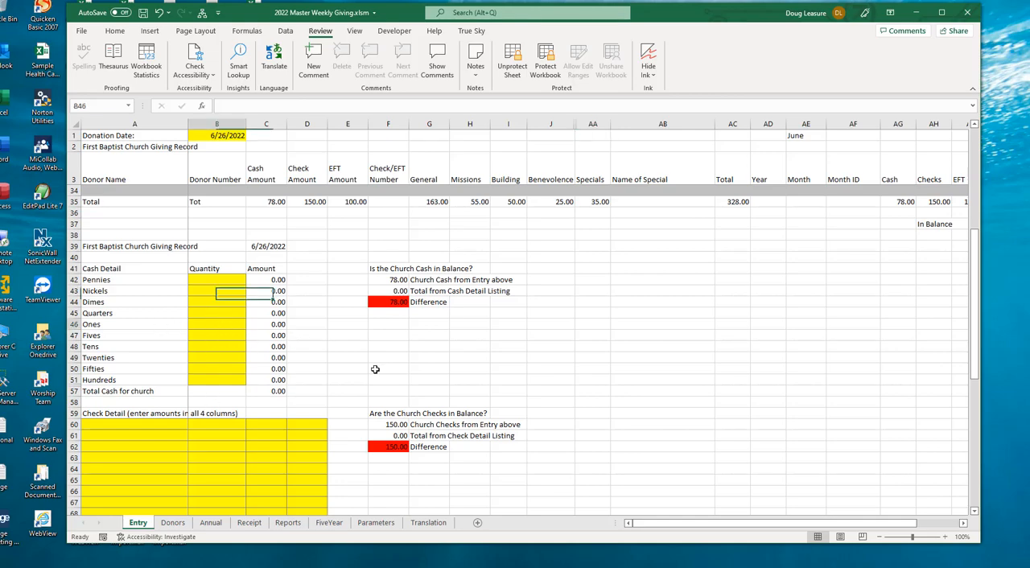
Step: Enter quantities 3, 3, 2, 2 for Ones, Fives, Tens and Twenties so cash totals 78.00
click(216, 324)
text(3)
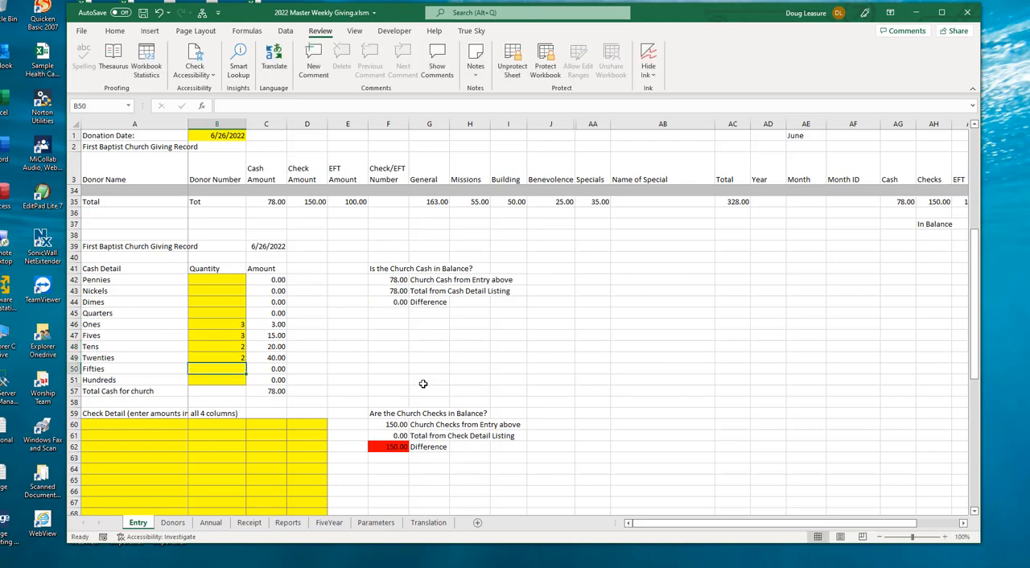
mouse_move(377, 296)
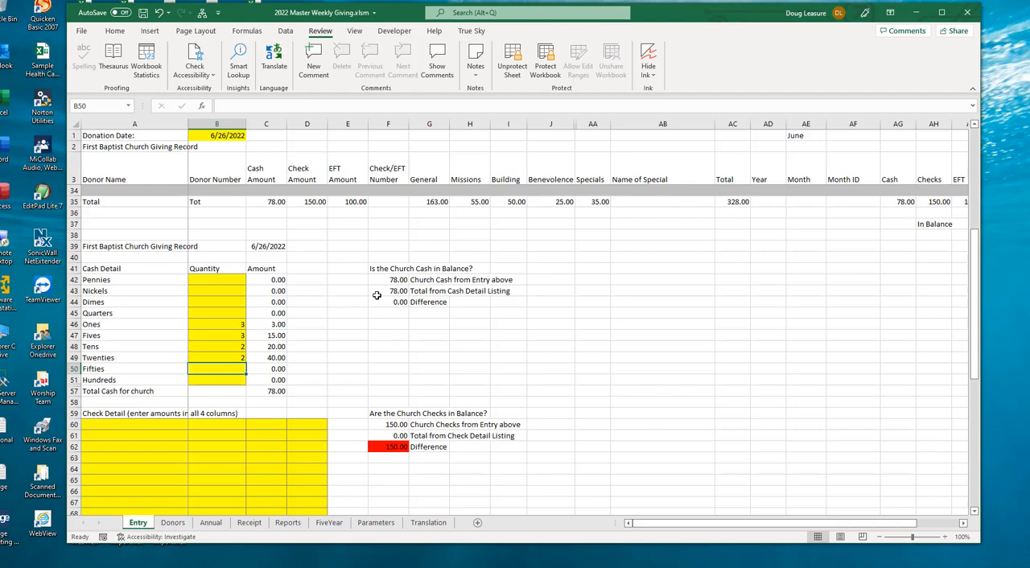
mouse_move(305, 259)
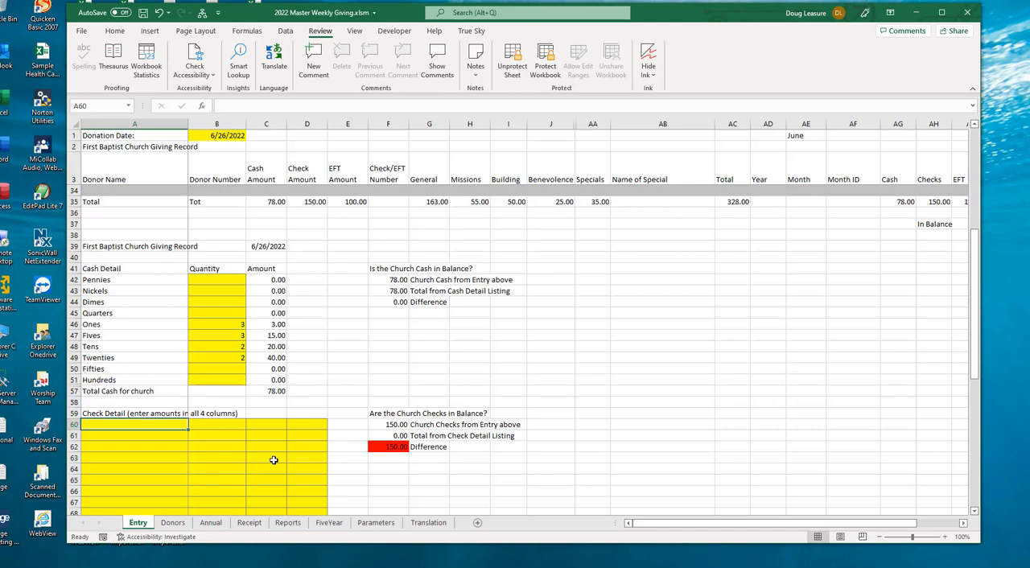
Step: List check amounts 100 and 50 so checks total 150.00 with zero difference
text(100)
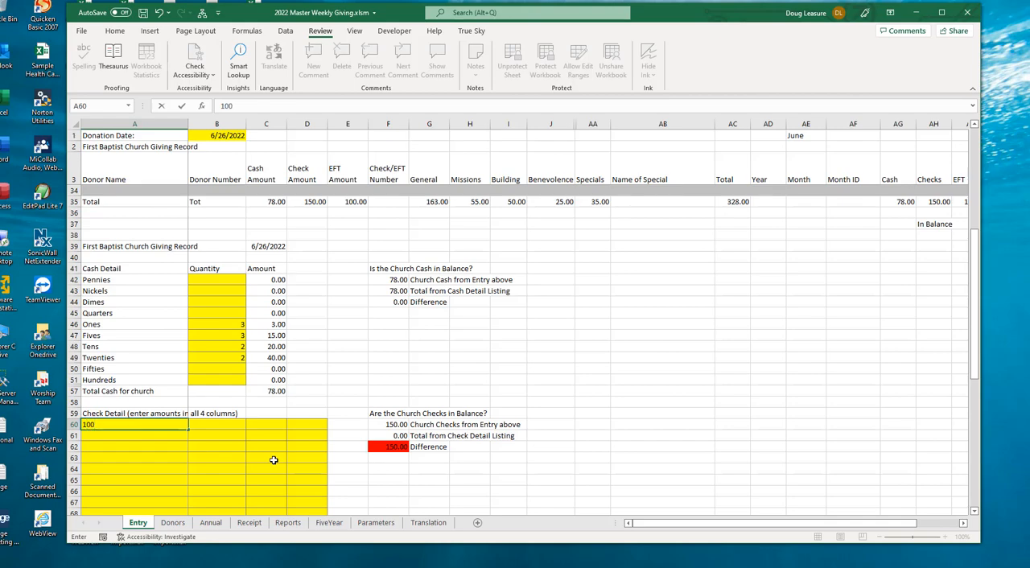
text(50)
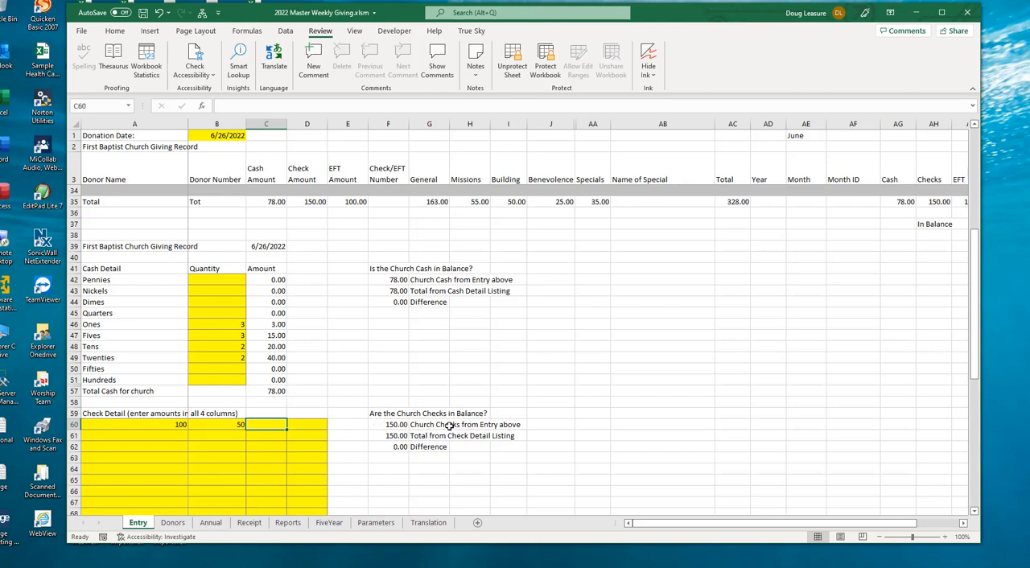
mouse_move(309, 303)
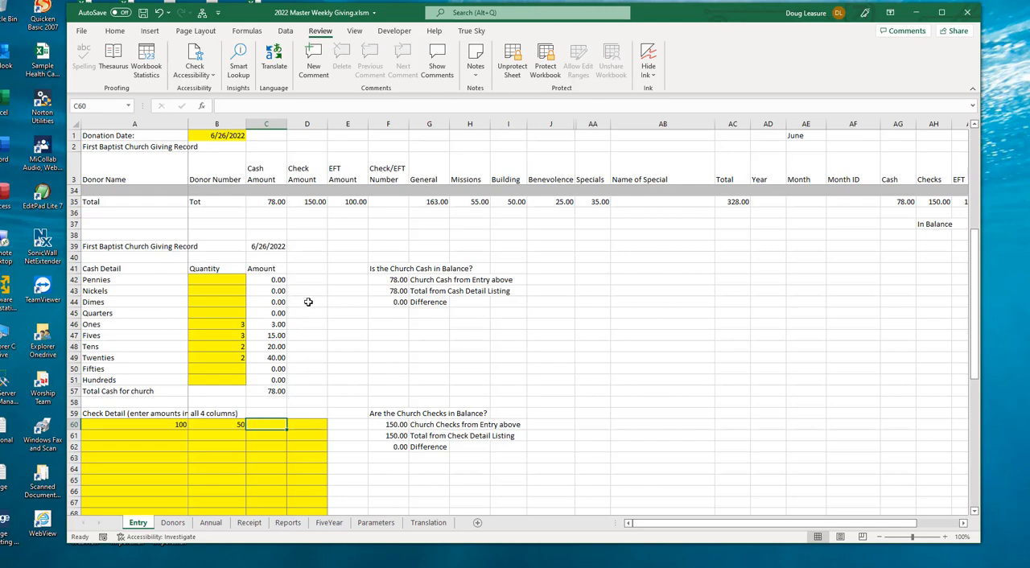
Step: Scroll to the Total EFT, 228.00 bank deposit and giving totals by category
scroll(down, 3)
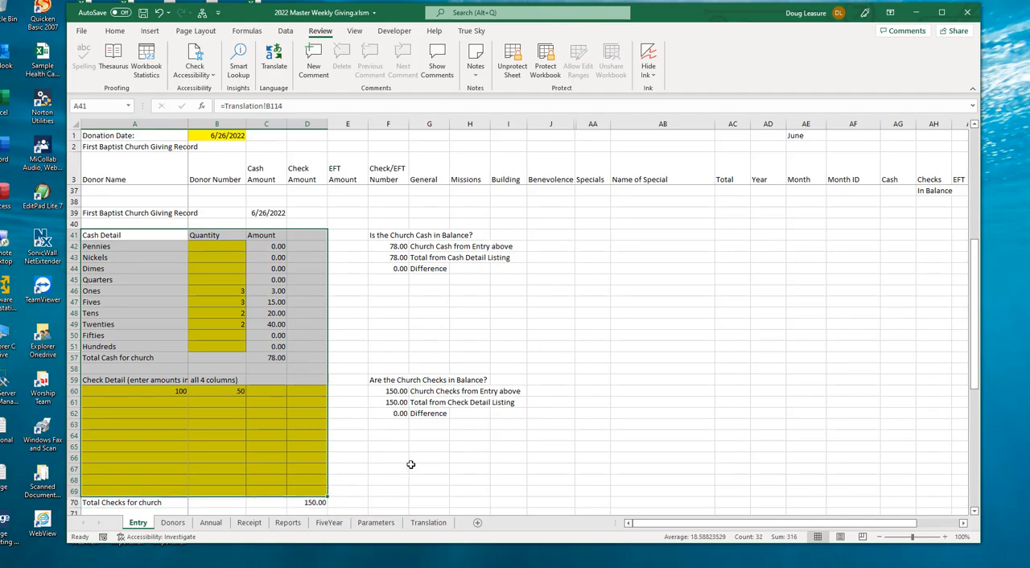
mouse_move(299, 344)
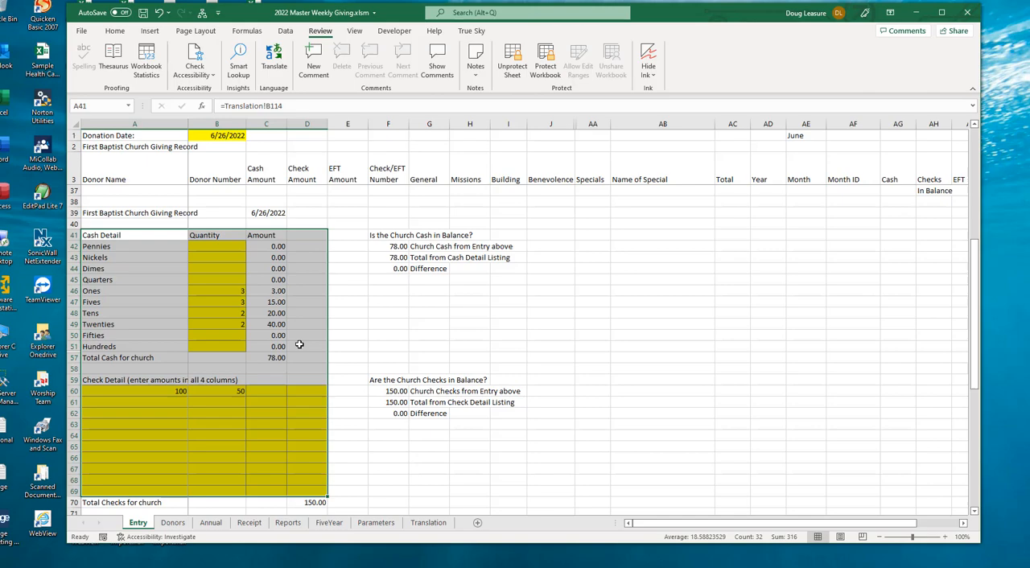
scroll(down, 3)
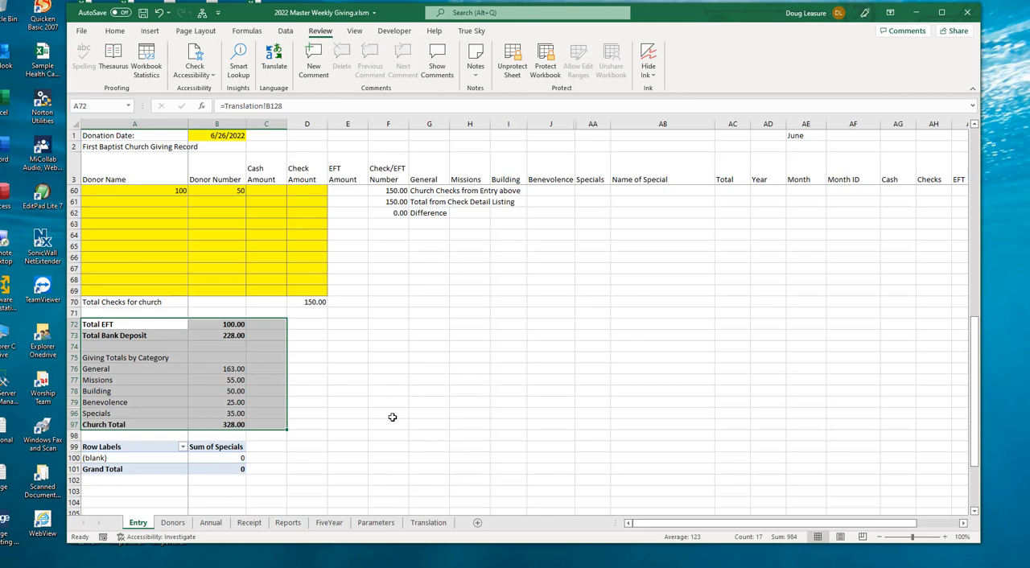
mouse_move(435, 415)
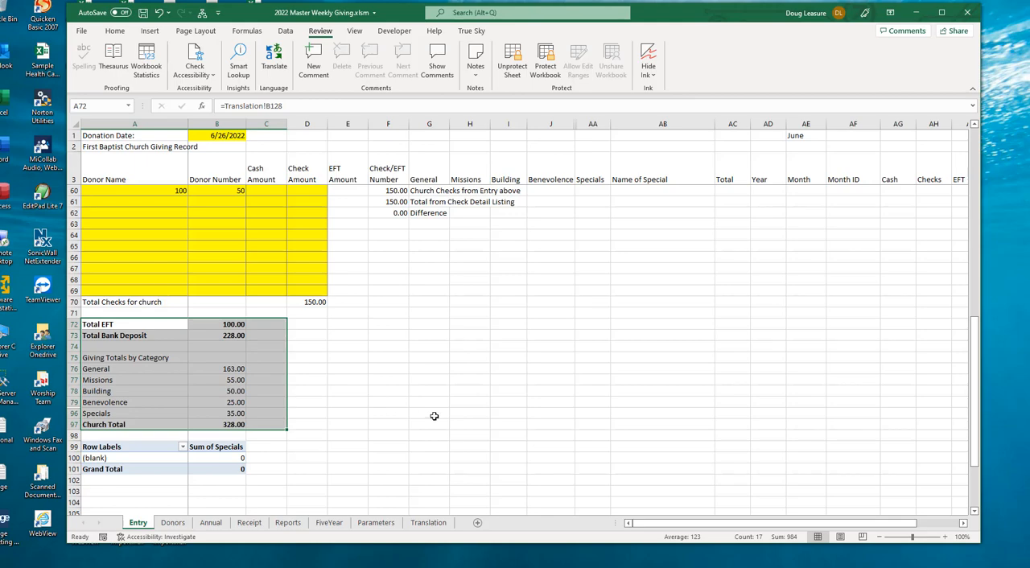
mouse_move(320, 315)
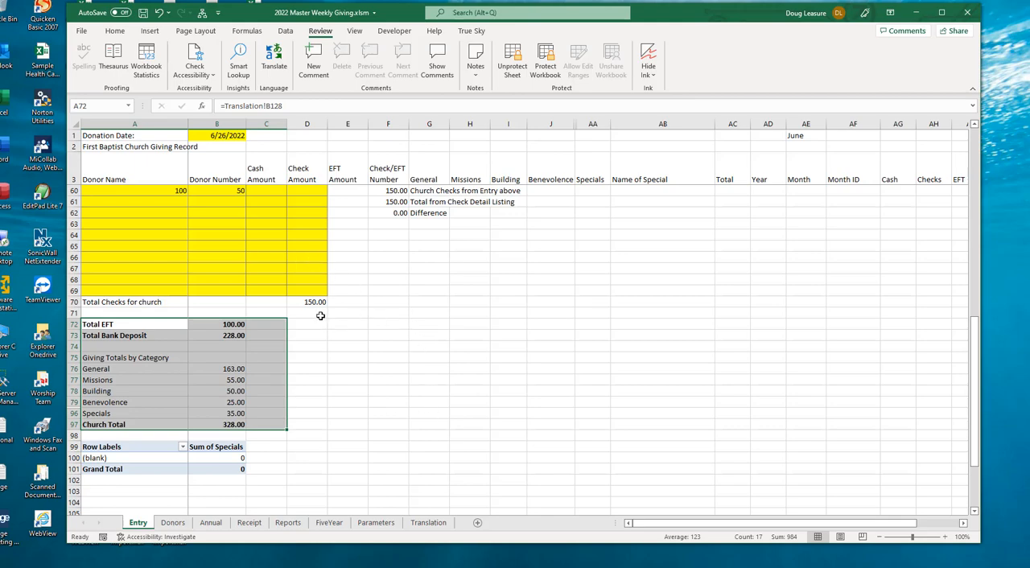
mouse_move(374, 303)
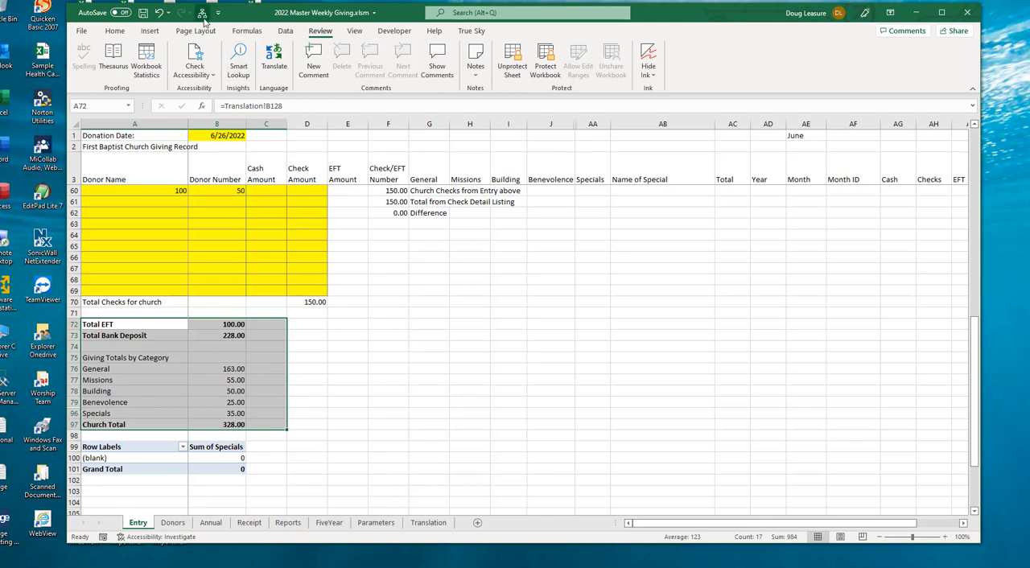
Step: Bring up the donation software's custom menu, enter choice 1, then cancel it
click(306, 312)
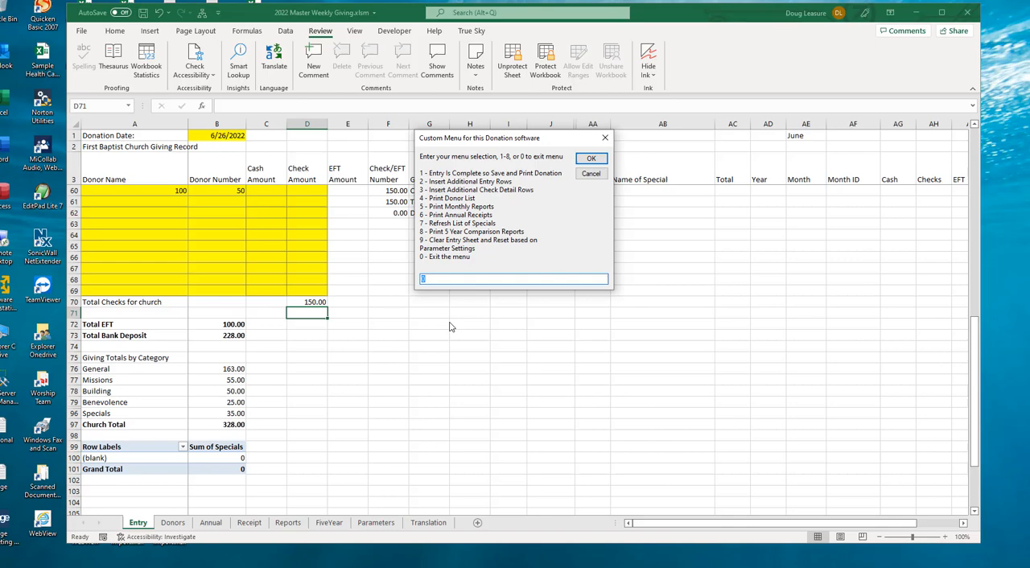
mouse_move(272, 193)
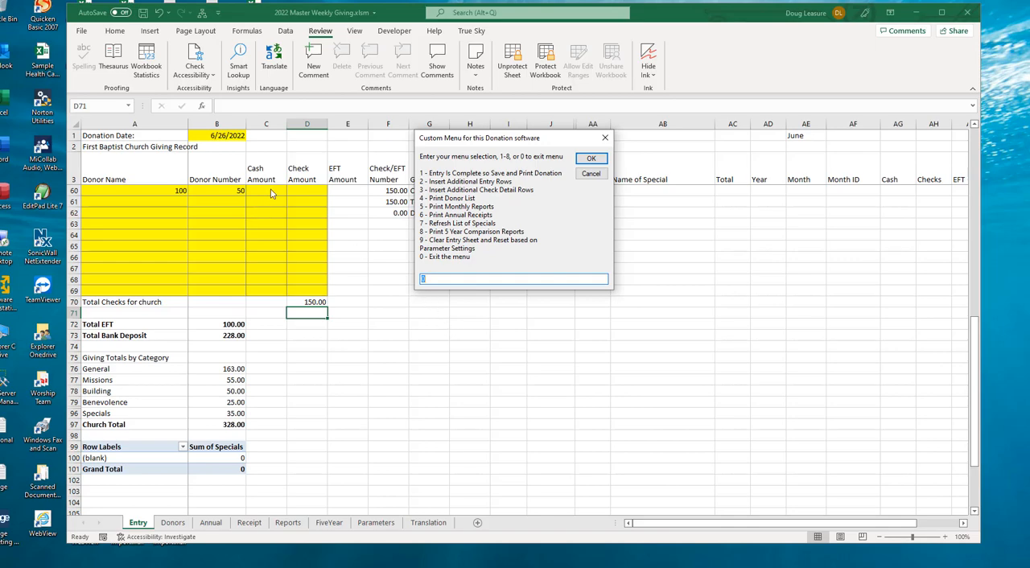
mouse_move(229, 277)
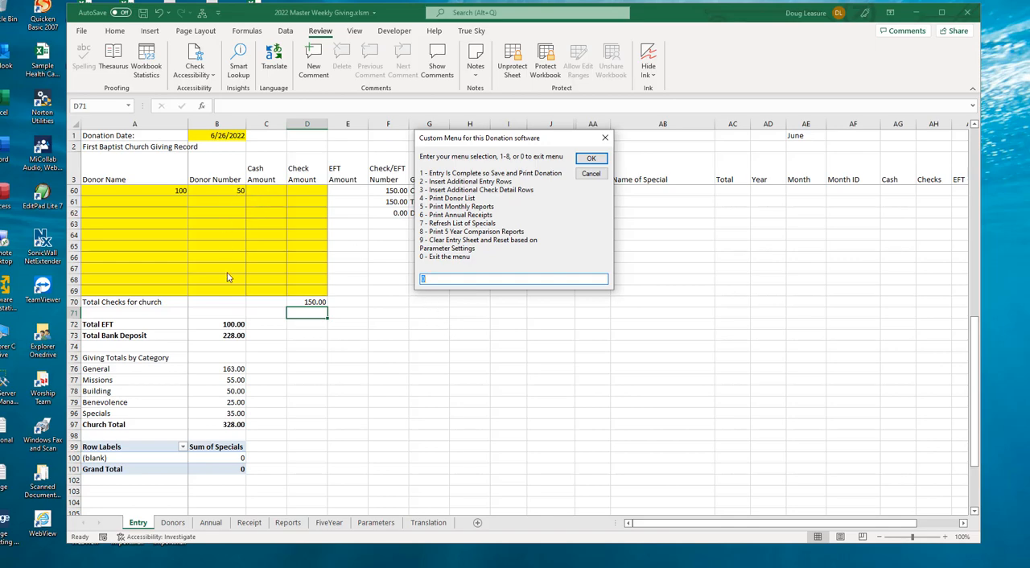
mouse_move(237, 262)
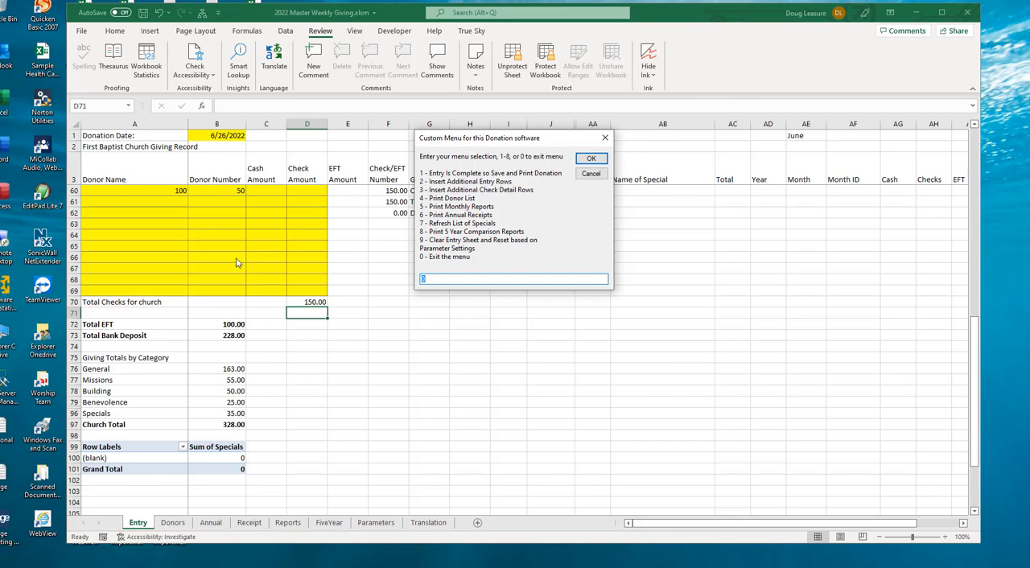
mouse_move(425, 173)
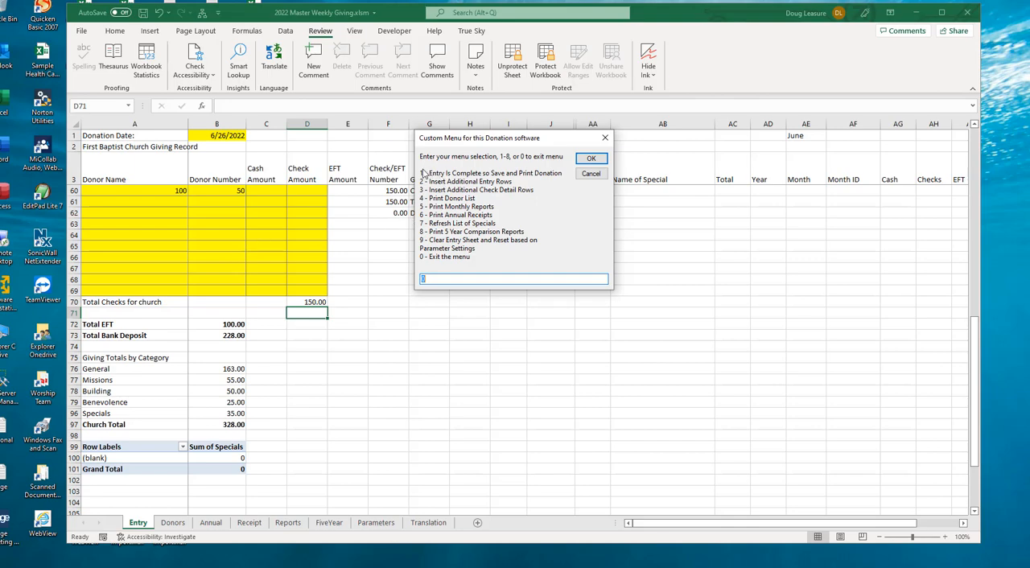
mouse_move(453, 272)
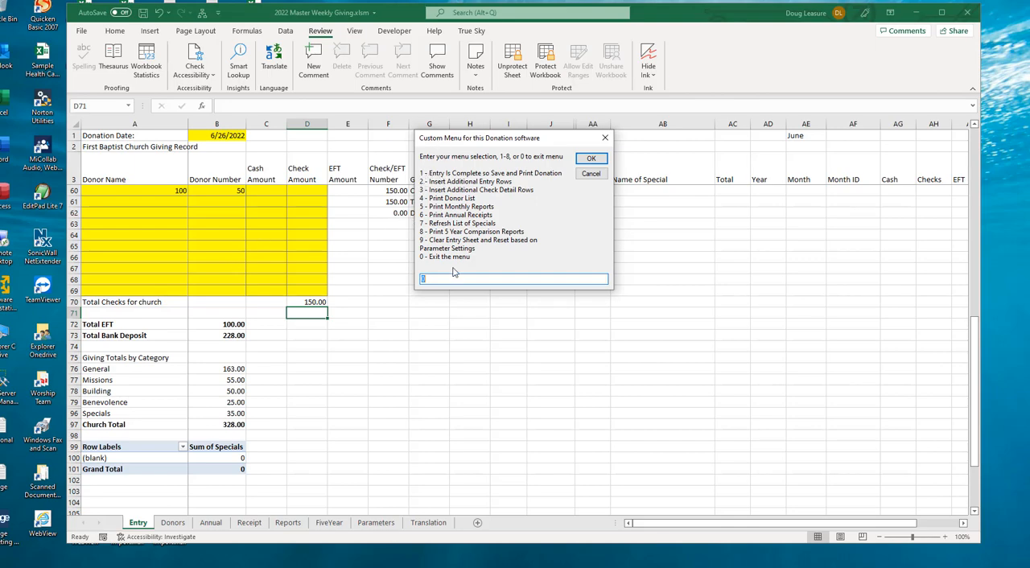
text(1)
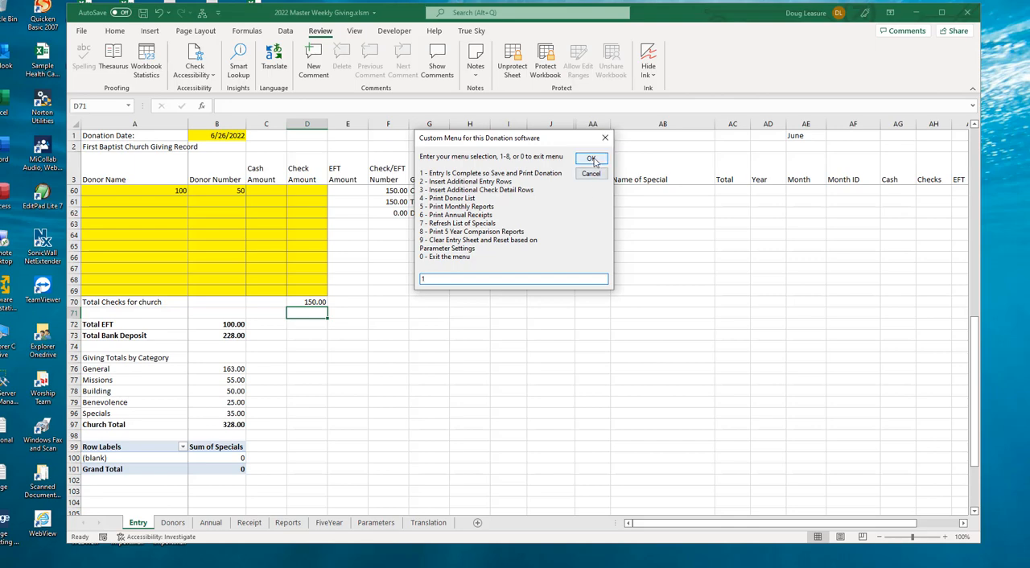
mouse_move(594, 187)
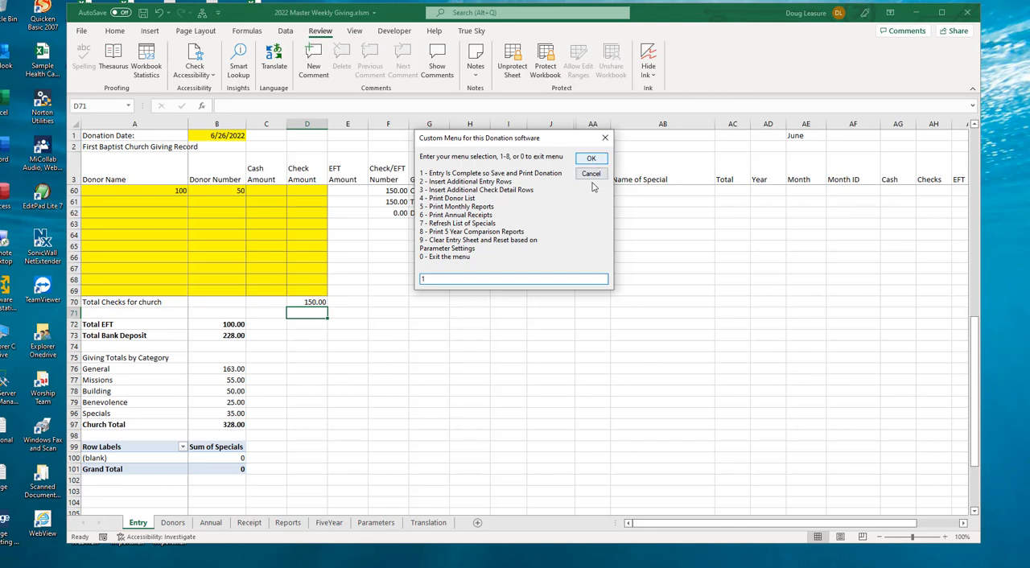
click(591, 174)
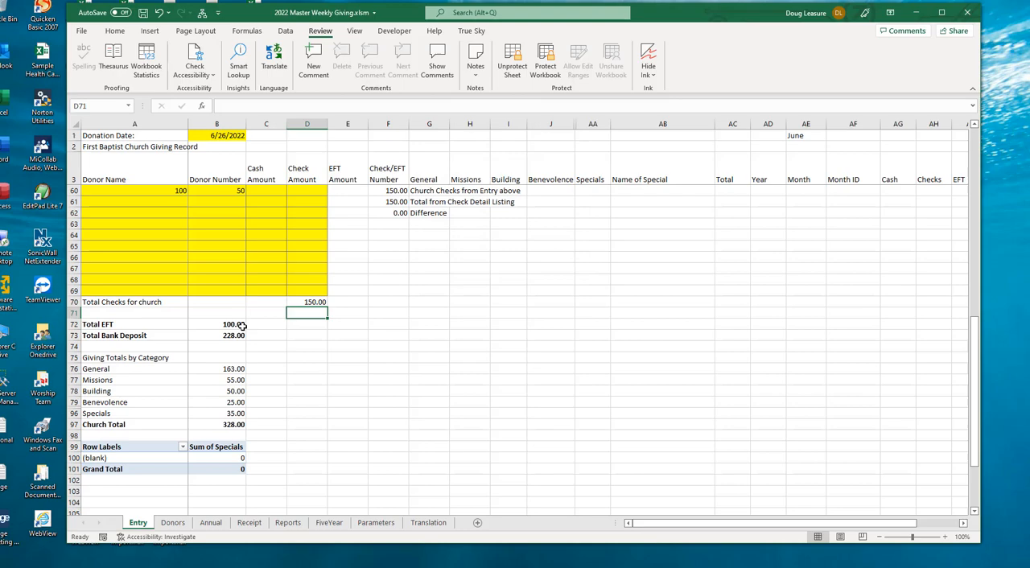
Step: Show the Reports sheet's 2022 monthly giving report and cancel the custom menu
click(248, 521)
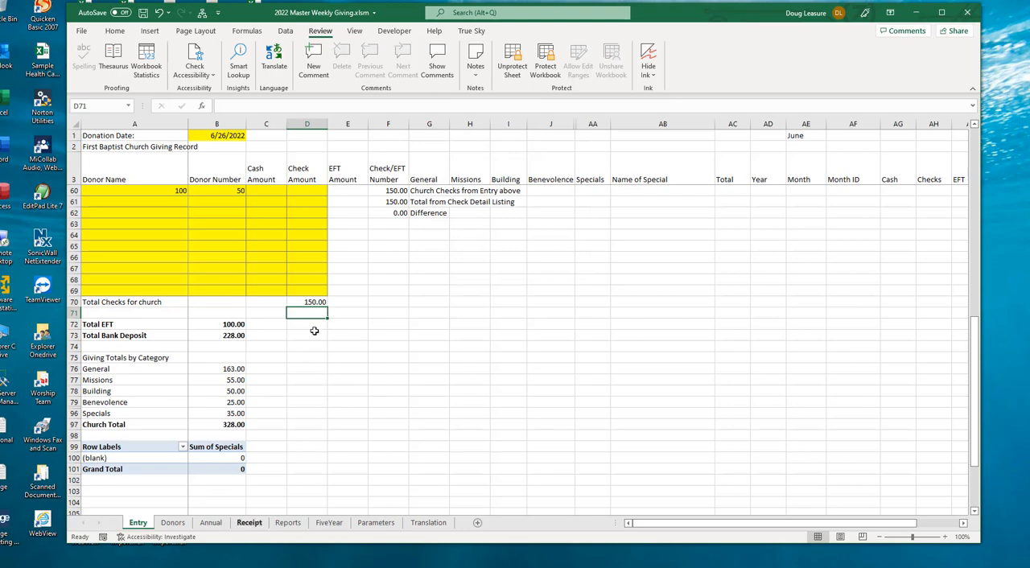
mouse_move(353, 328)
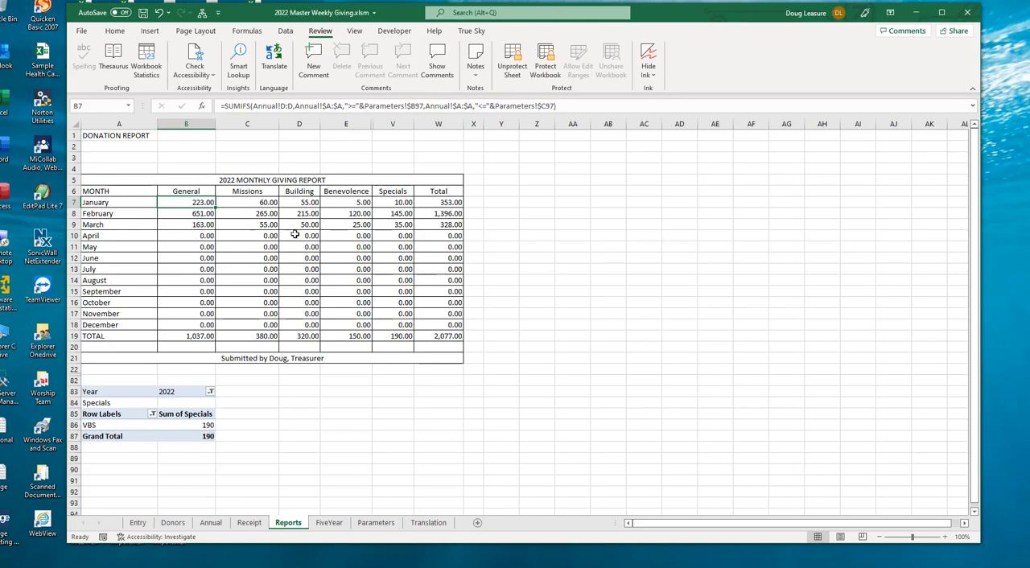
mouse_move(174, 312)
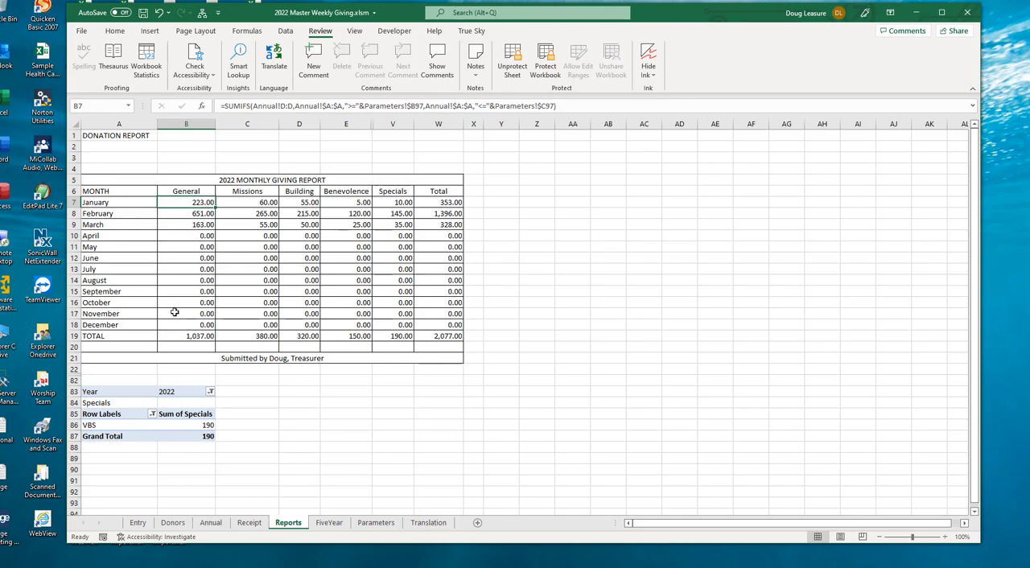
mouse_move(235, 332)
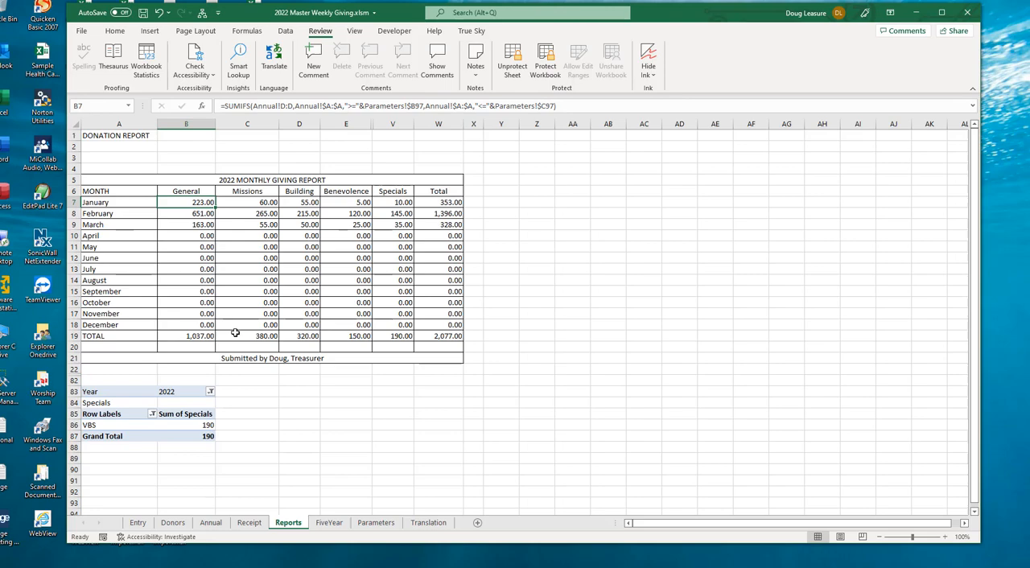
mouse_move(284, 267)
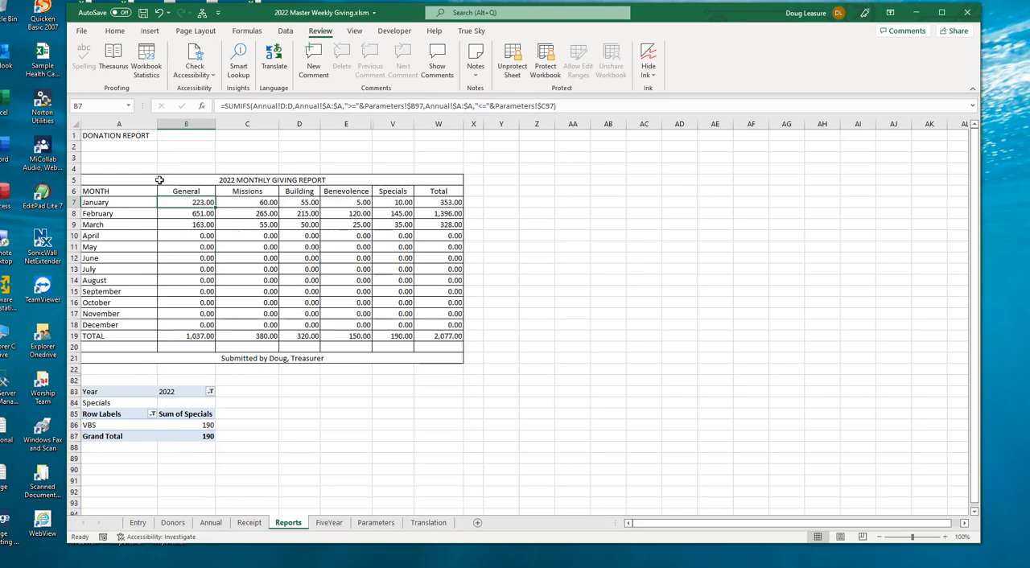
mouse_move(221, 174)
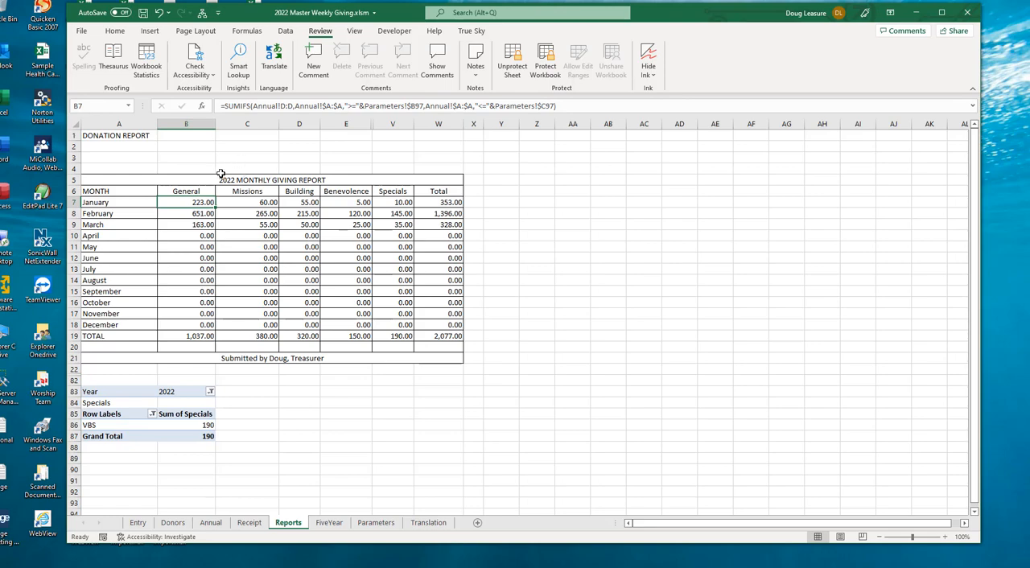
mouse_move(274, 454)
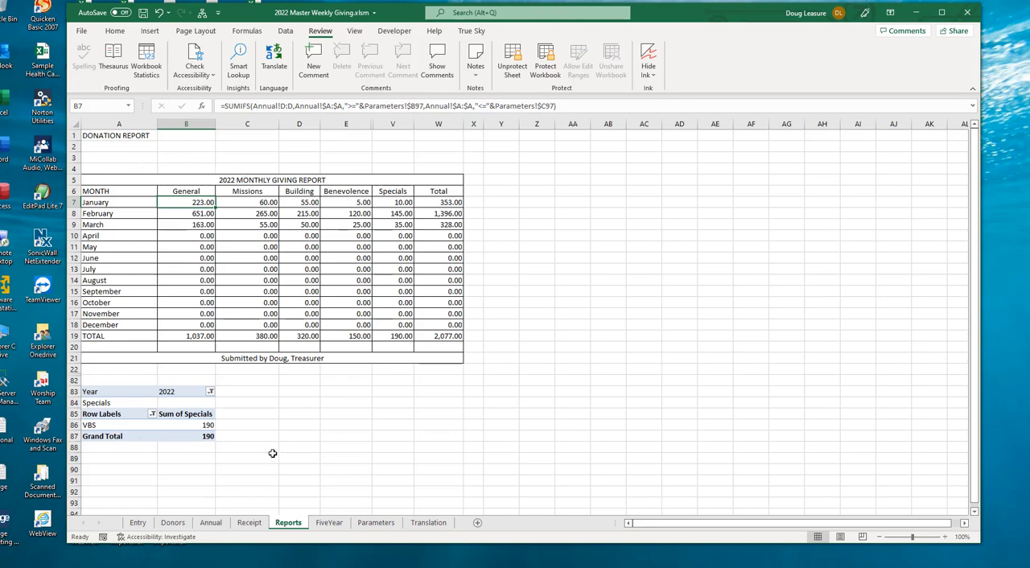
mouse_move(193, 349)
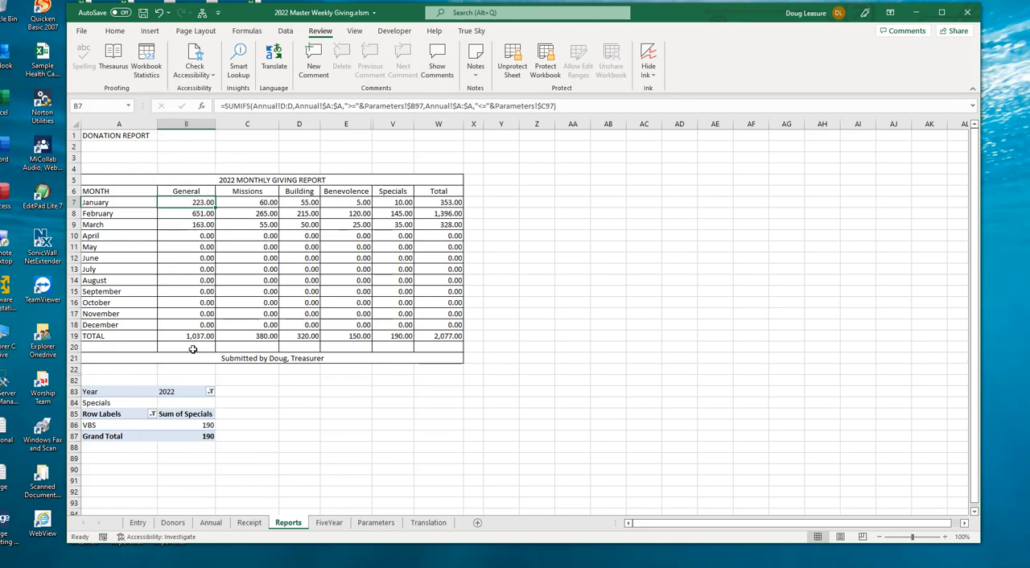
mouse_move(450, 113)
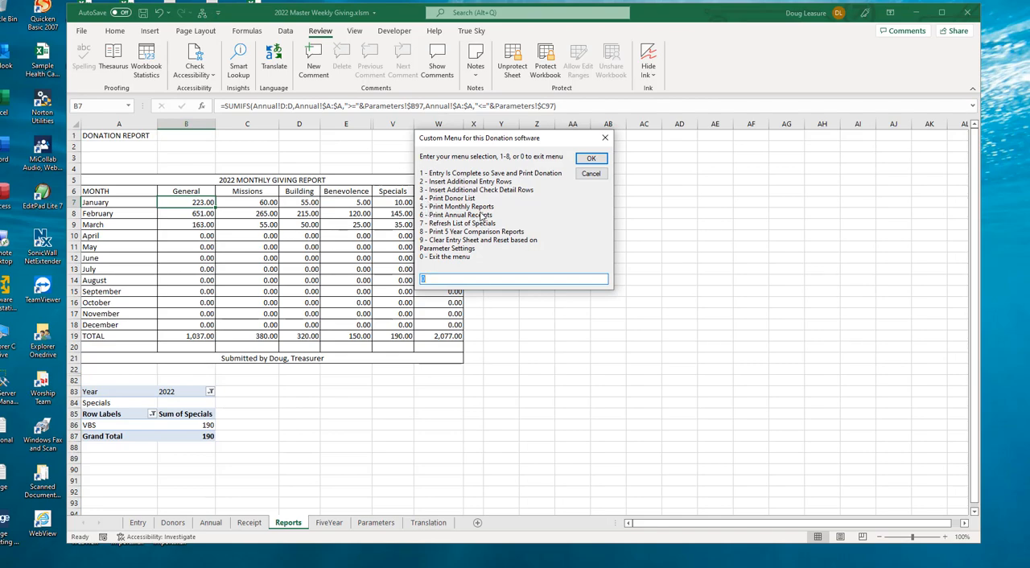
mouse_move(158, 247)
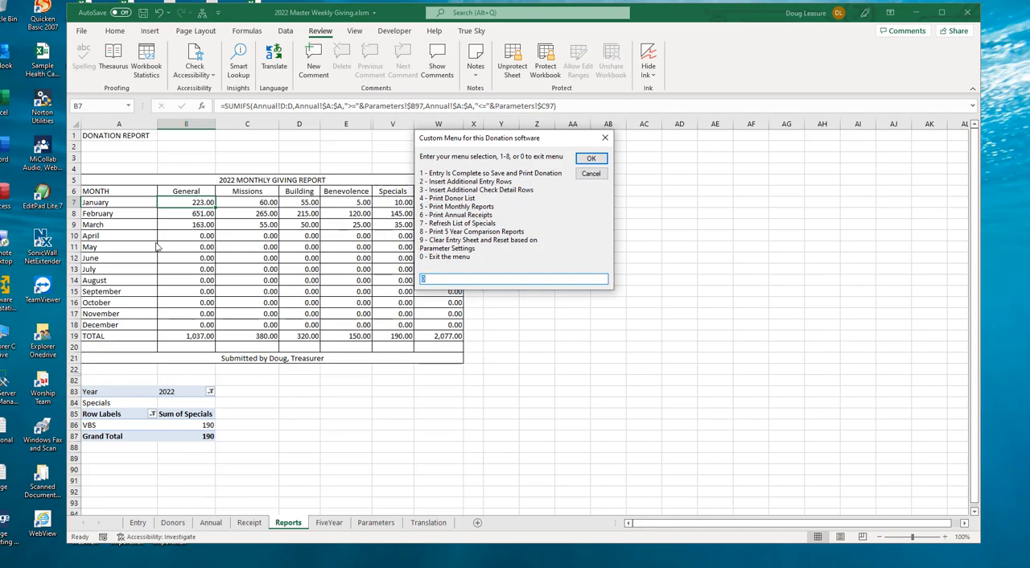
click(592, 174)
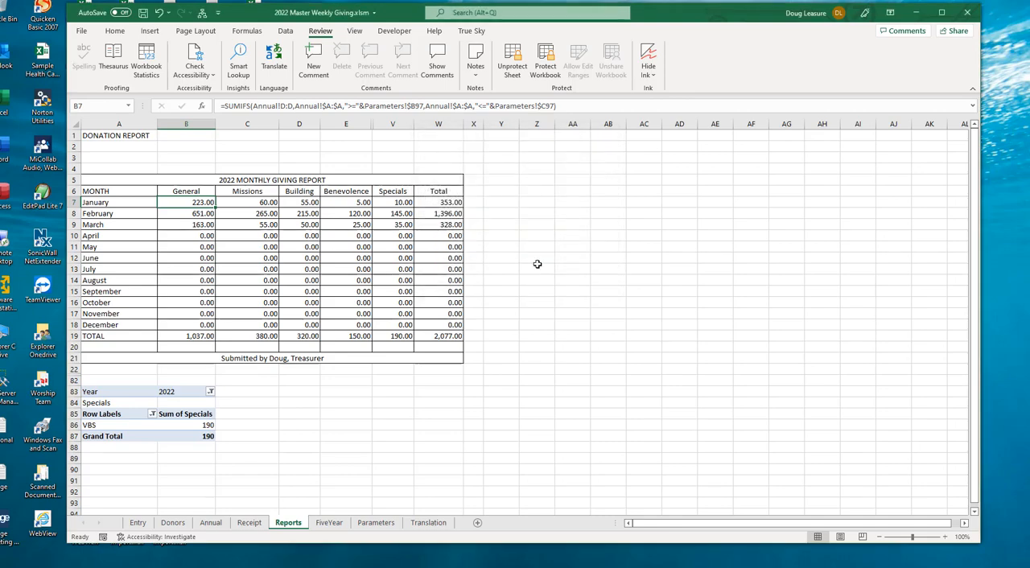
mouse_move(346, 432)
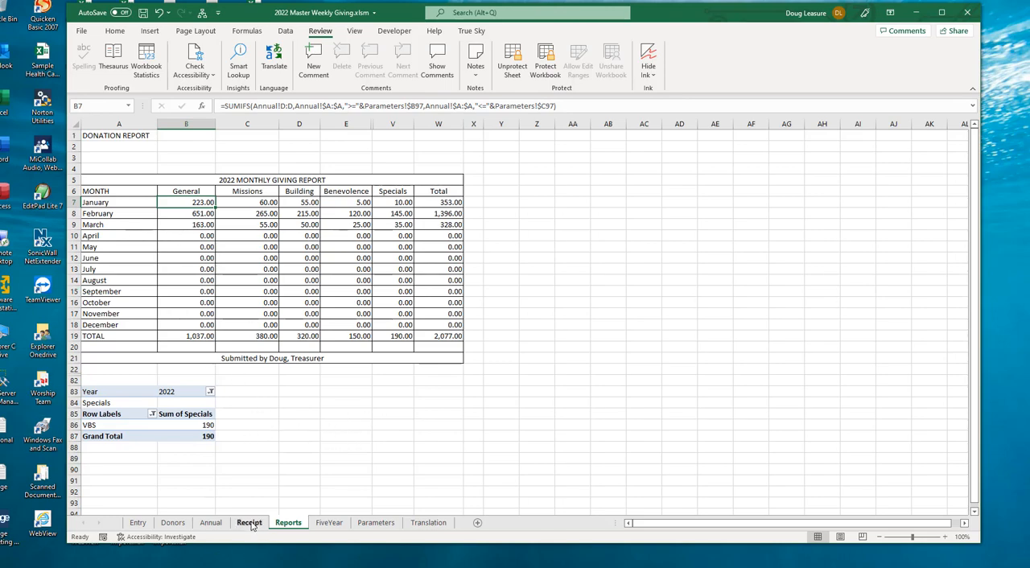
Step: Show the Receipt sheet and inspect the January General and donor name lookup formulas
click(248, 521)
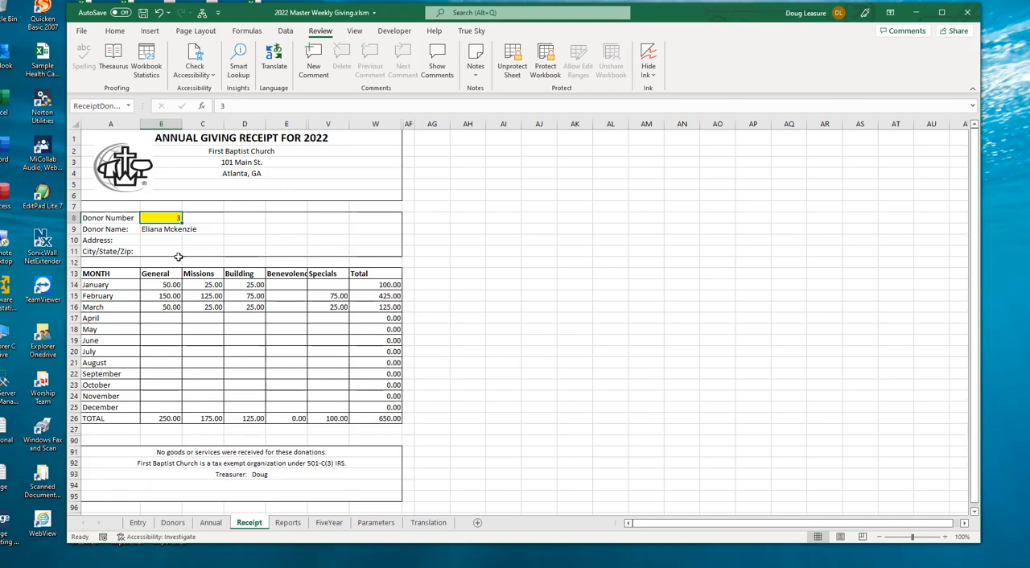
click(160, 283)
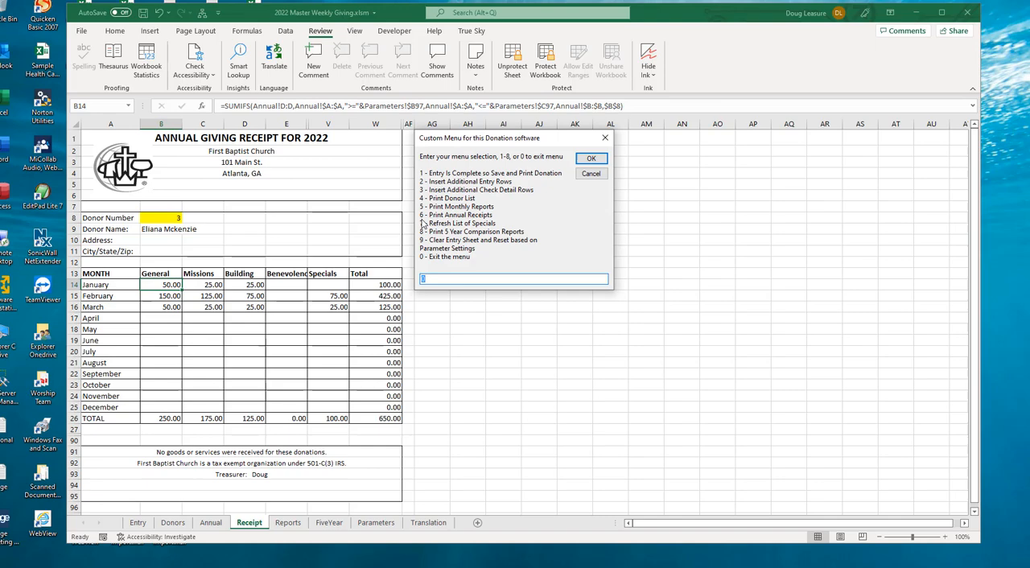
mouse_move(494, 222)
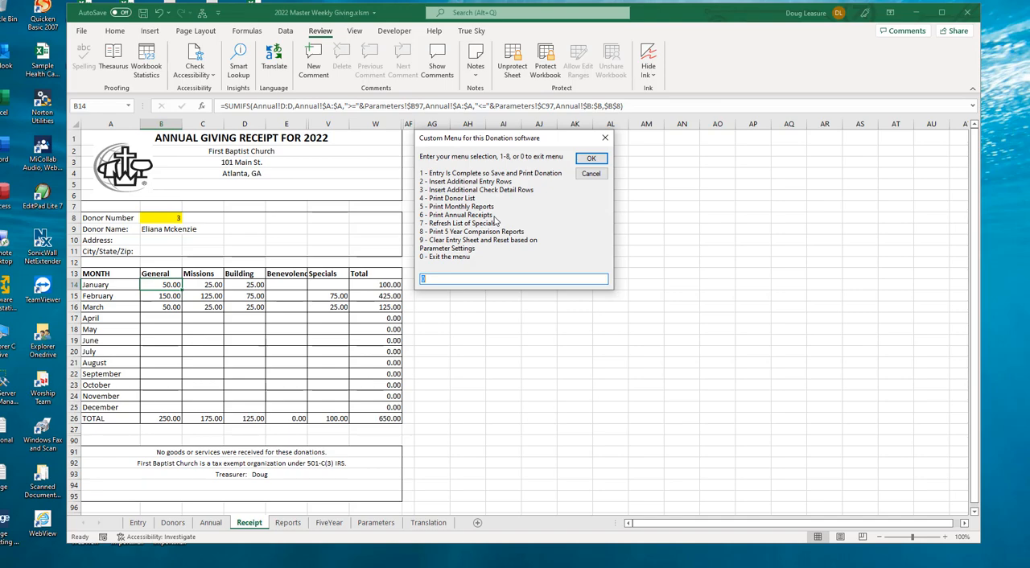
mouse_move(235, 212)
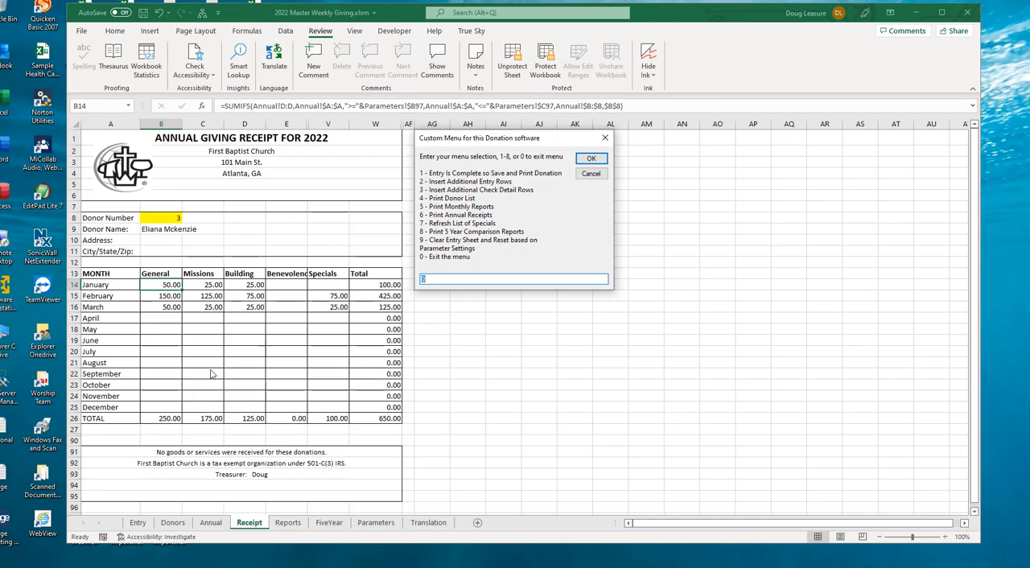
mouse_move(370, 389)
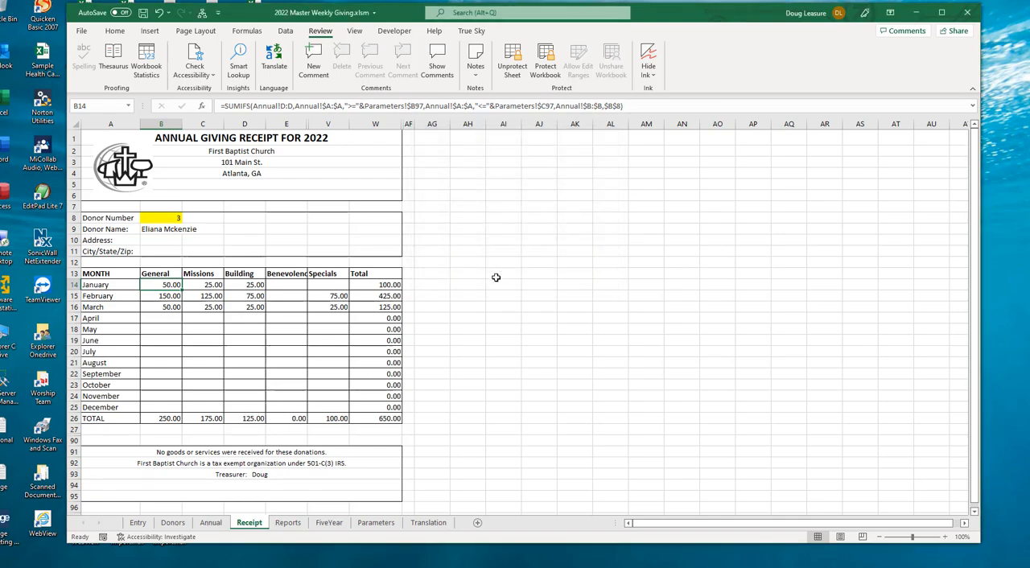
click(161, 217)
text(1)
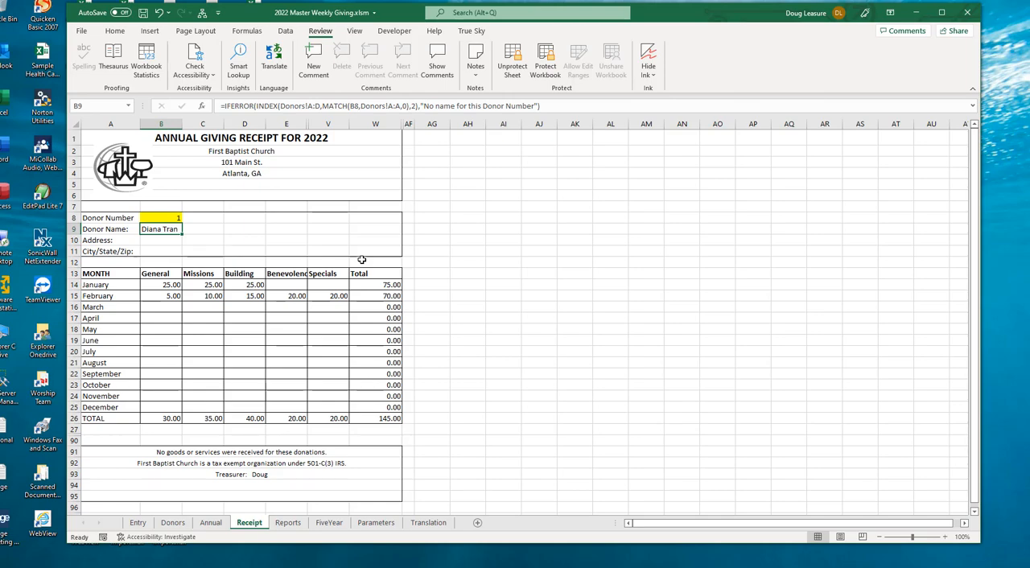
click(161, 217)
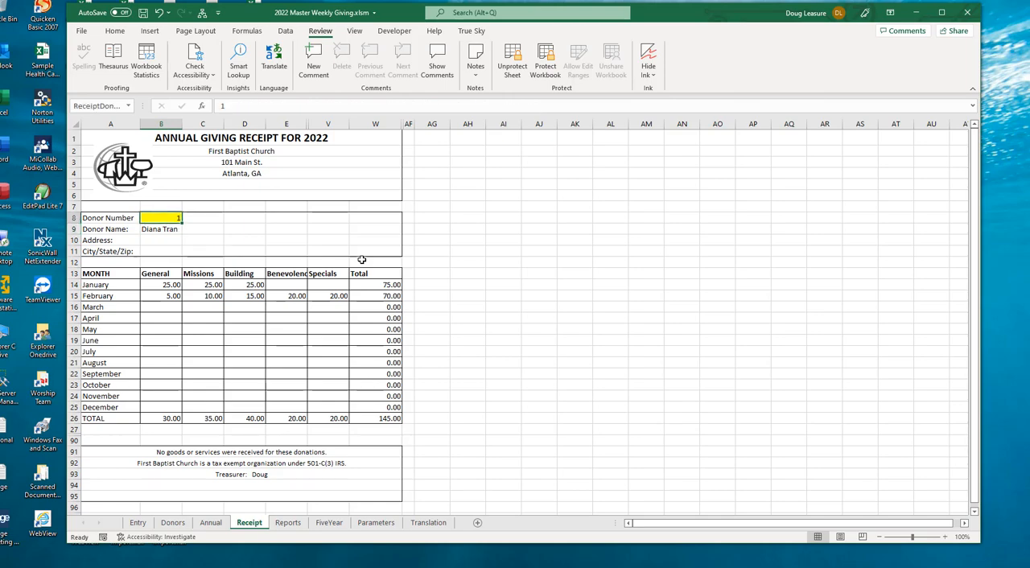
text(3)
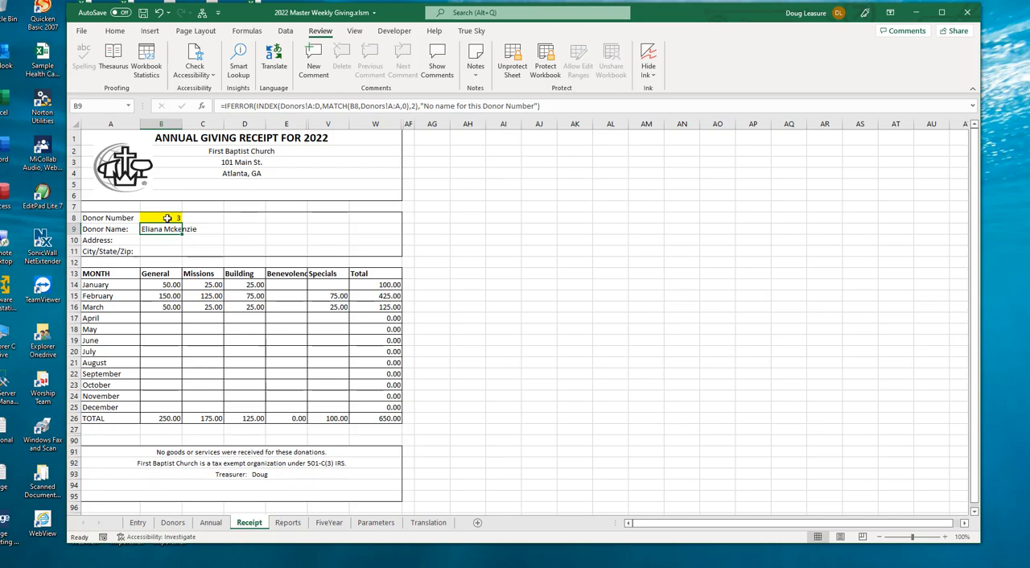
click(161, 218)
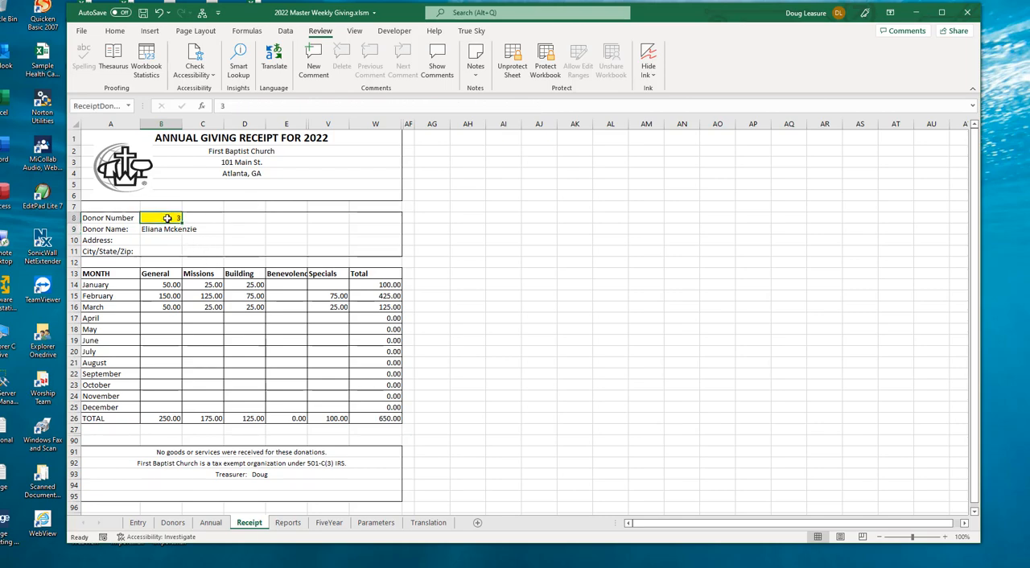
mouse_move(483, 348)
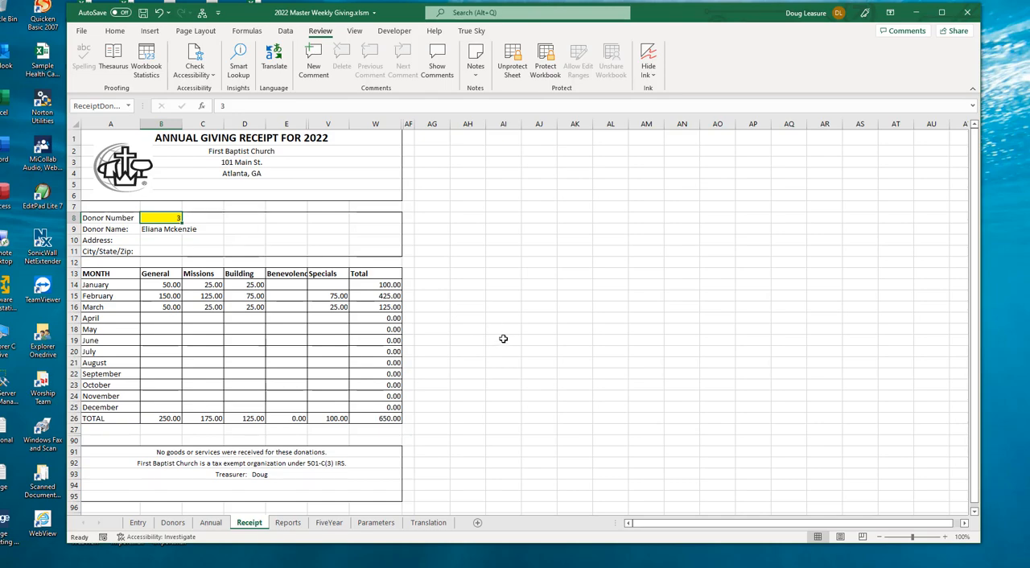
mouse_move(515, 322)
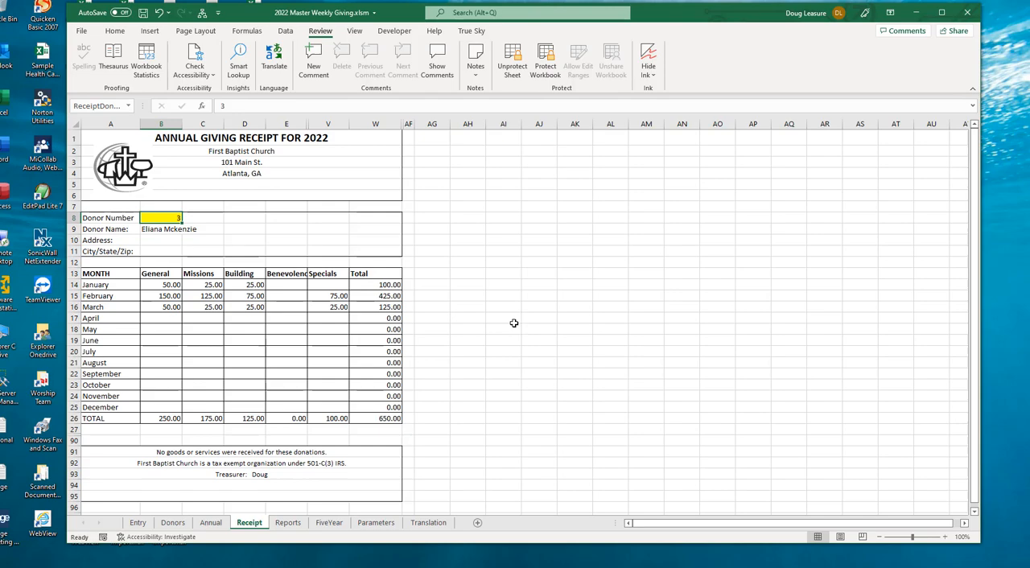
mouse_move(814, 225)
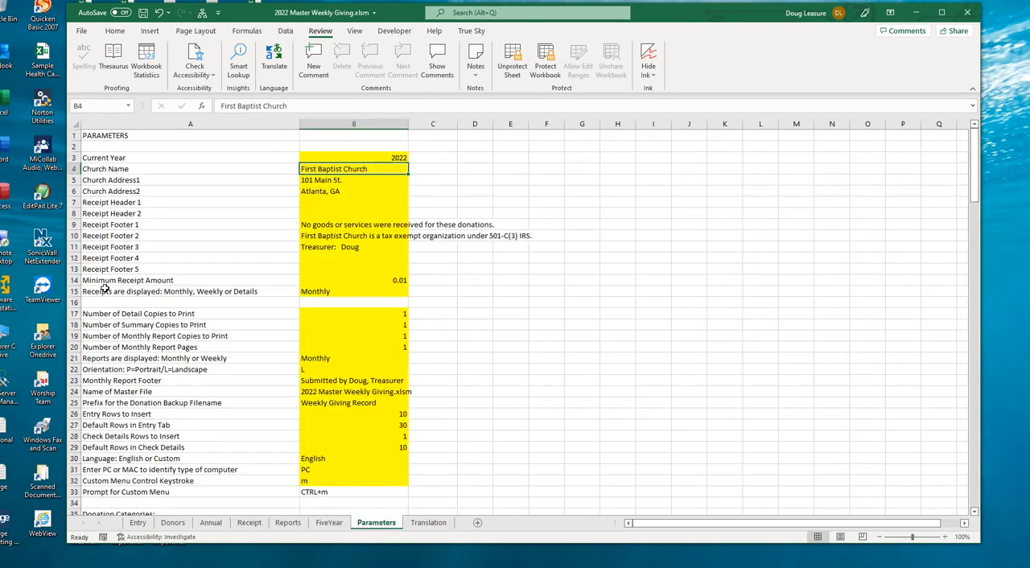
mouse_move(207, 354)
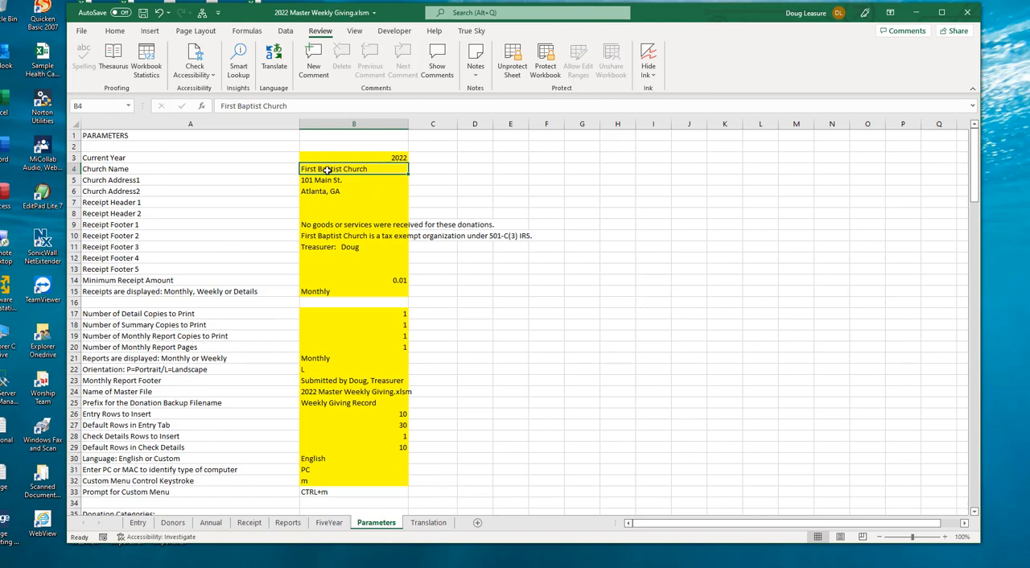
mouse_move(341, 433)
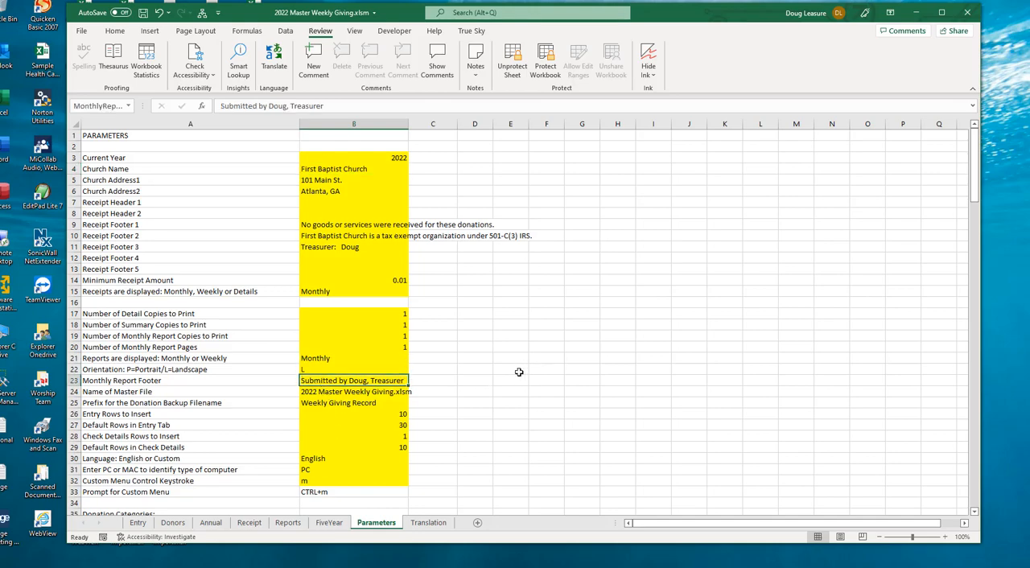
scroll(down, 3)
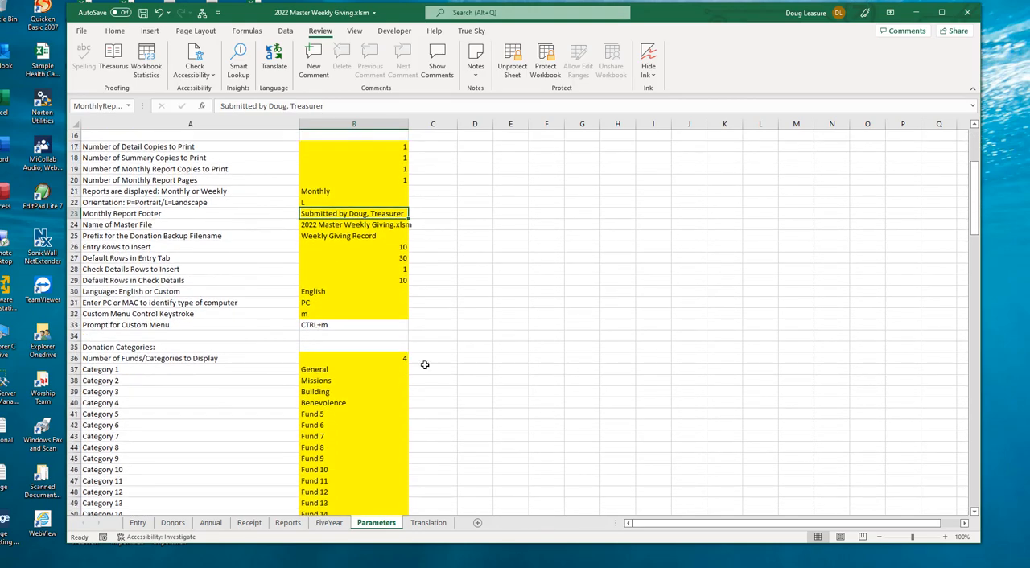
mouse_move(497, 347)
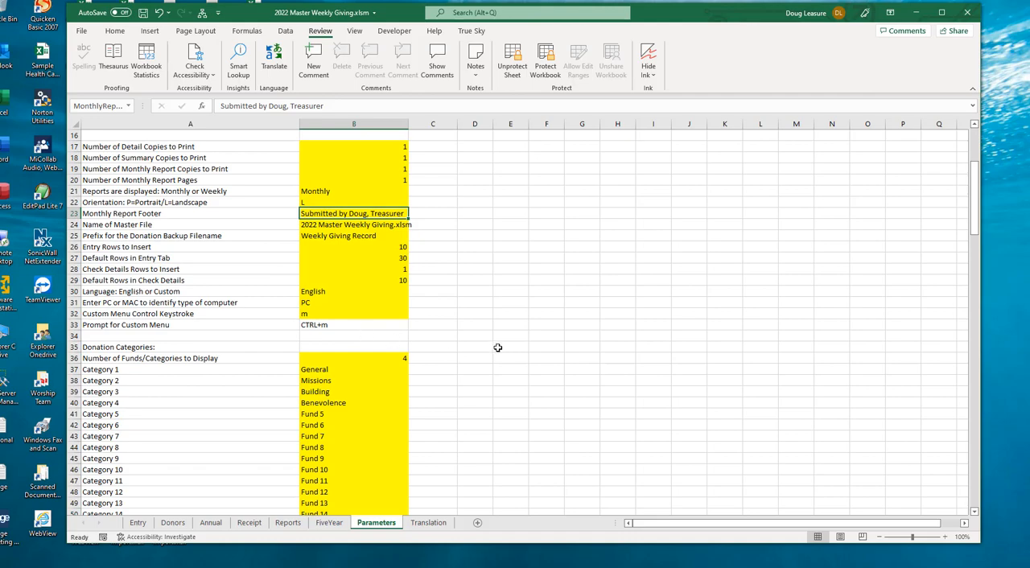
scroll(down, 3)
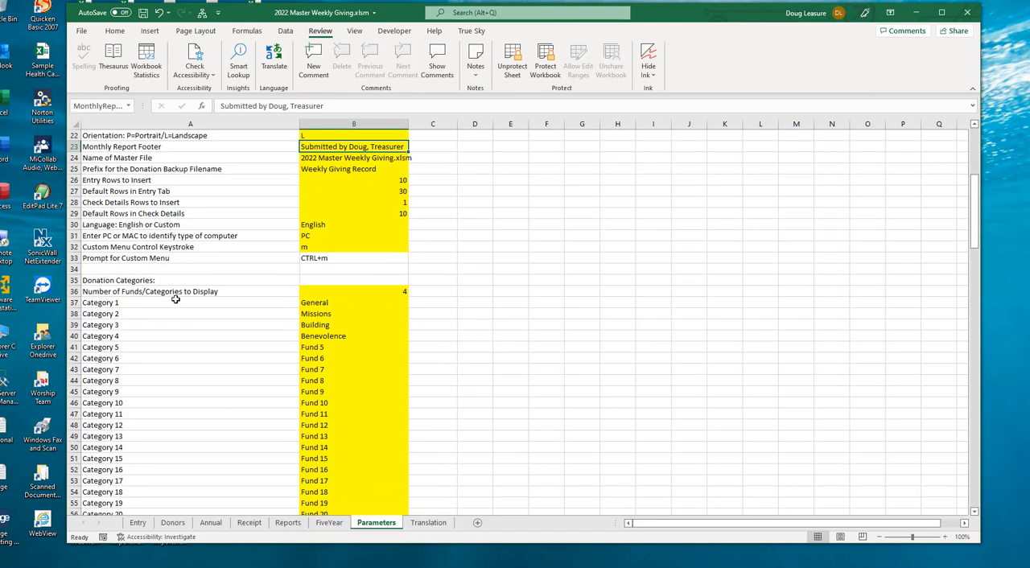
mouse_move(354, 291)
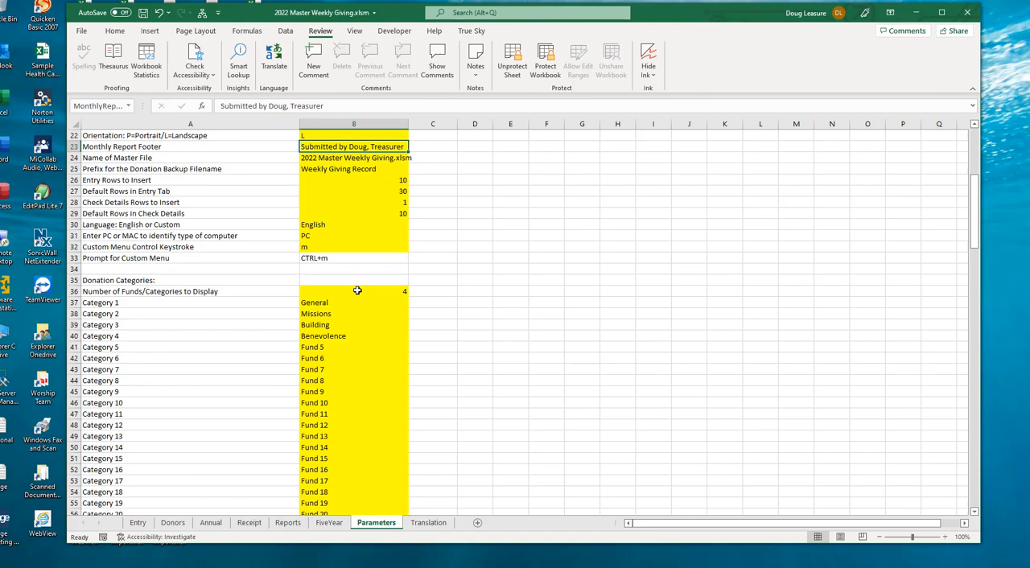
click(354, 290)
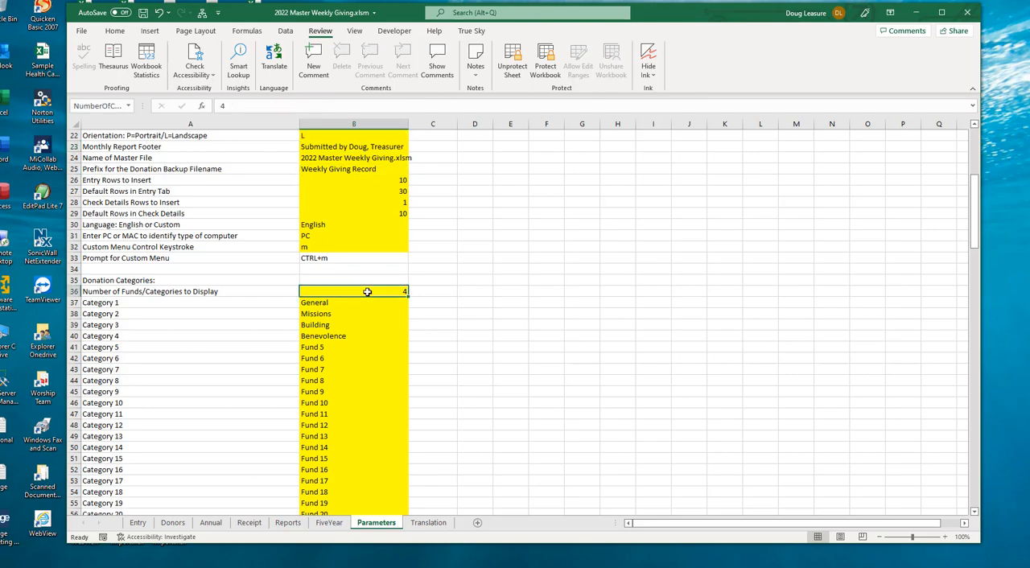
scroll(down, 3)
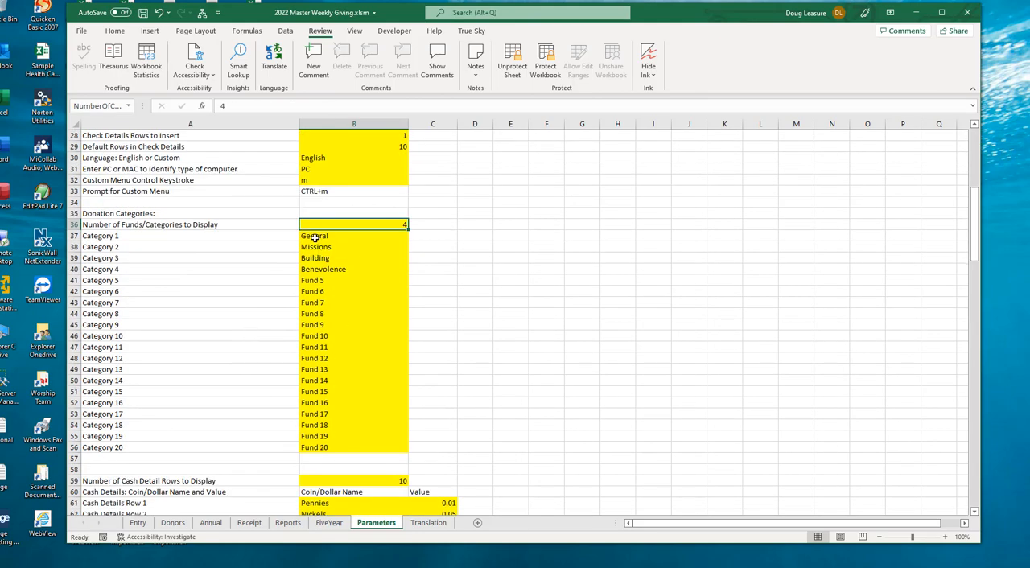
click(354, 235)
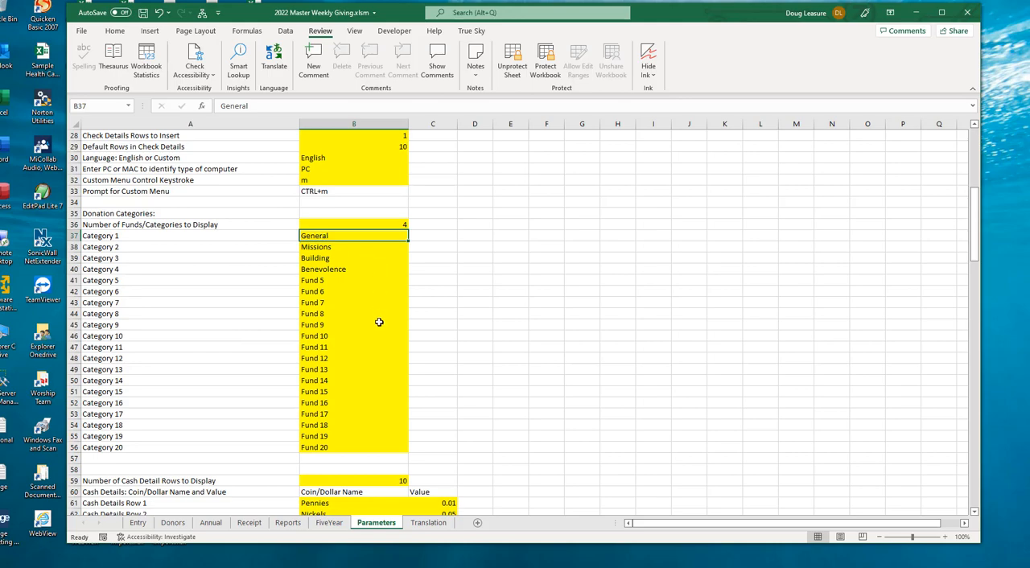
mouse_move(363, 290)
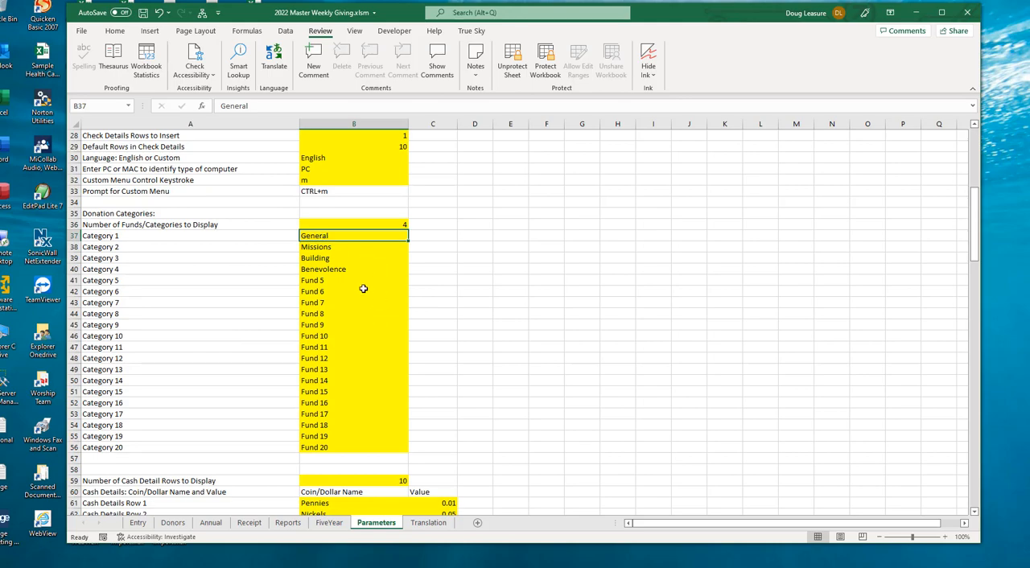
scroll(down, 3)
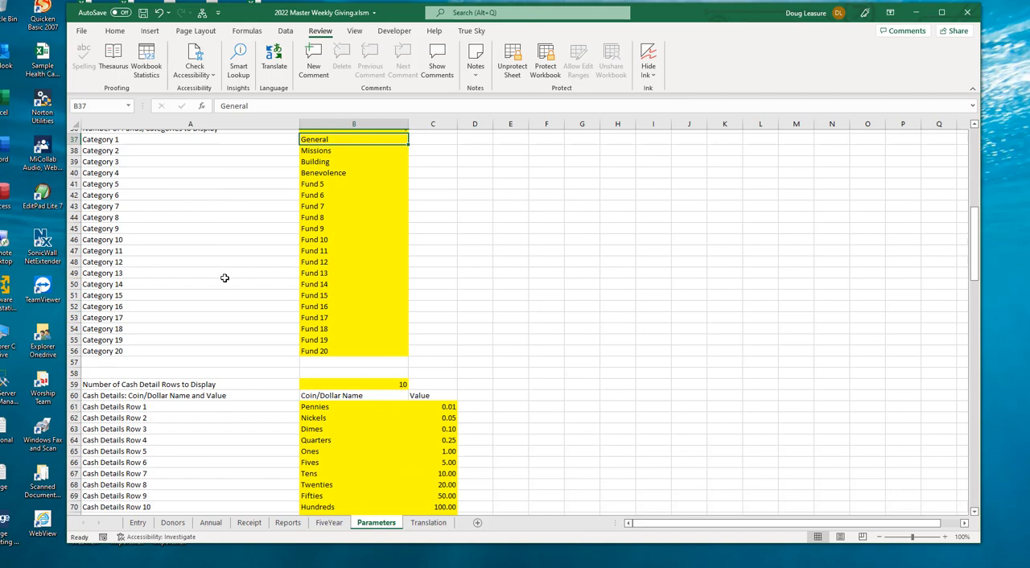
scroll(down, 3)
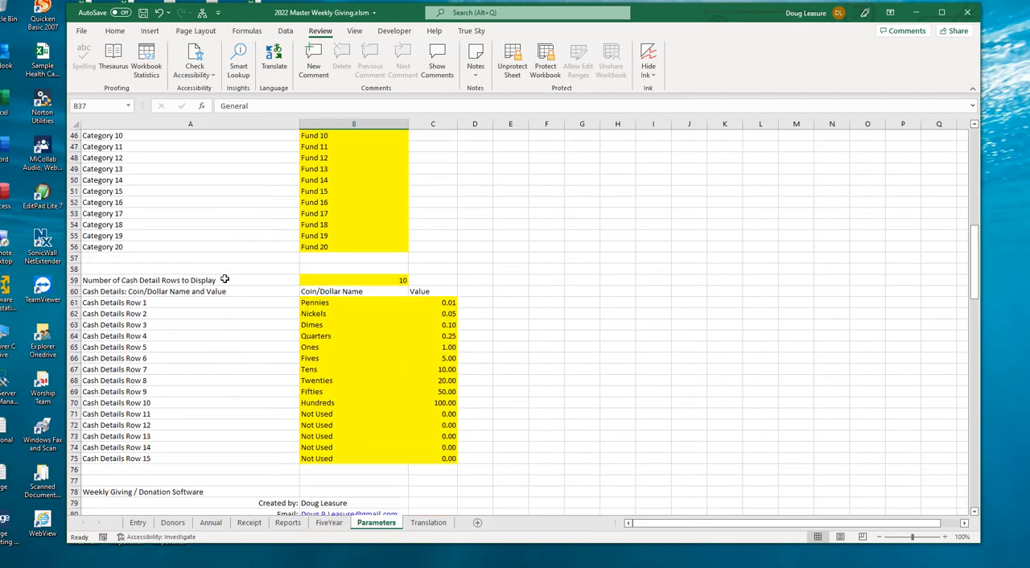
mouse_move(286, 300)
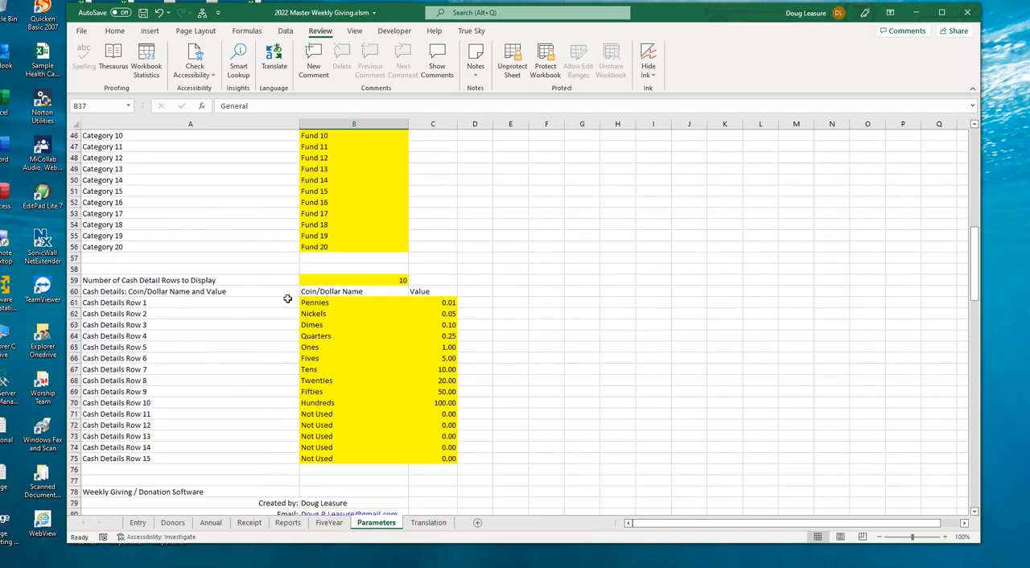
drag(354, 302, 432, 325)
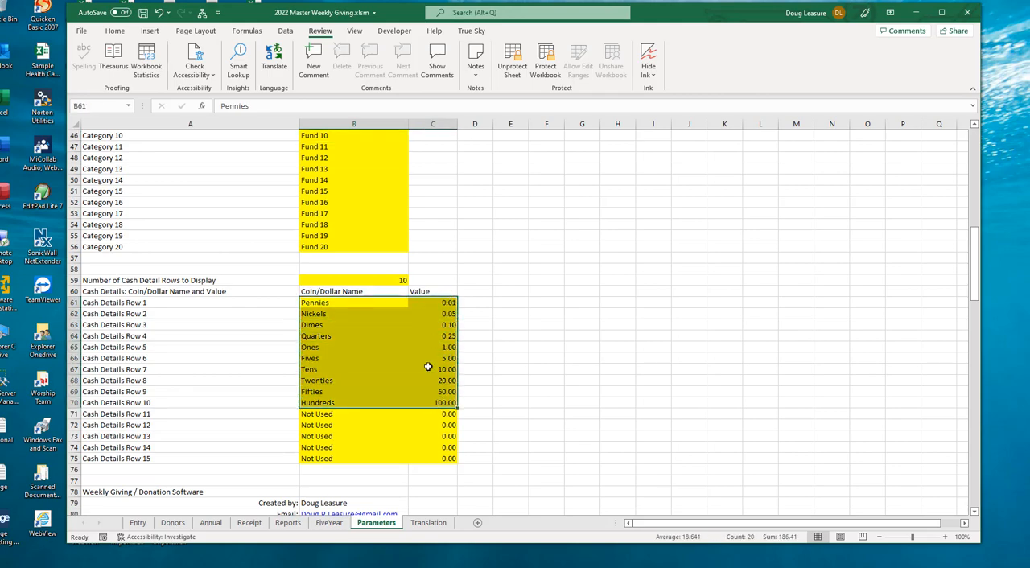
mouse_move(363, 352)
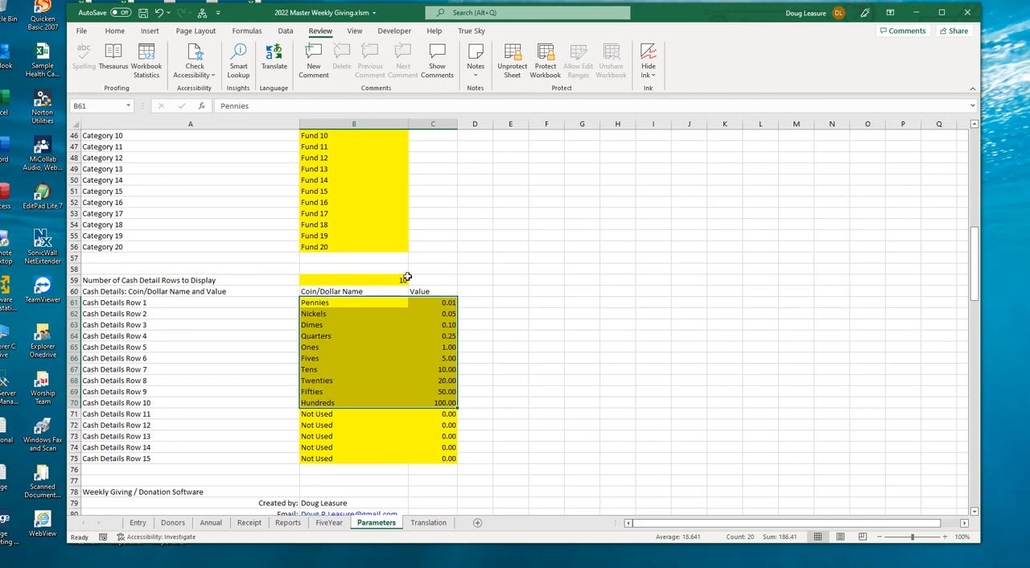
click(354, 268)
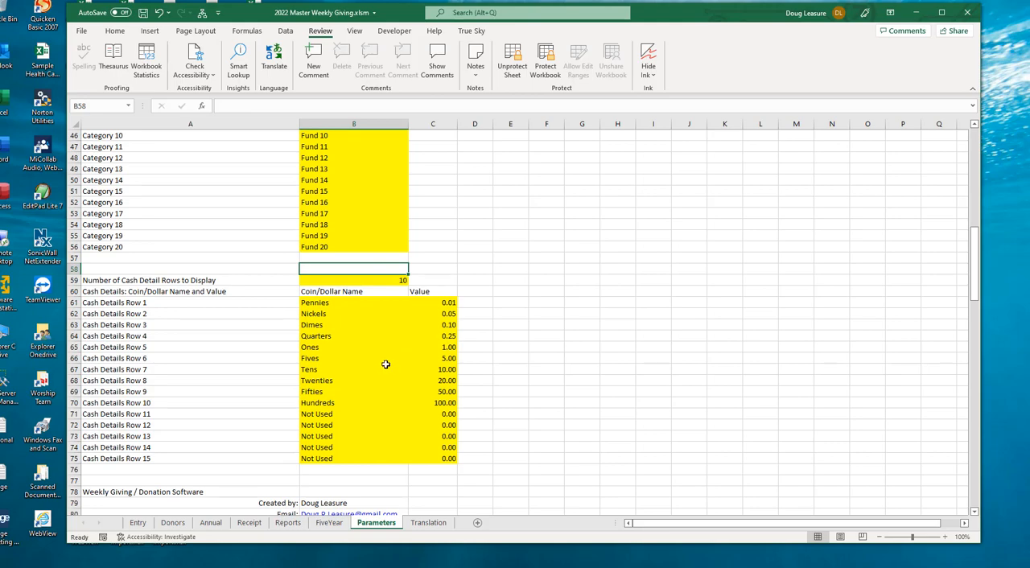
mouse_move(534, 369)
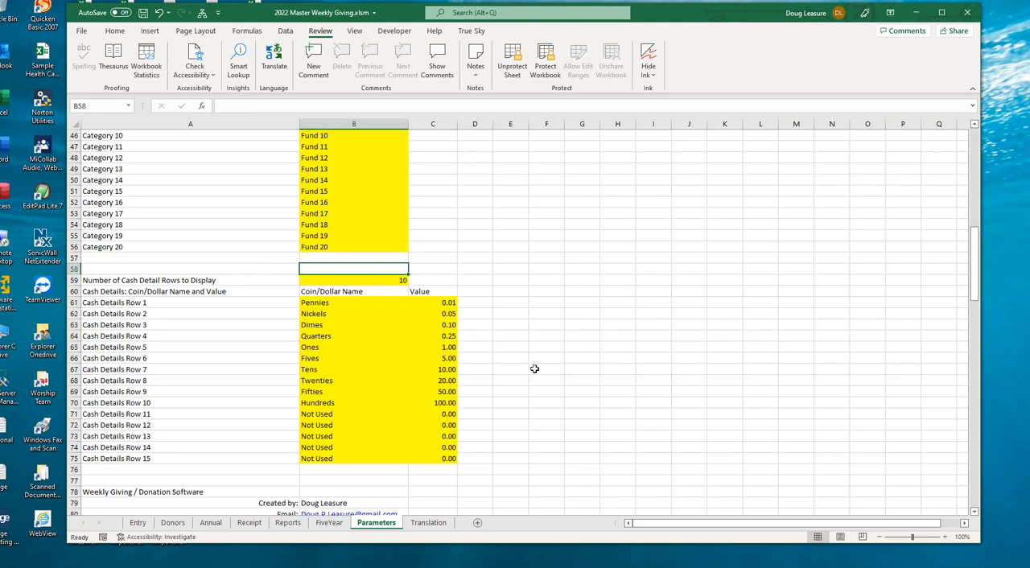
click(173, 521)
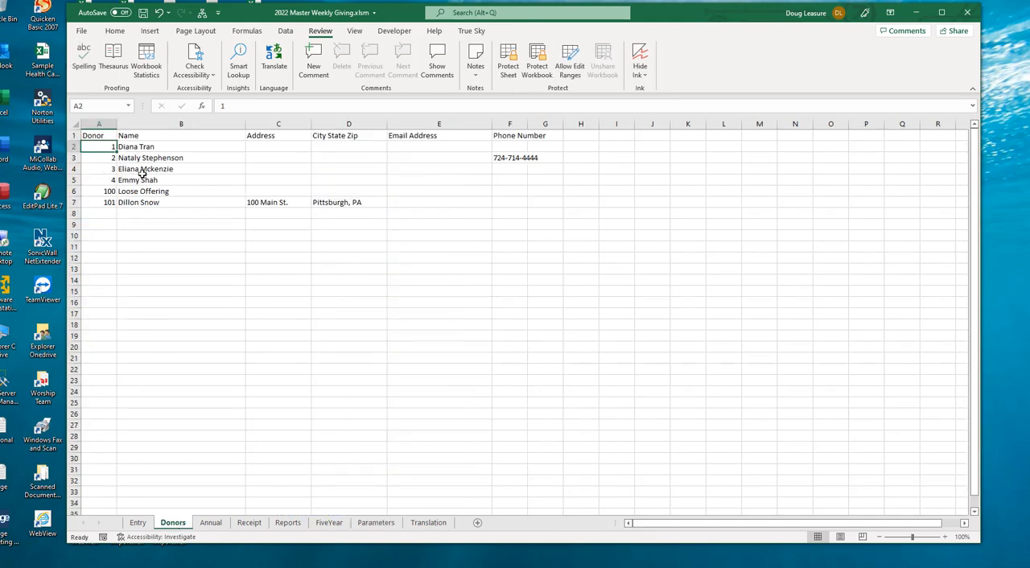
mouse_move(199, 304)
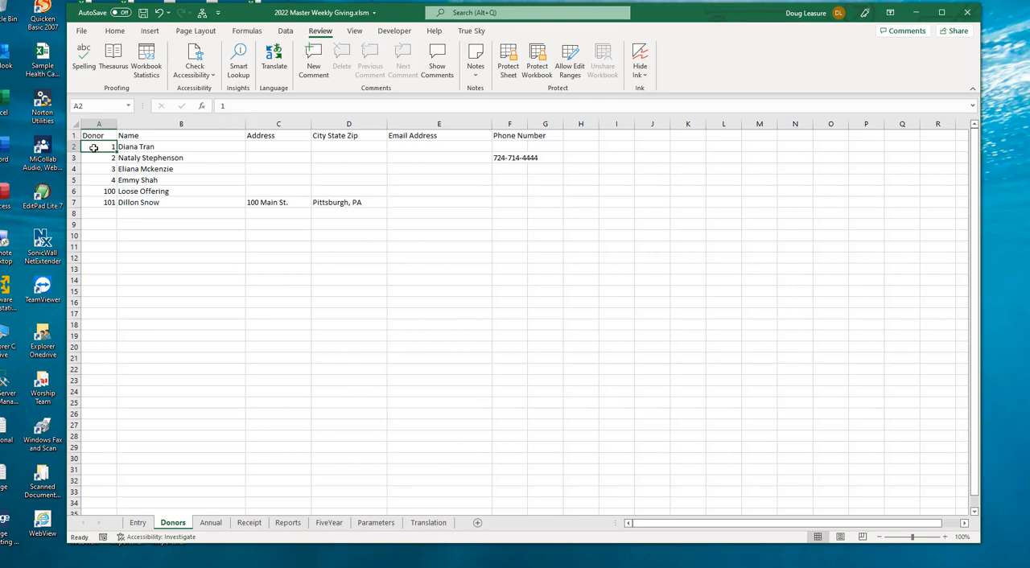
Step: Highlight the donor numbers and names on the Donors sheet, then move to the Translation sheet
drag(99, 146, 100, 303)
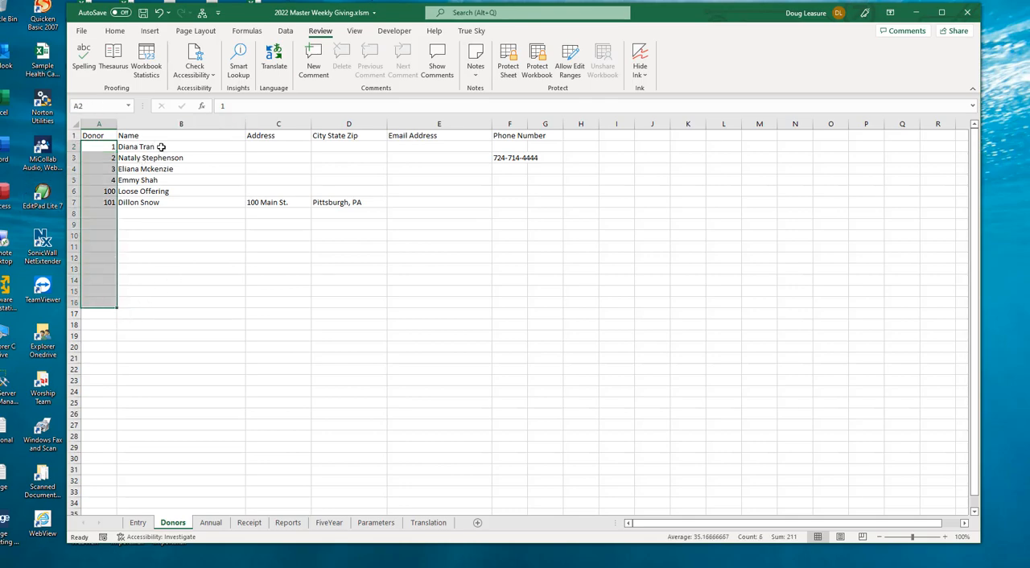
click(180, 147)
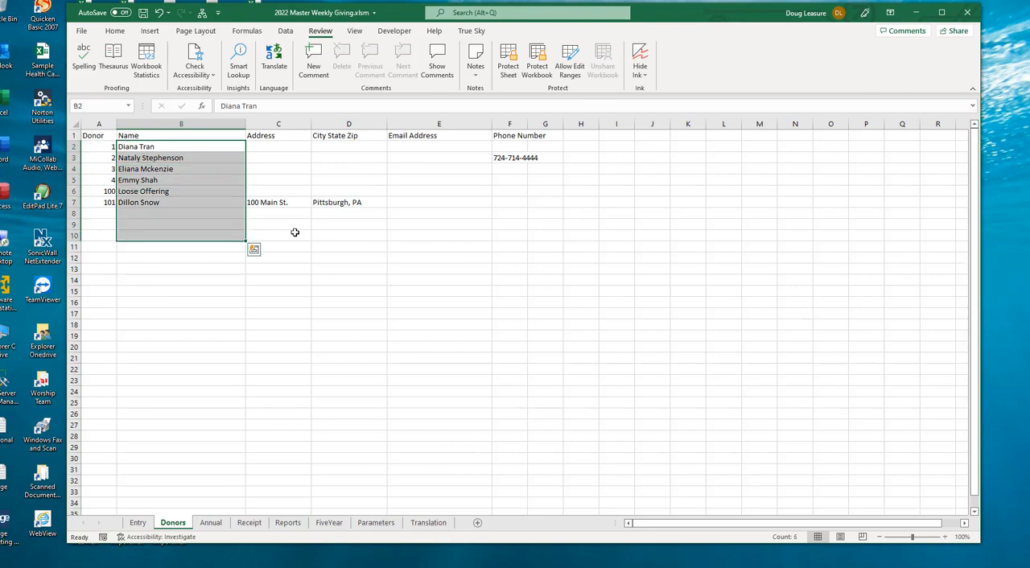
mouse_move(289, 236)
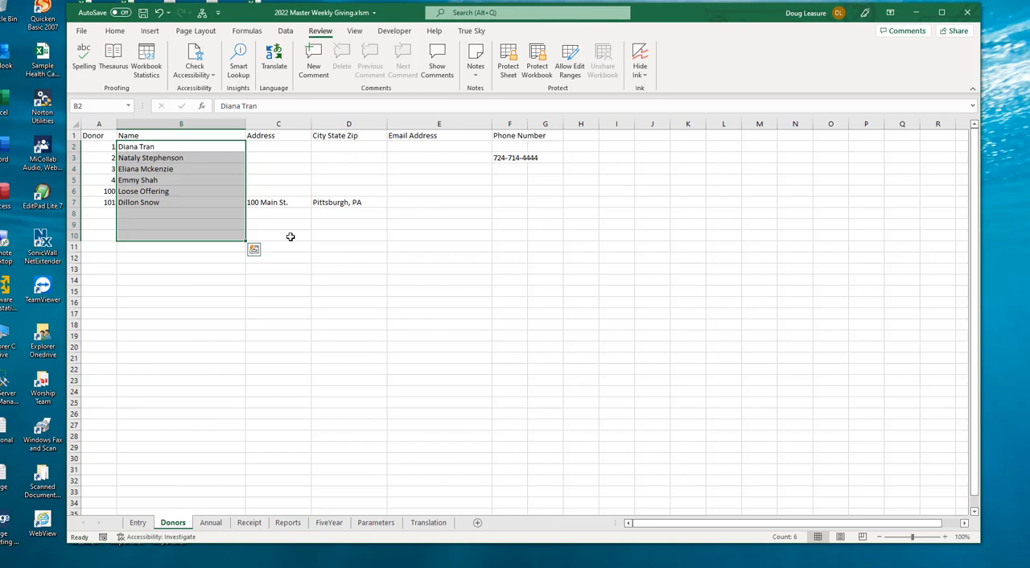
click(100, 146)
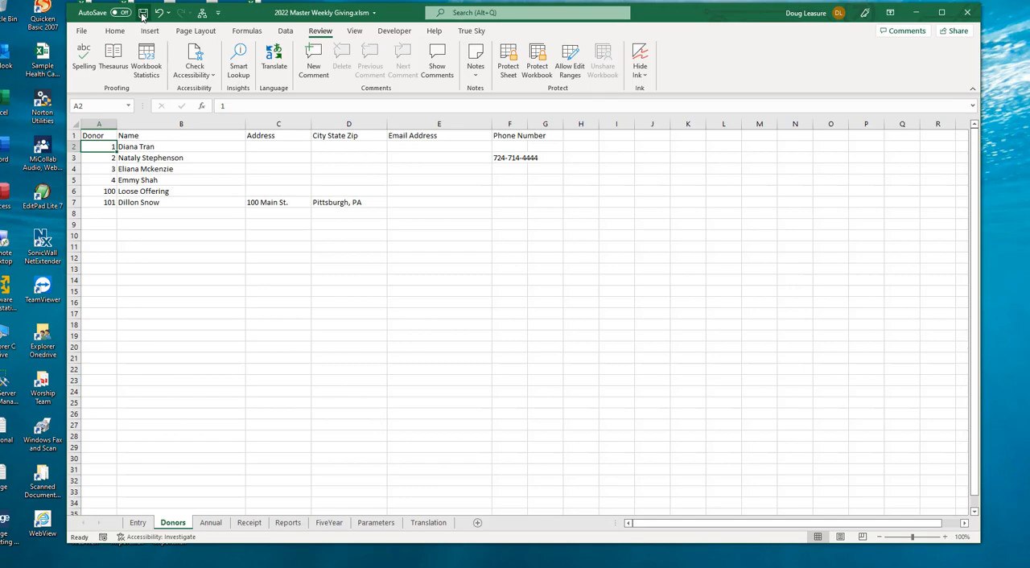
mouse_move(143, 13)
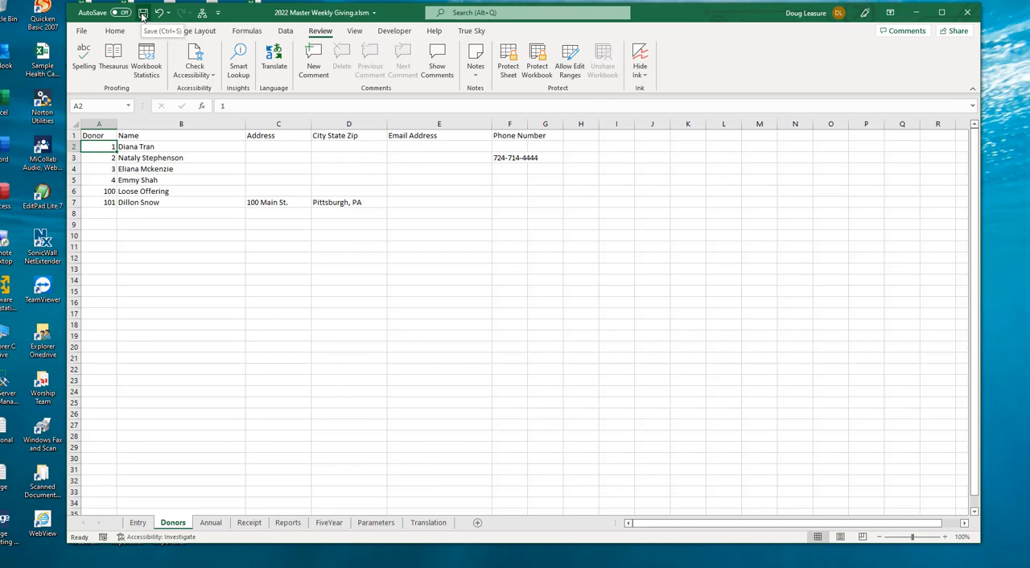
mouse_move(146, 61)
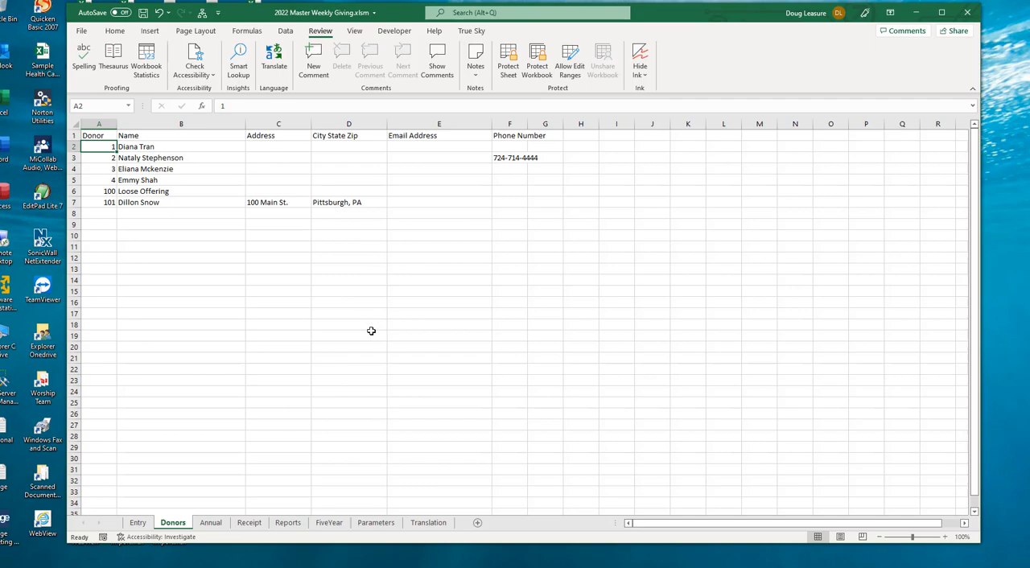
mouse_move(373, 335)
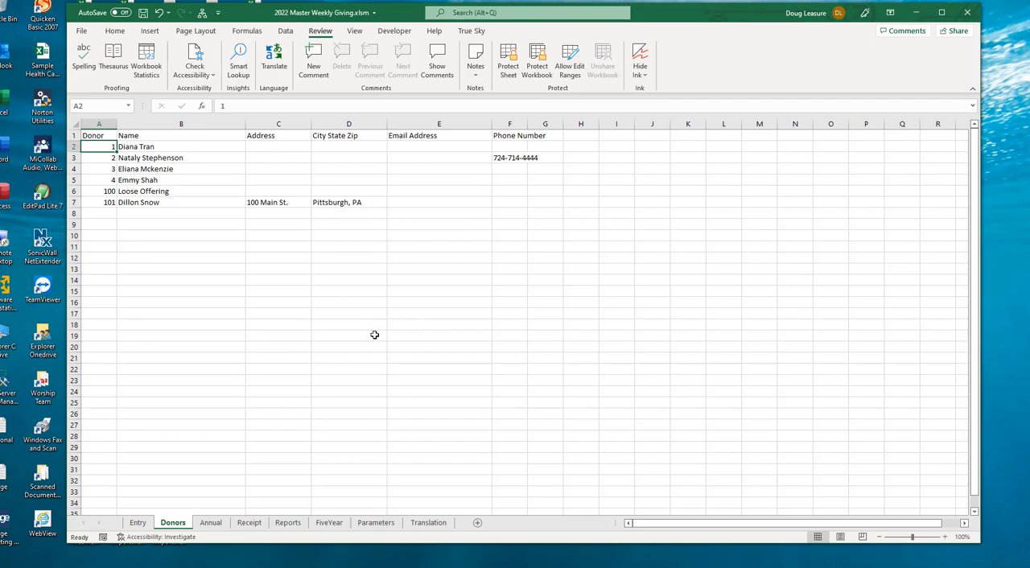
mouse_move(378, 291)
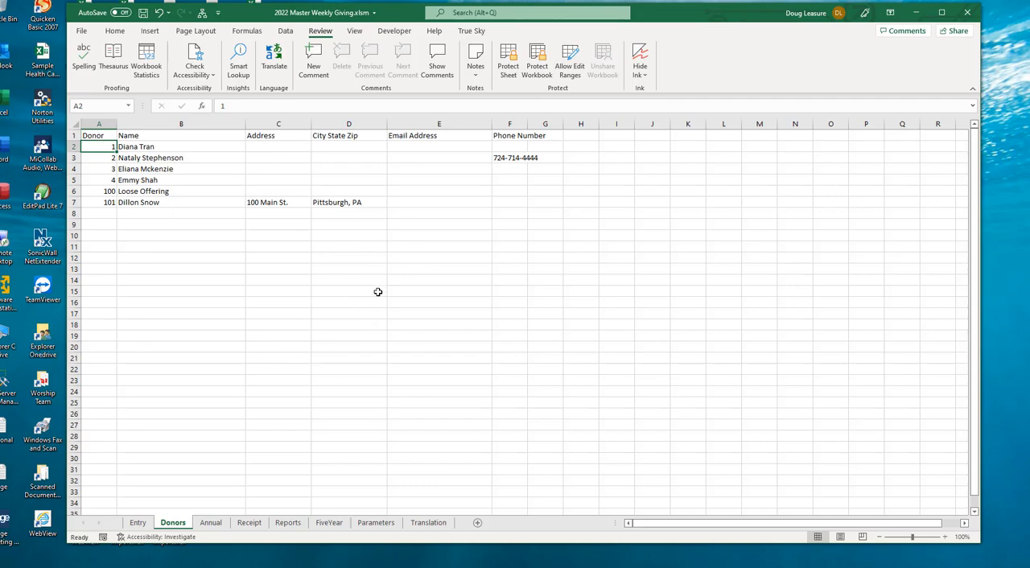
mouse_move(397, 309)
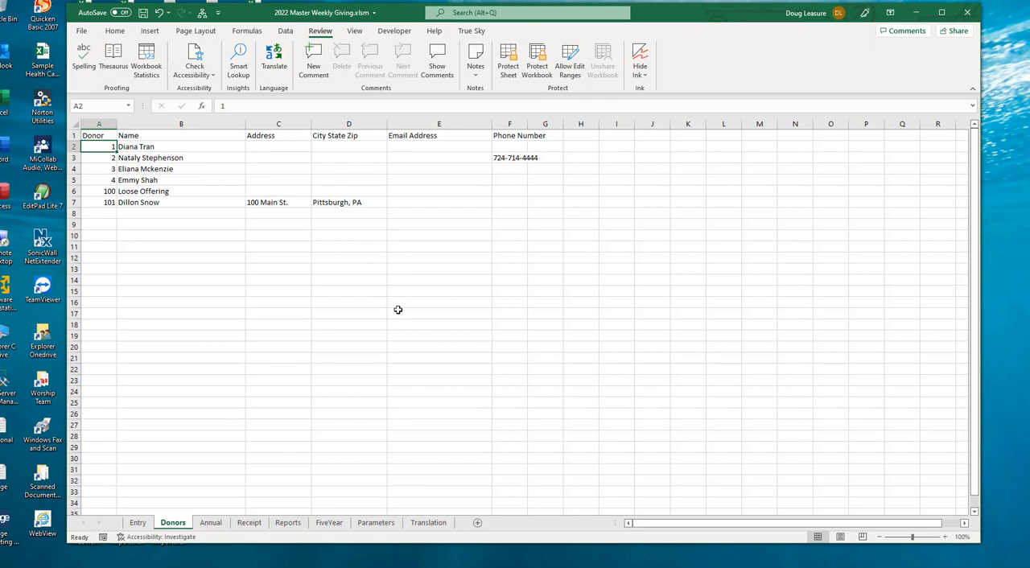
mouse_move(428, 318)
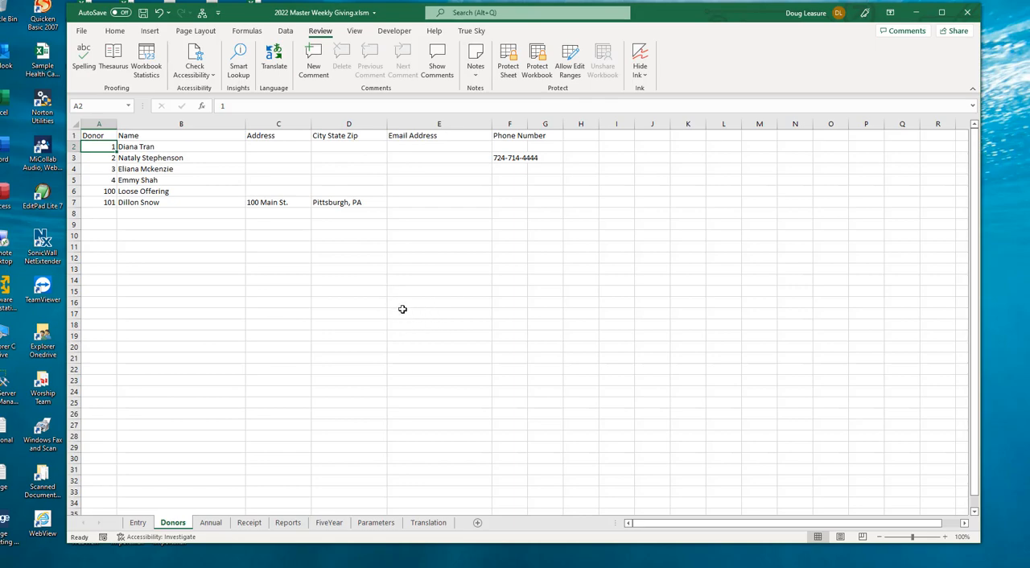
mouse_move(248, 197)
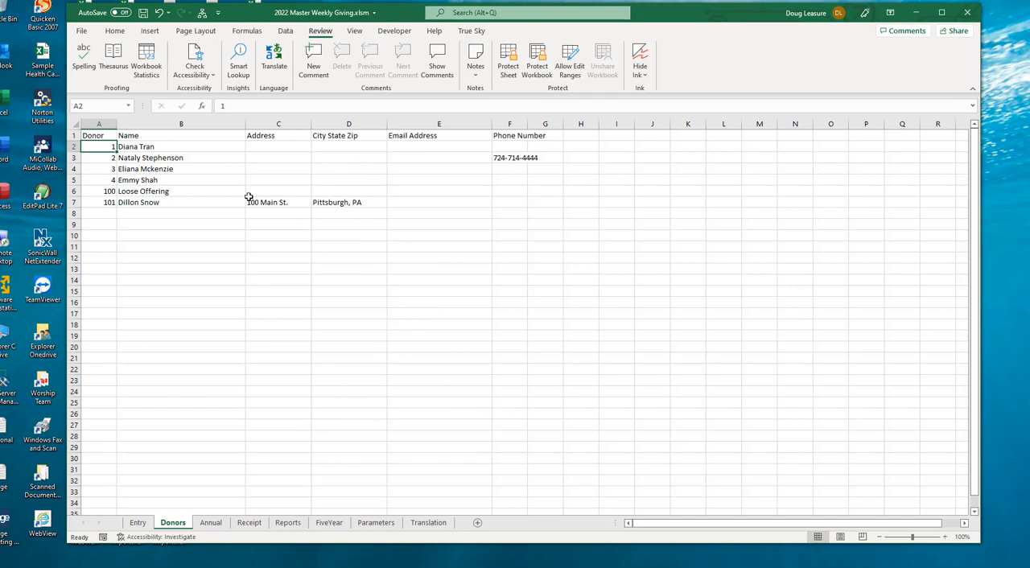
mouse_move(428, 547)
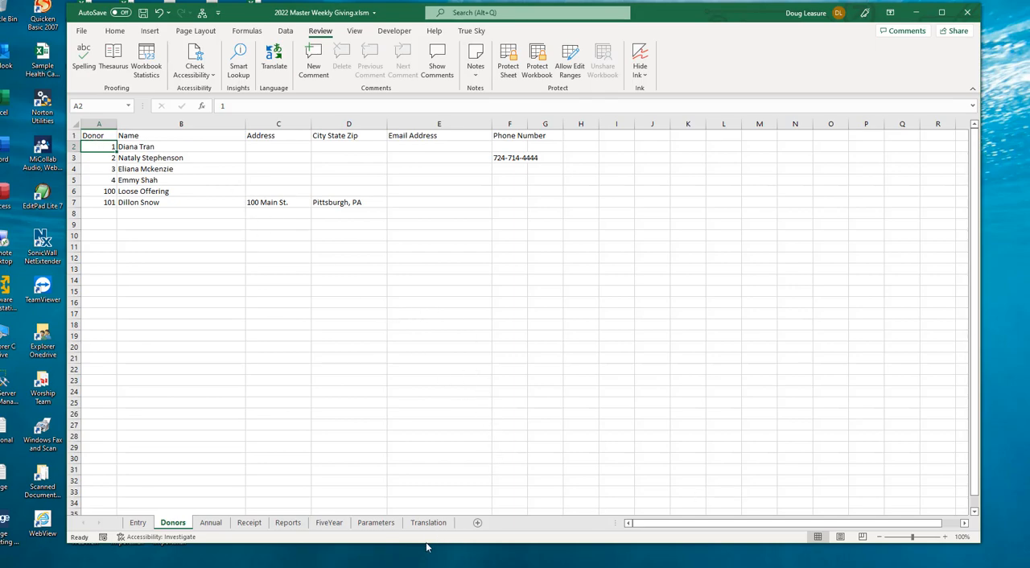
click(428, 522)
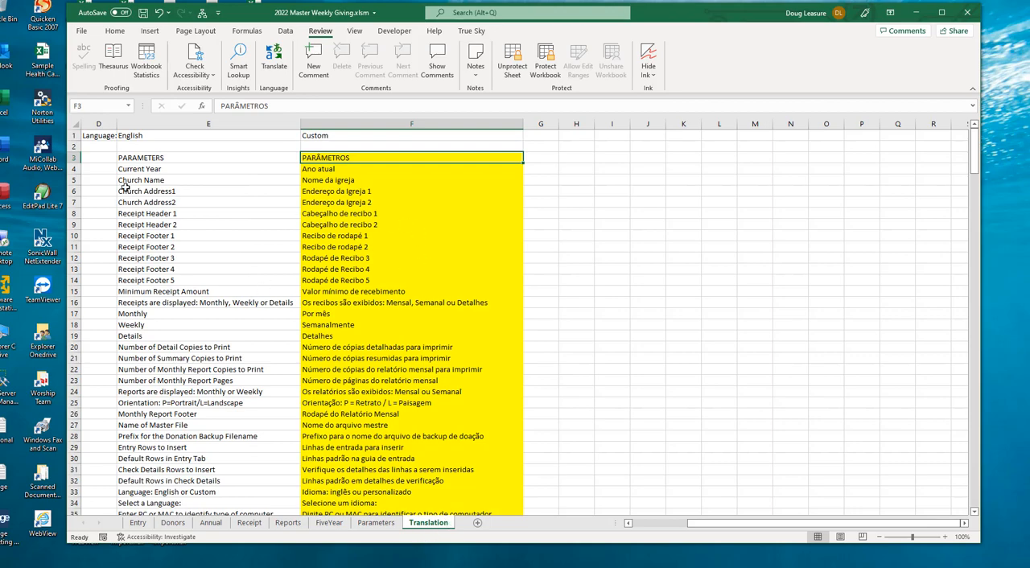
mouse_move(142, 158)
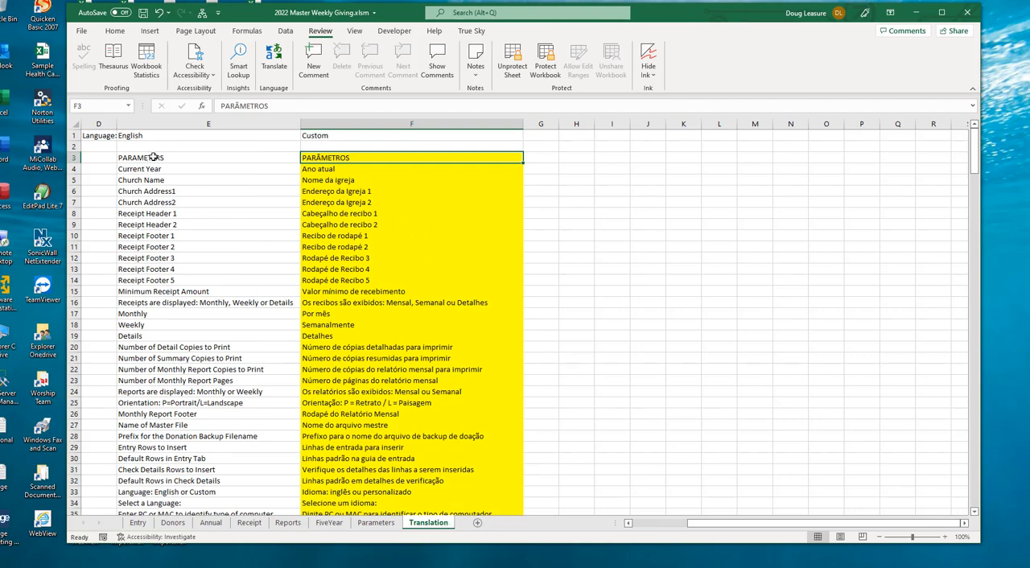
click(209, 158)
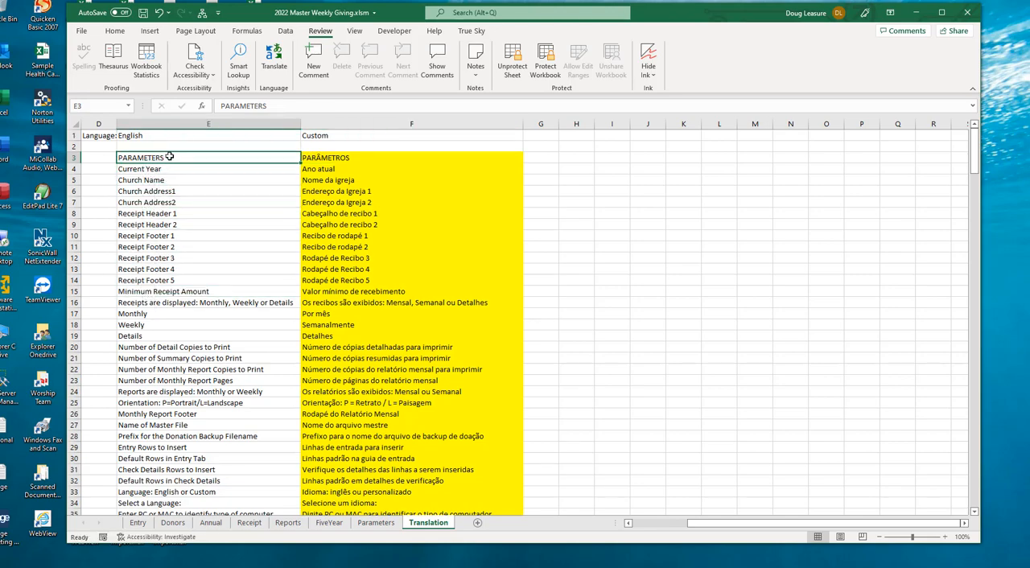
mouse_move(369, 157)
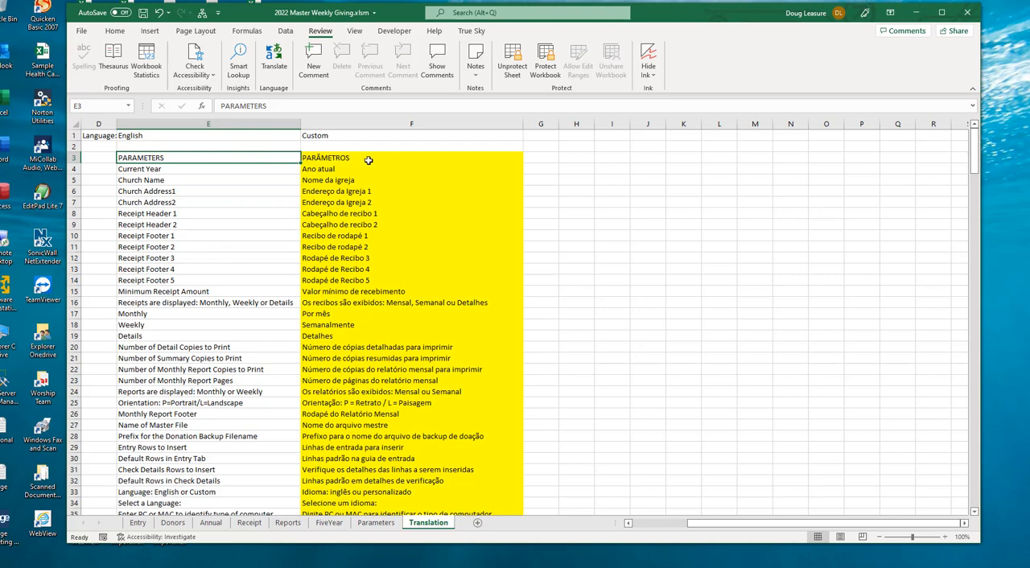
drag(209, 158, 209, 291)
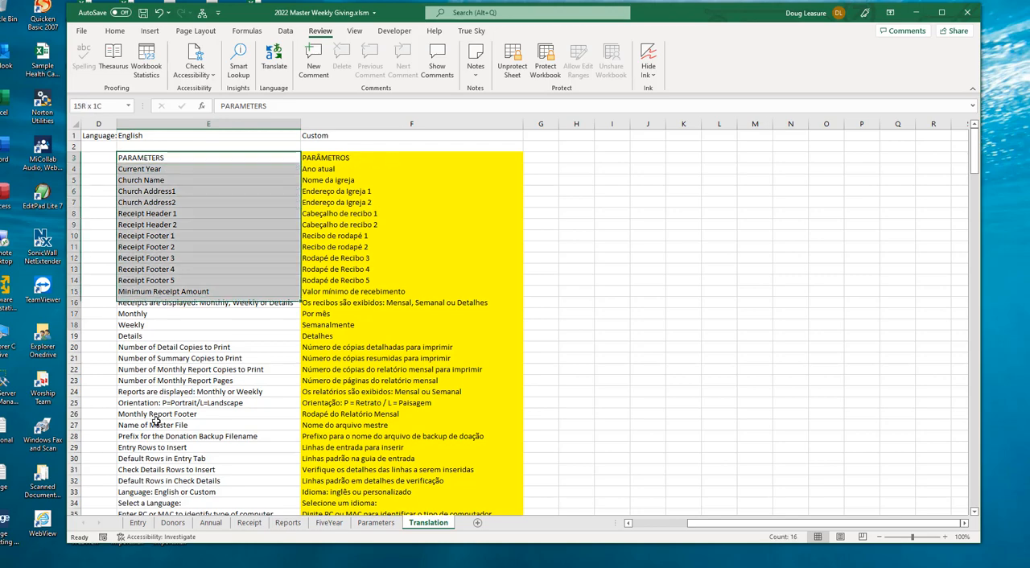
click(209, 158)
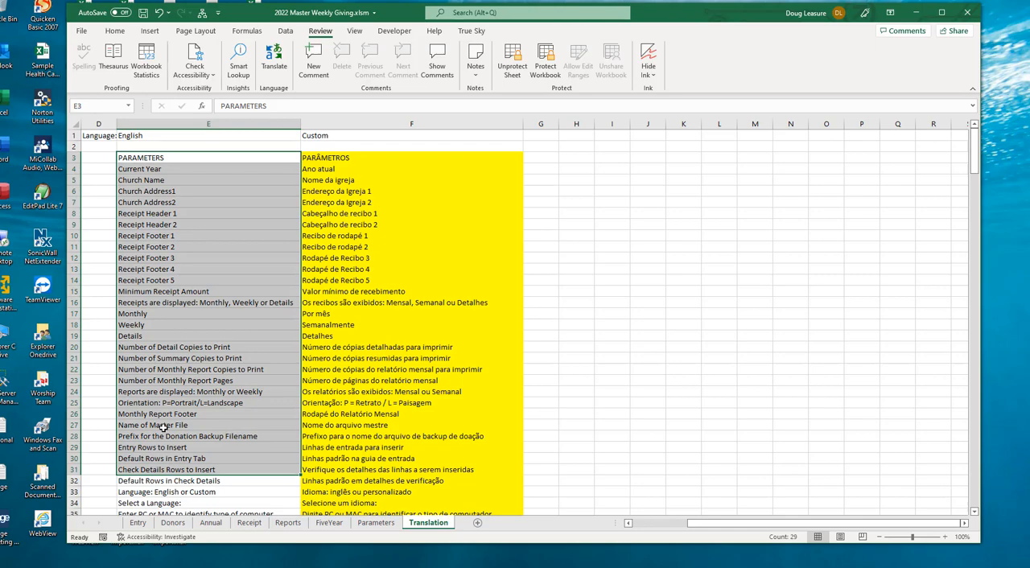
mouse_move(169, 425)
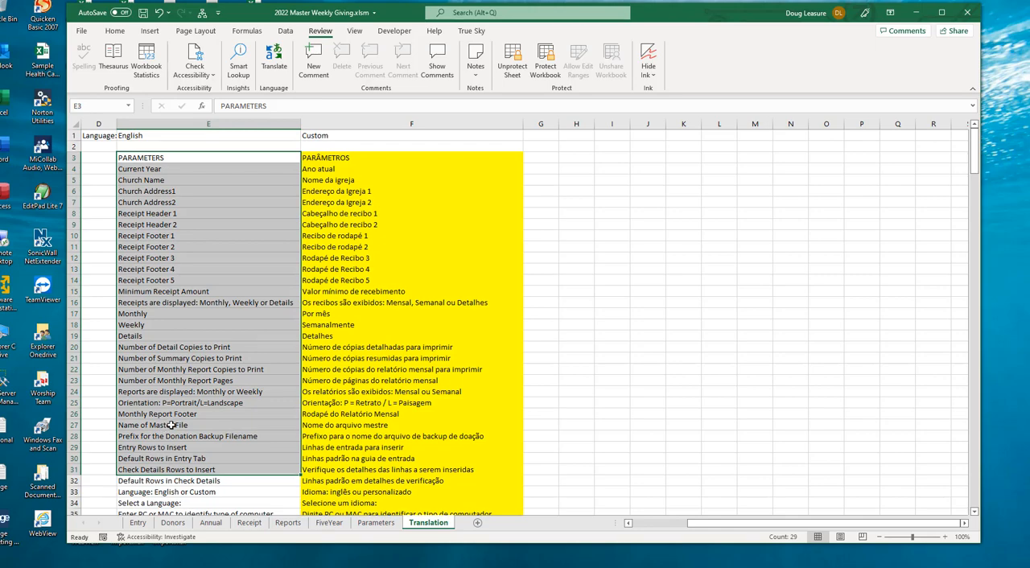
mouse_move(315, 251)
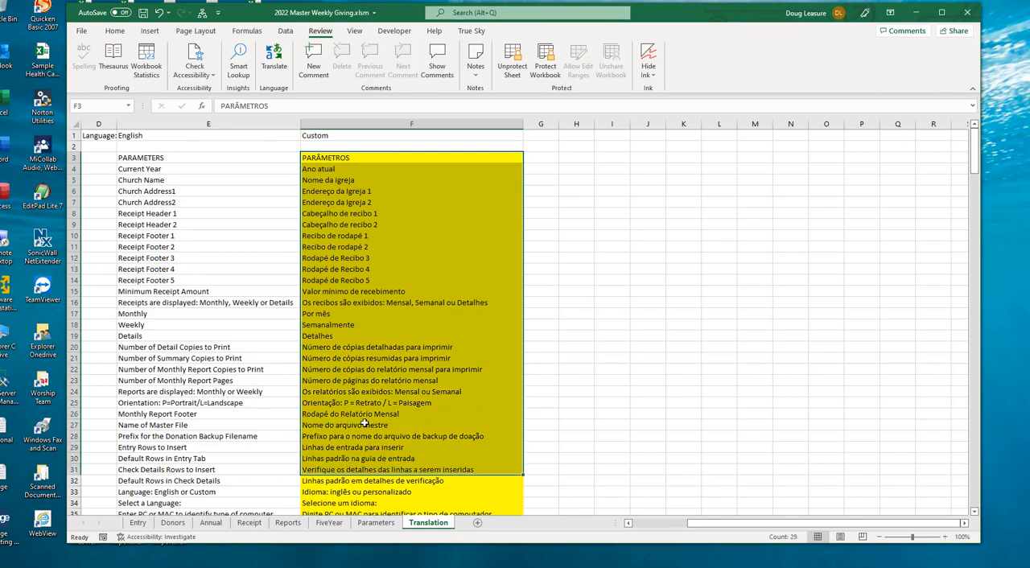
mouse_move(383, 357)
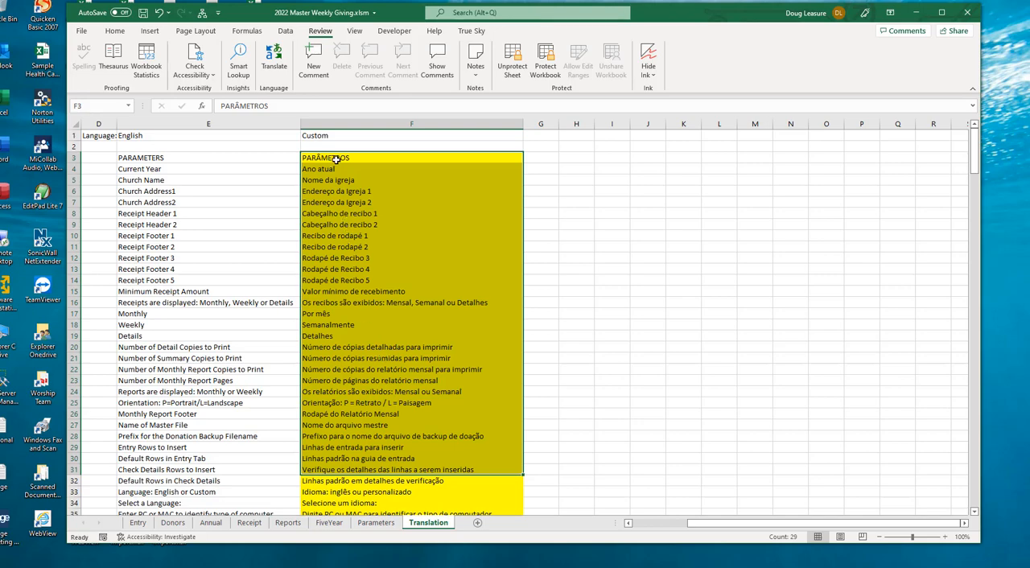
mouse_move(368, 304)
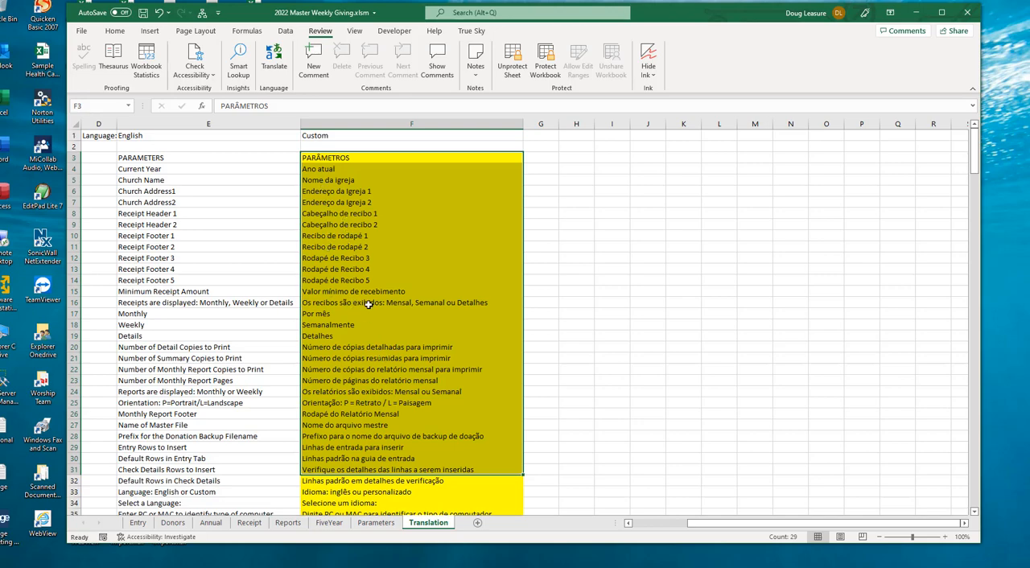
mouse_move(361, 304)
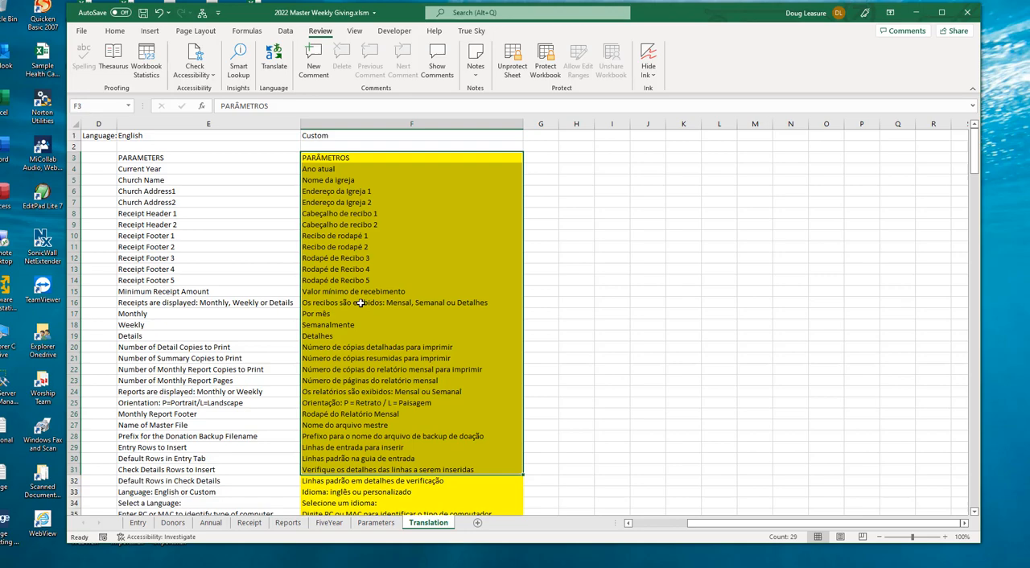
click(412, 302)
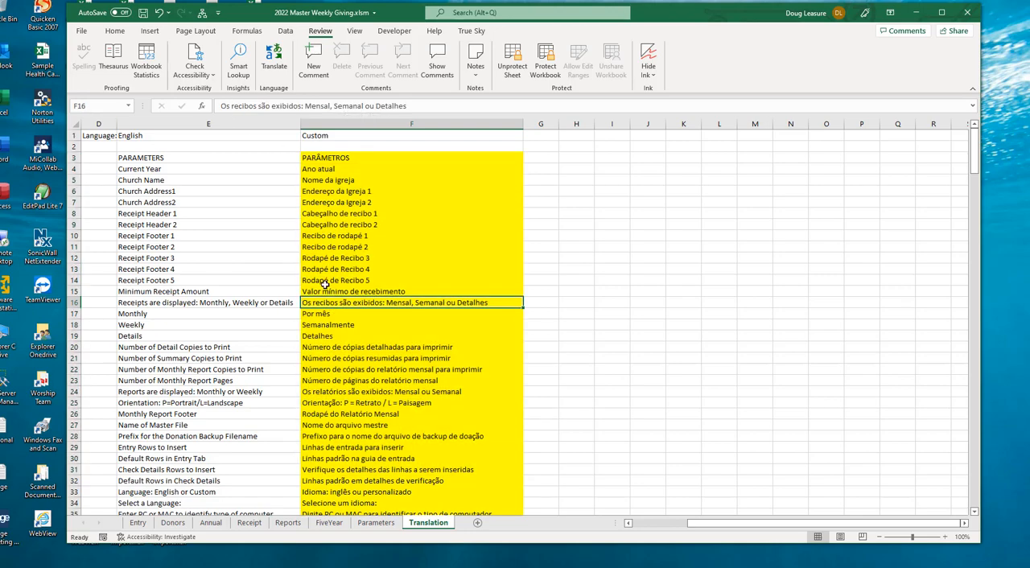
mouse_move(432, 106)
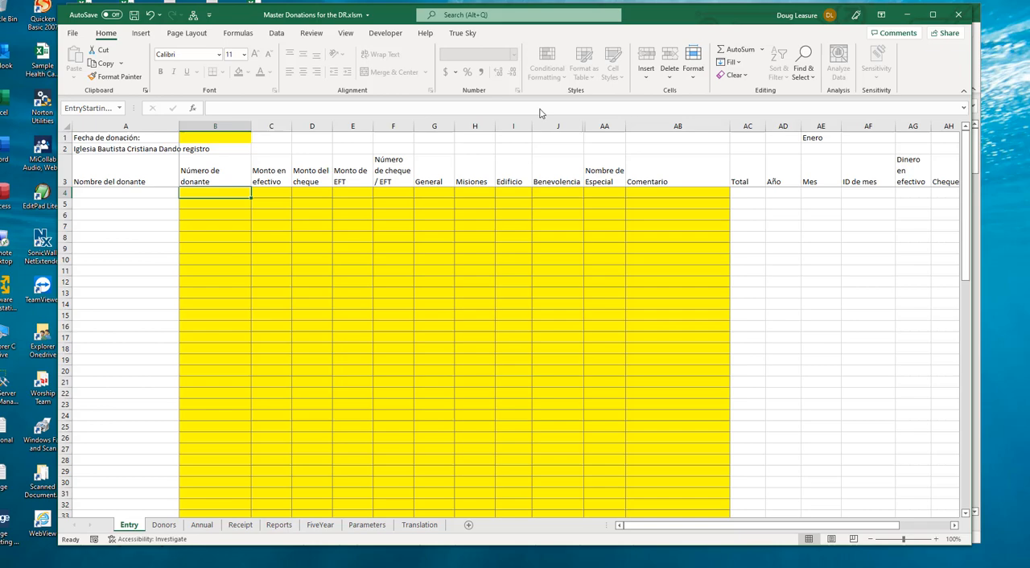
mouse_move(152, 297)
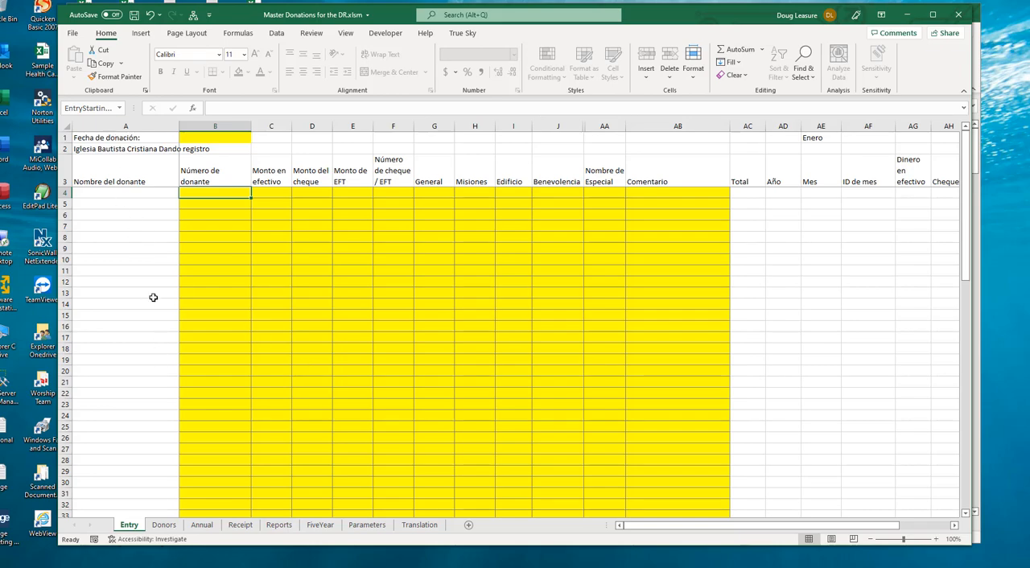
Step: Scroll down the Spanish Entry sheet of Master Donations for the DR to its cash detail section
scroll(down, 3)
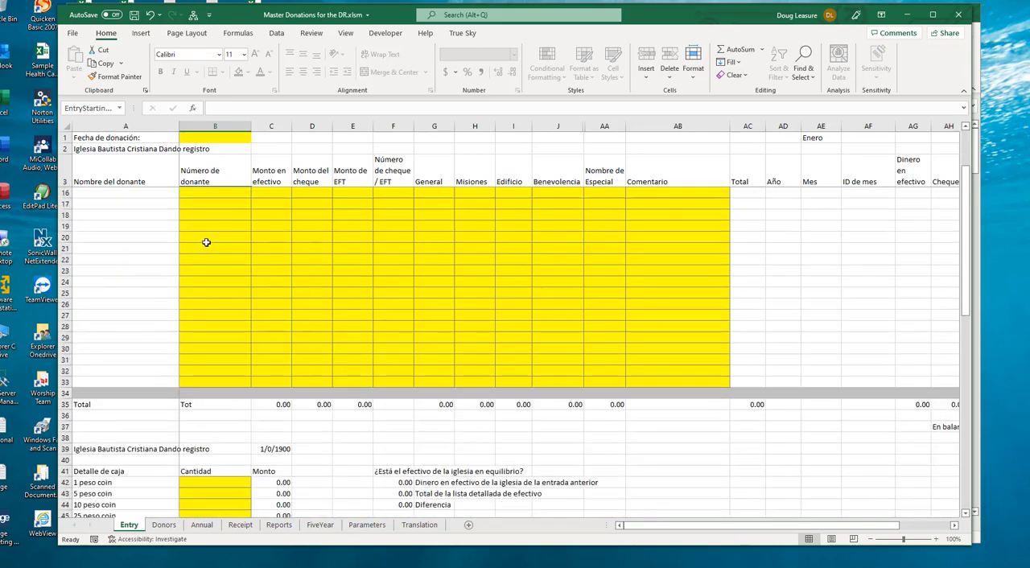
scroll(down, 3)
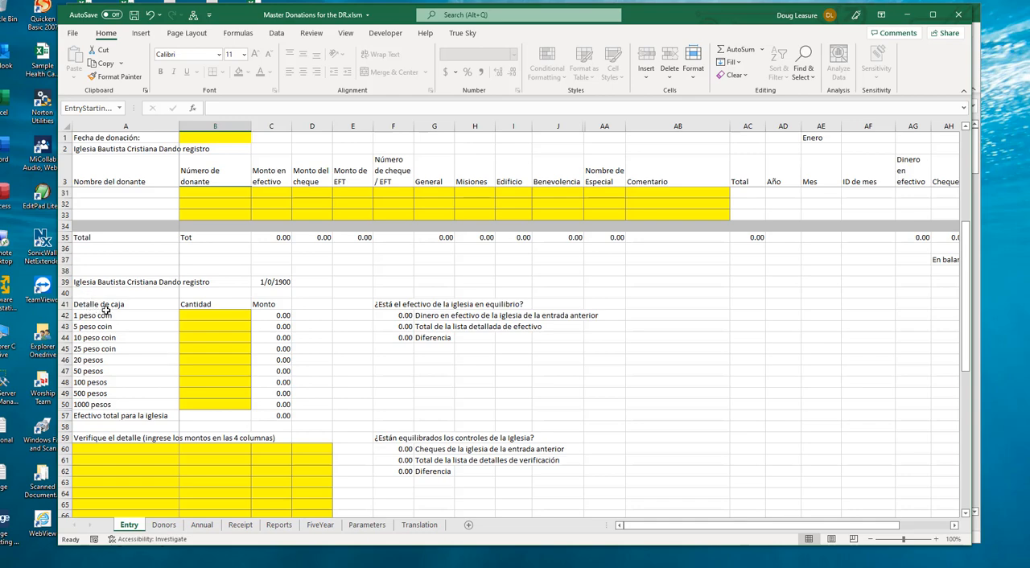
mouse_move(203, 394)
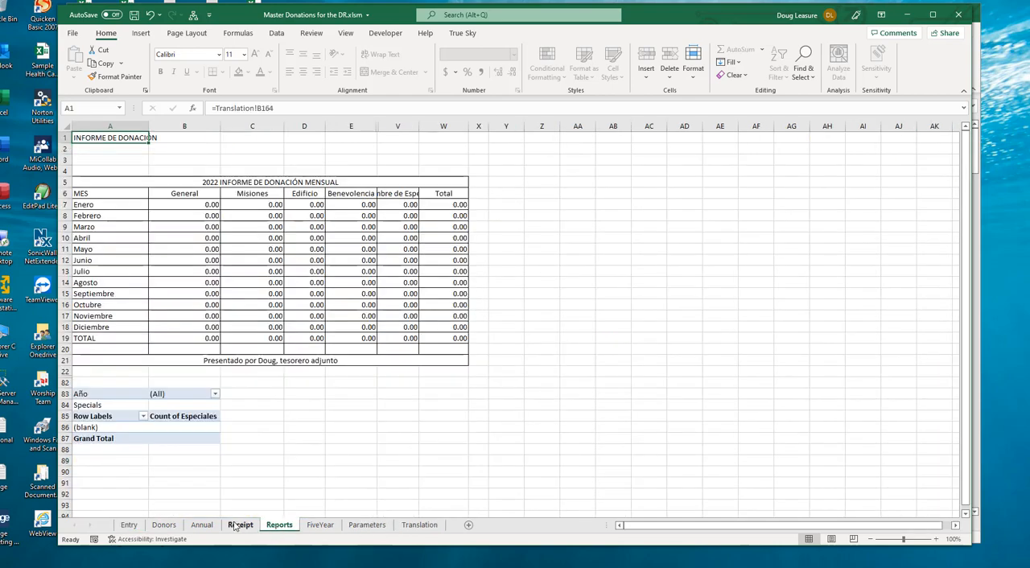
Step: View the Spanish Receipt and Parameters sheets, show the translated Ctrl+M custom menu and cancel it
click(240, 525)
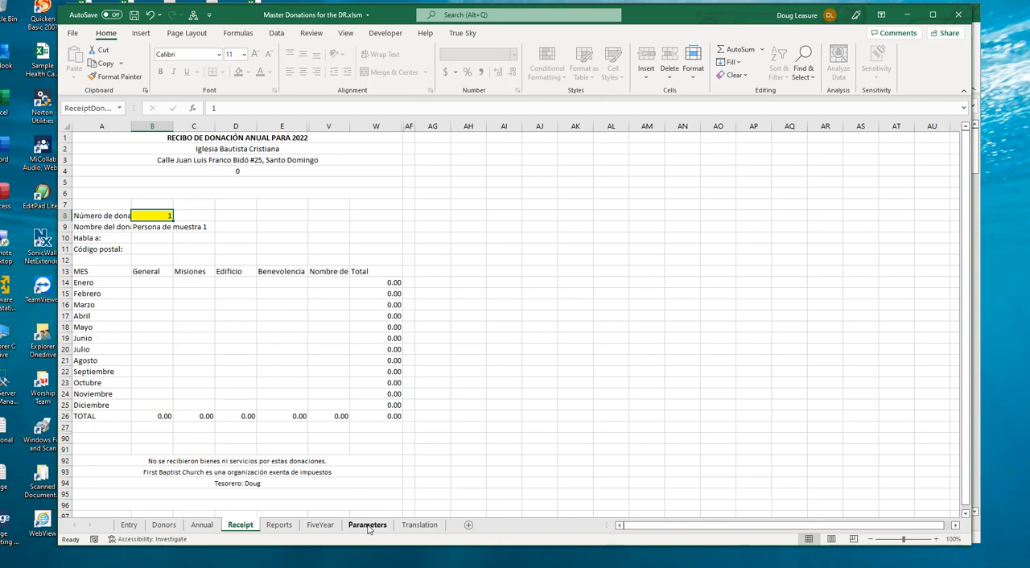
click(367, 525)
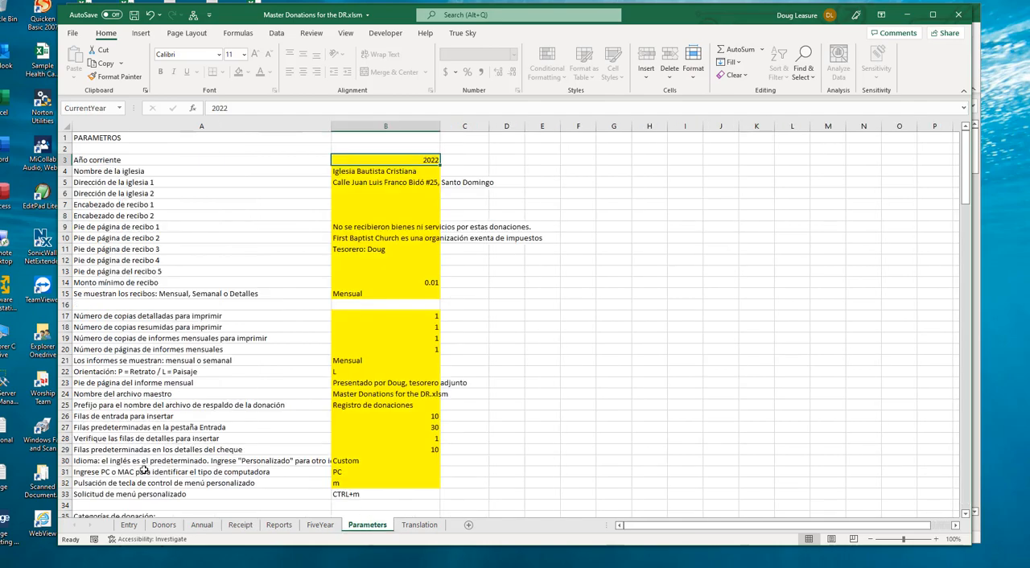
mouse_move(174, 319)
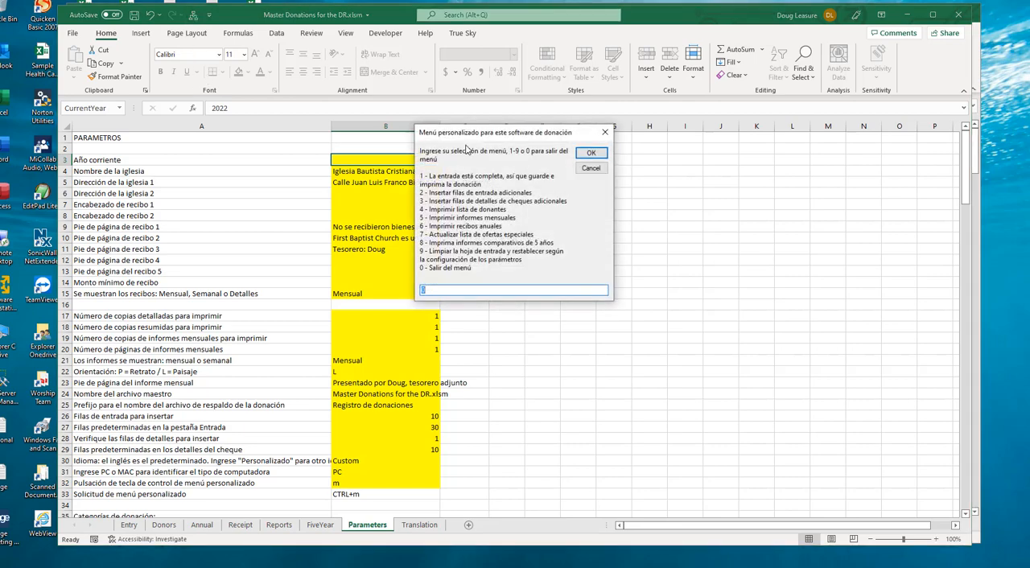
mouse_move(585, 289)
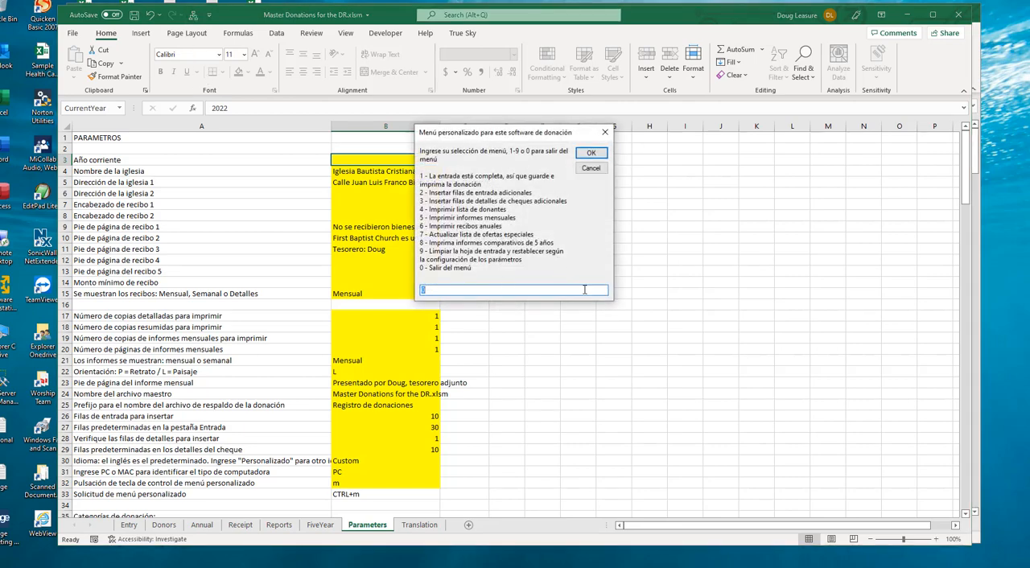
click(590, 151)
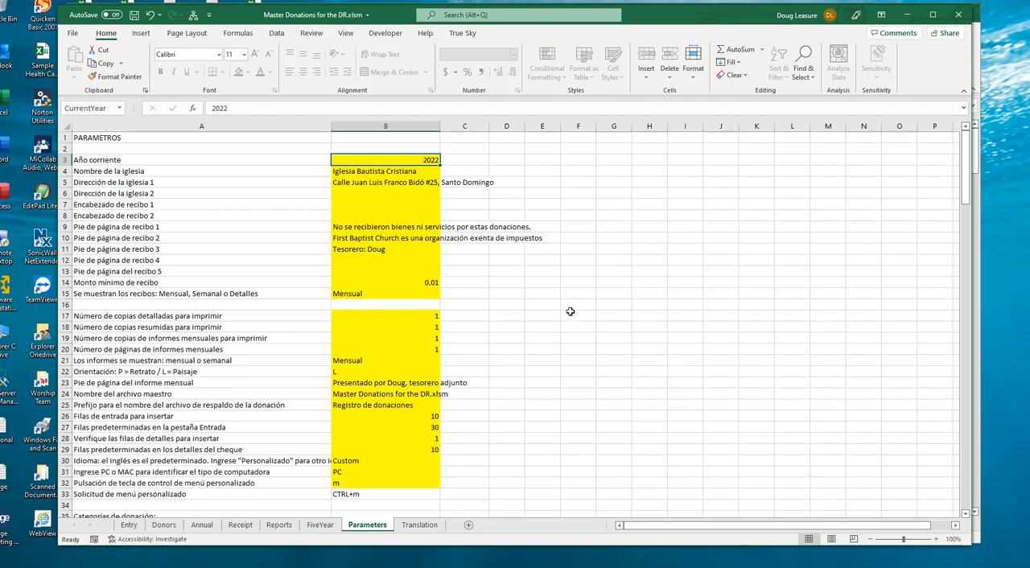
mouse_move(562, 309)
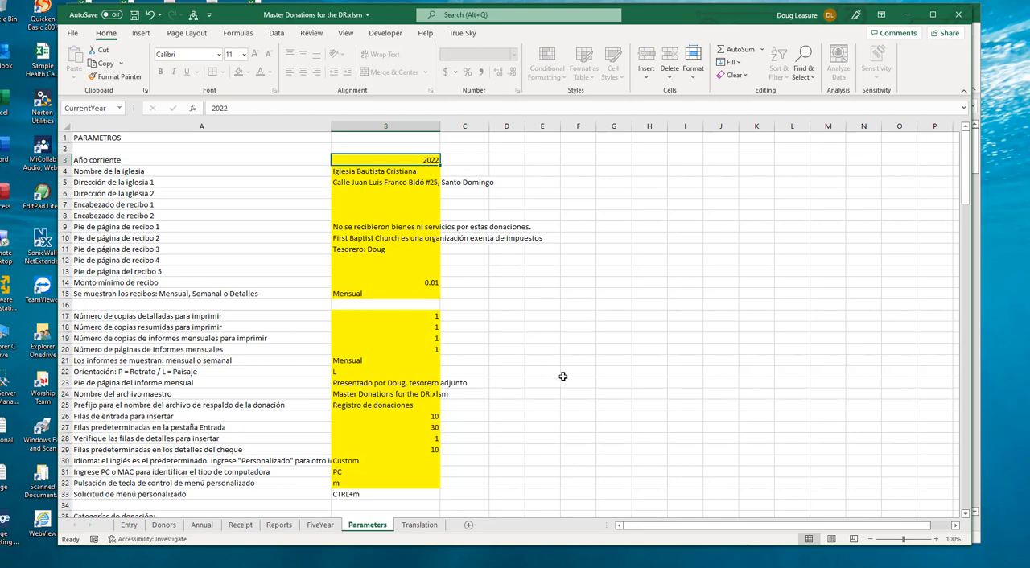
mouse_move(164, 209)
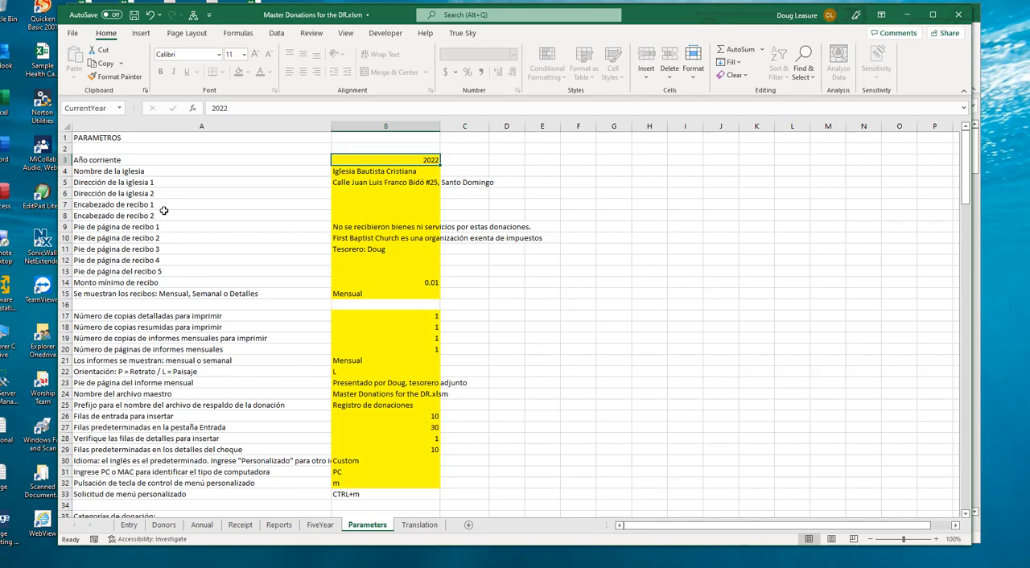